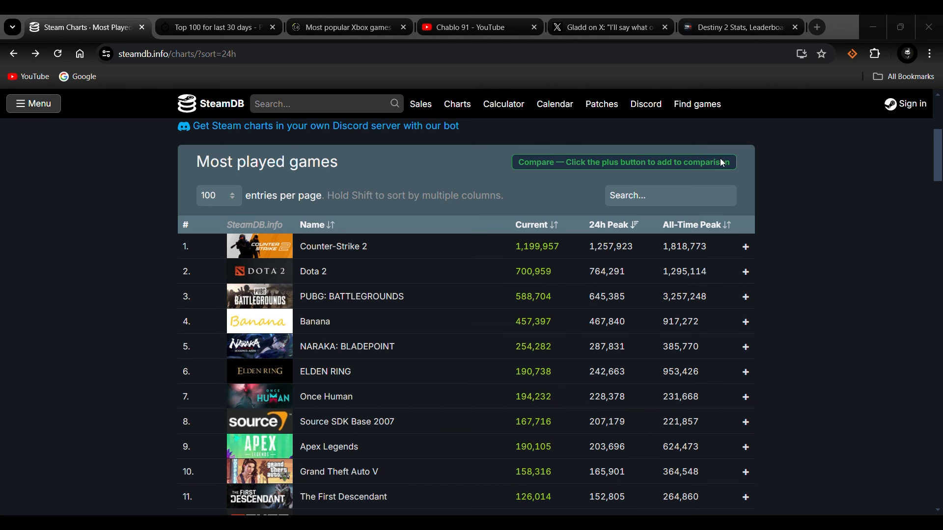
mouse_move(775, 206)
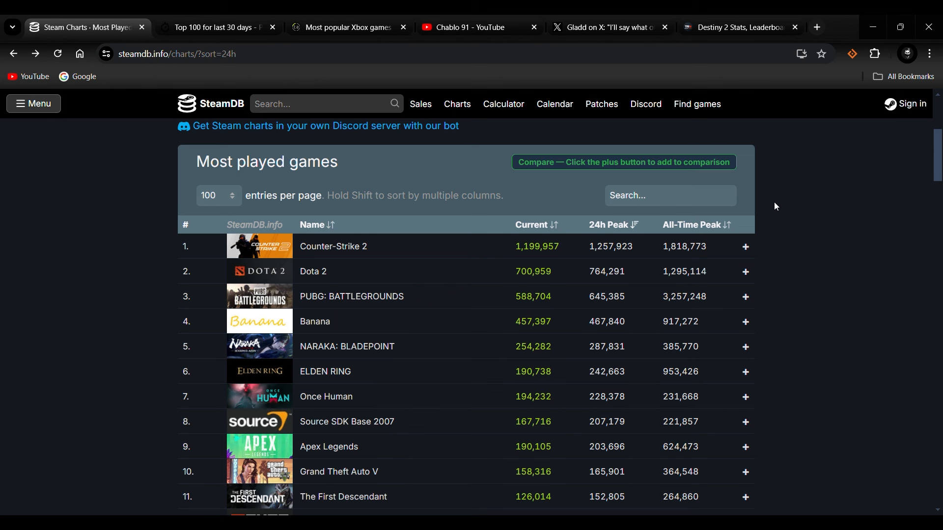
mouse_move(428, 96)
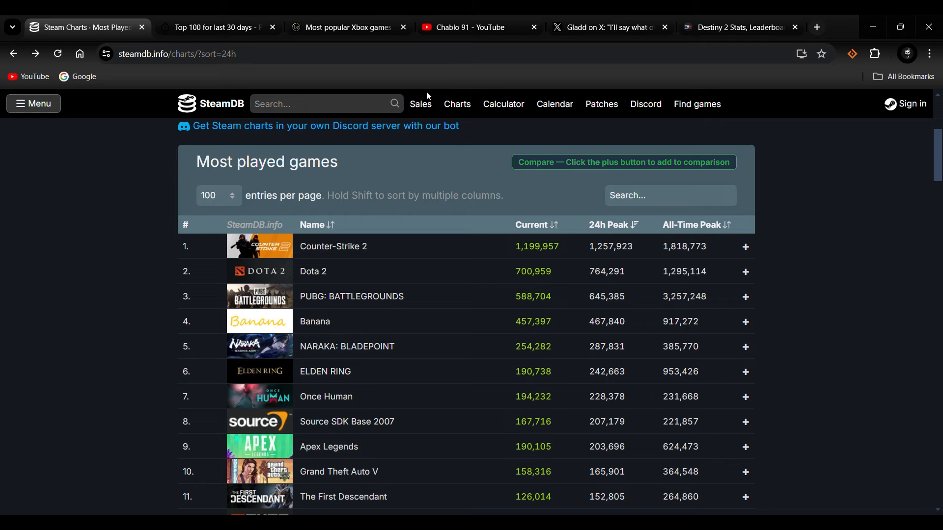
- Switch to the Destiny 2 creator's YouTube channel videos page, sorted by Latest
left_click(475, 27)
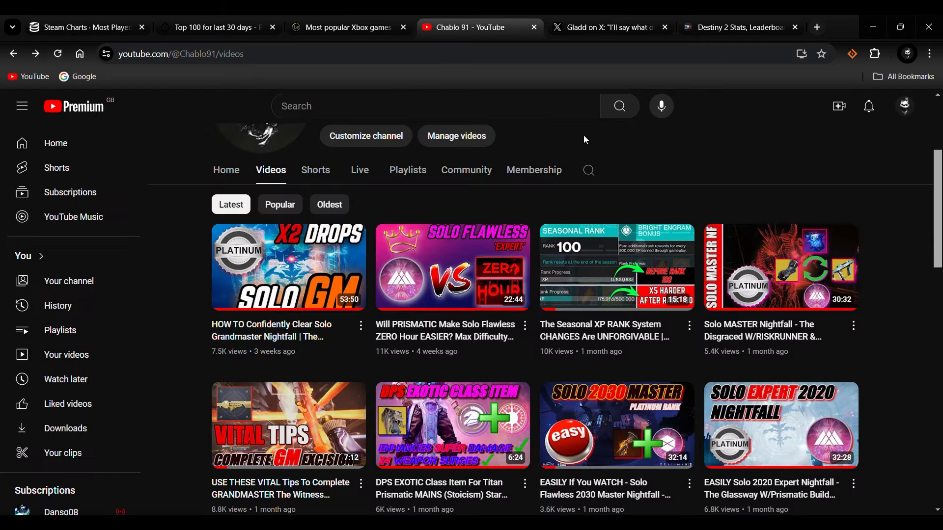
mouse_move(616, 267)
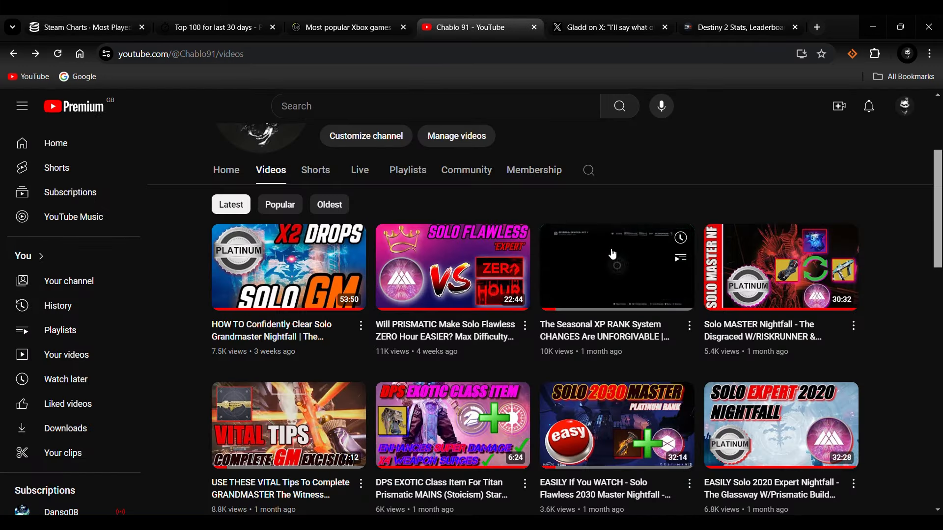
mouse_move(612, 267)
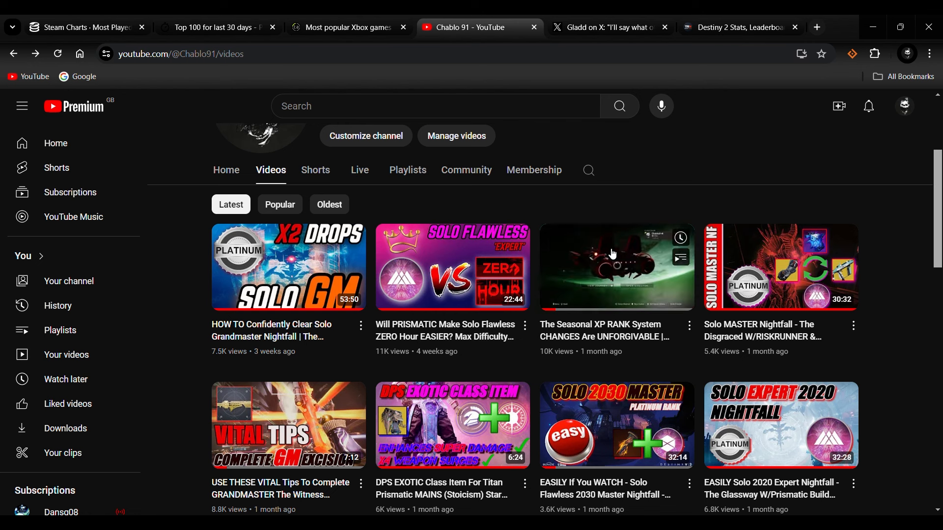
mouse_move(613, 266)
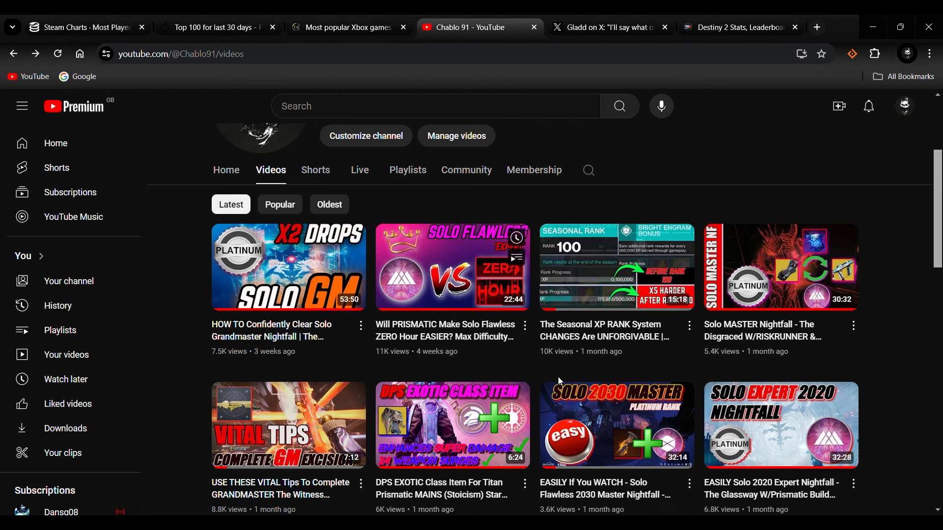
mouse_move(622, 239)
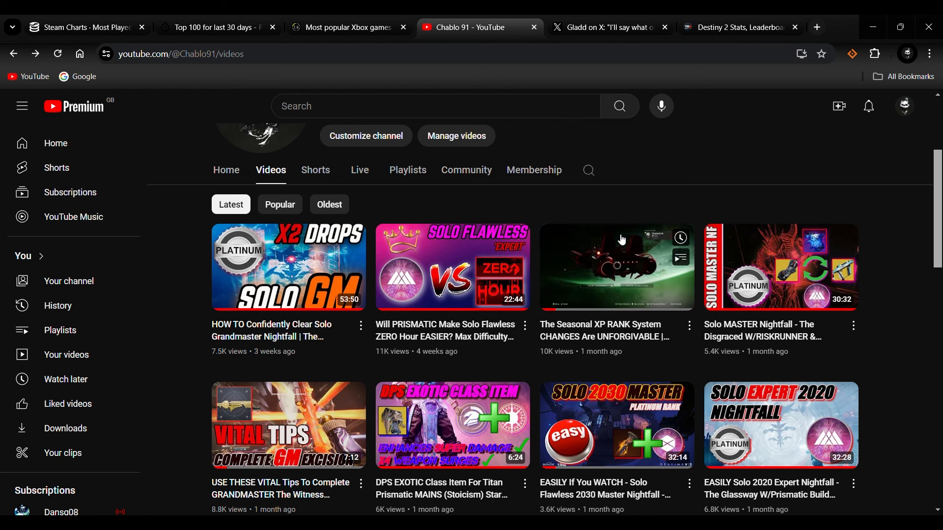
mouse_move(621, 240)
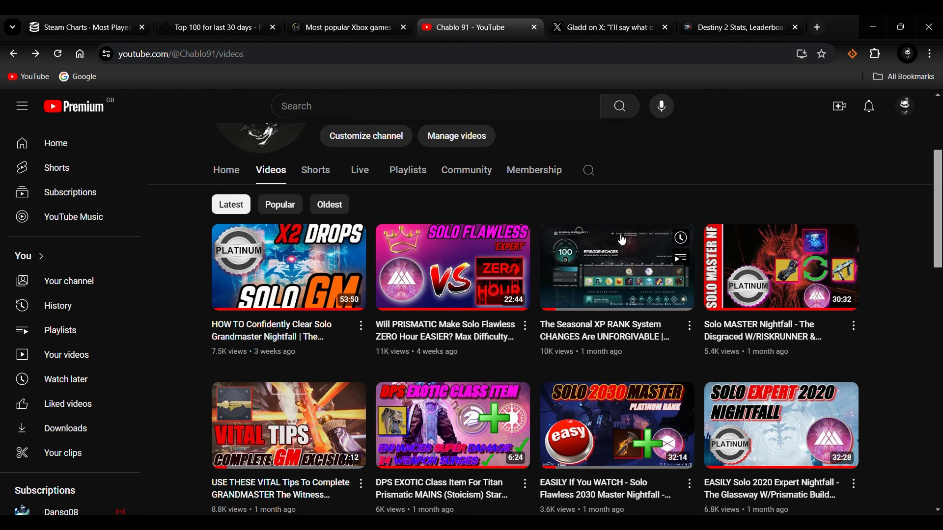
mouse_move(622, 239)
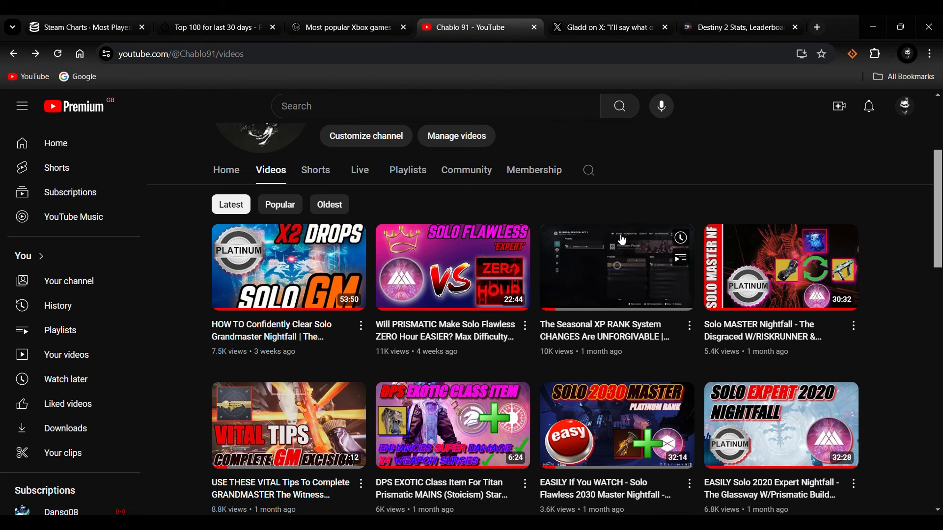
mouse_move(621, 239)
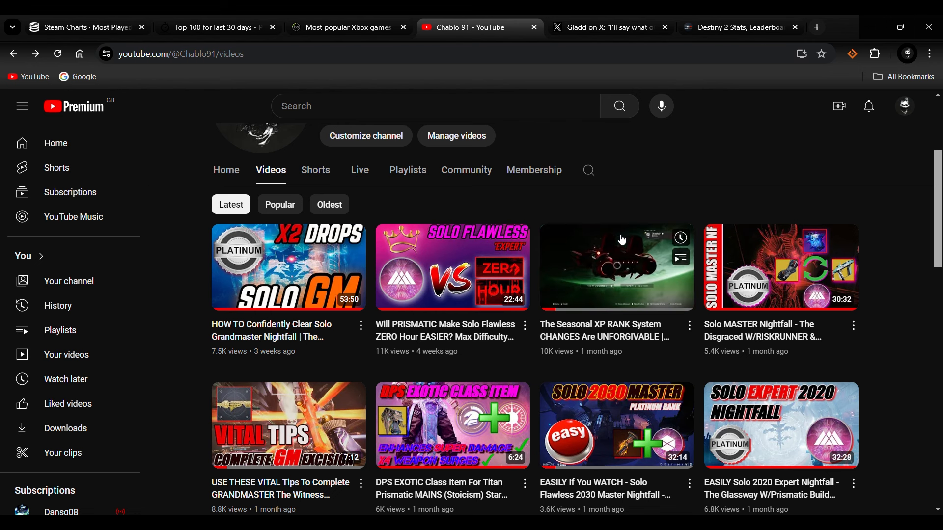
mouse_move(621, 239)
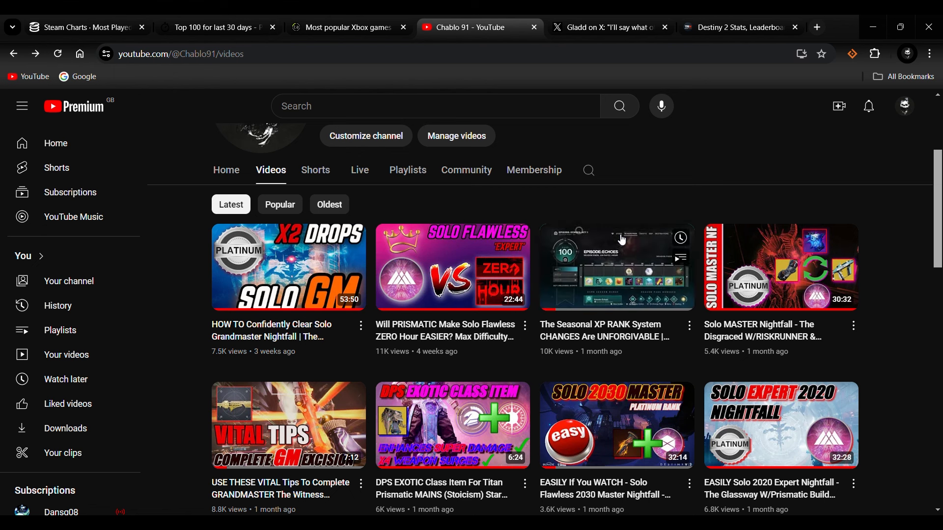
mouse_move(616, 240)
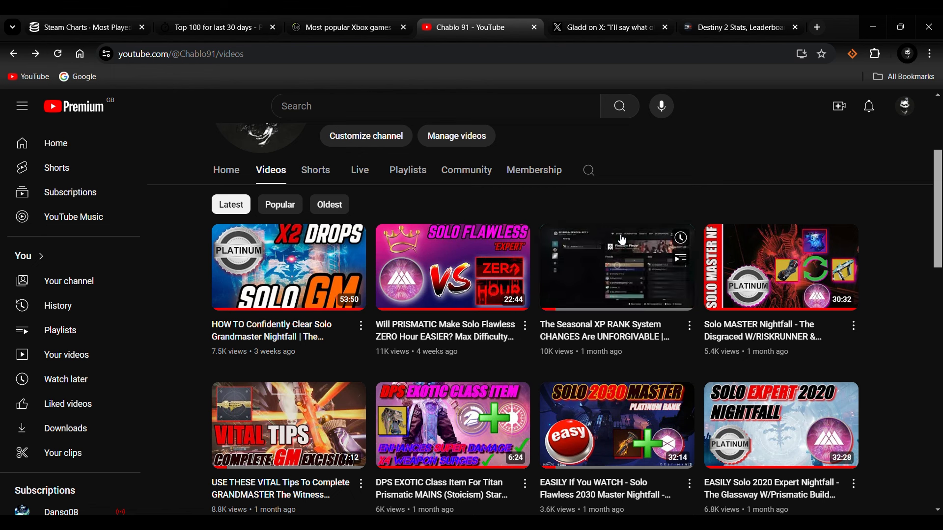
mouse_move(621, 239)
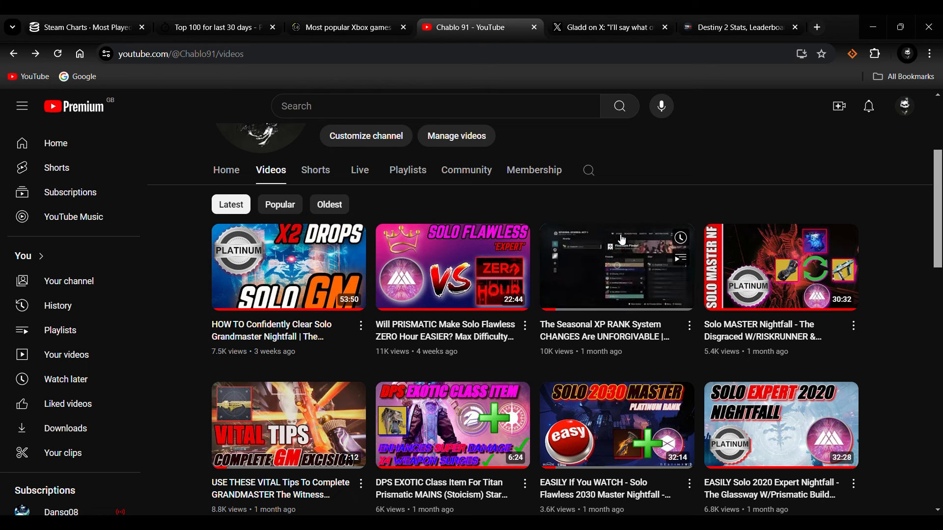
mouse_move(621, 239)
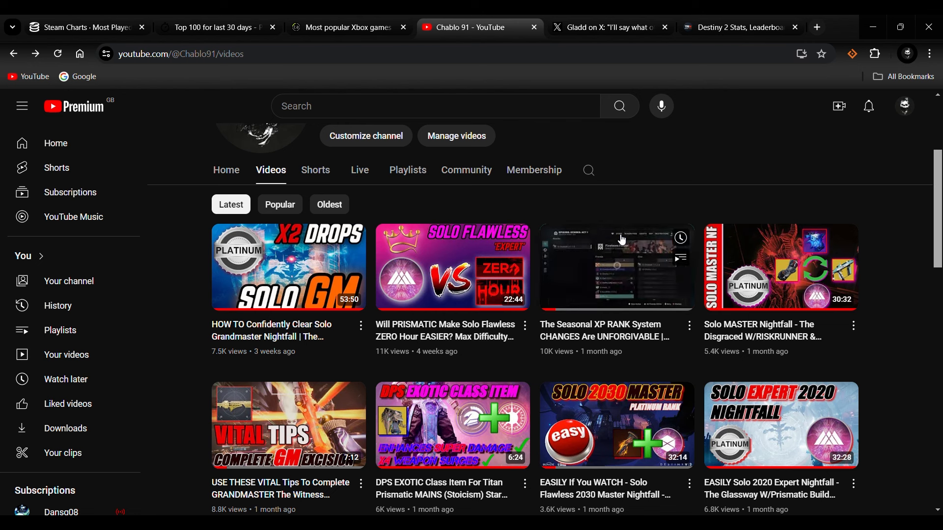
mouse_move(621, 239)
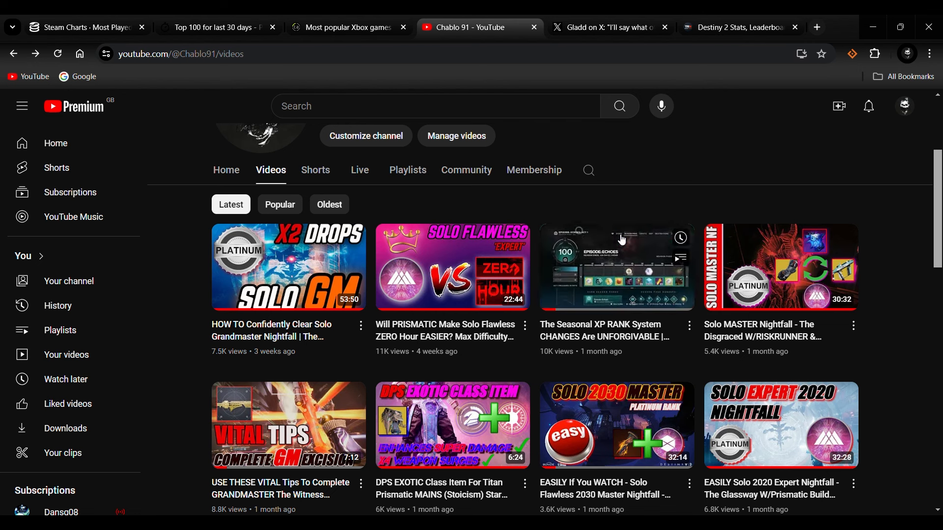
mouse_move(622, 239)
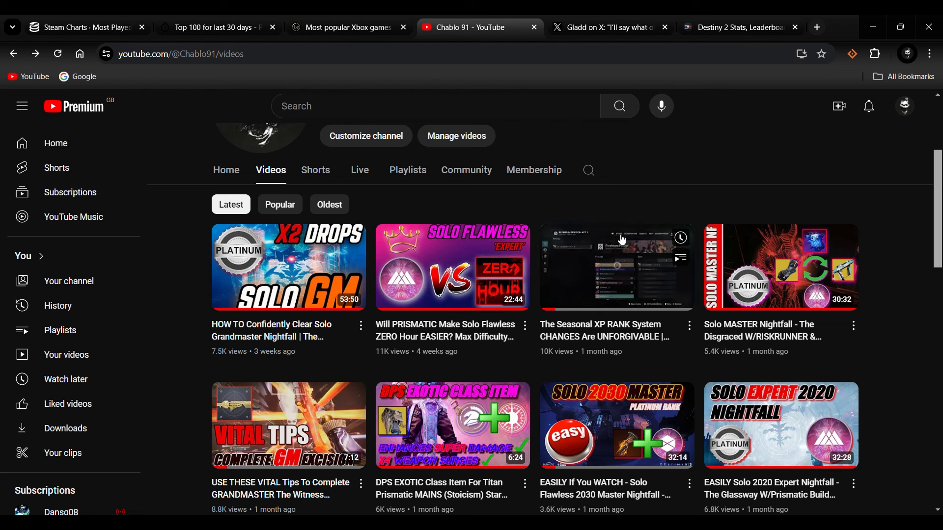
mouse_move(621, 239)
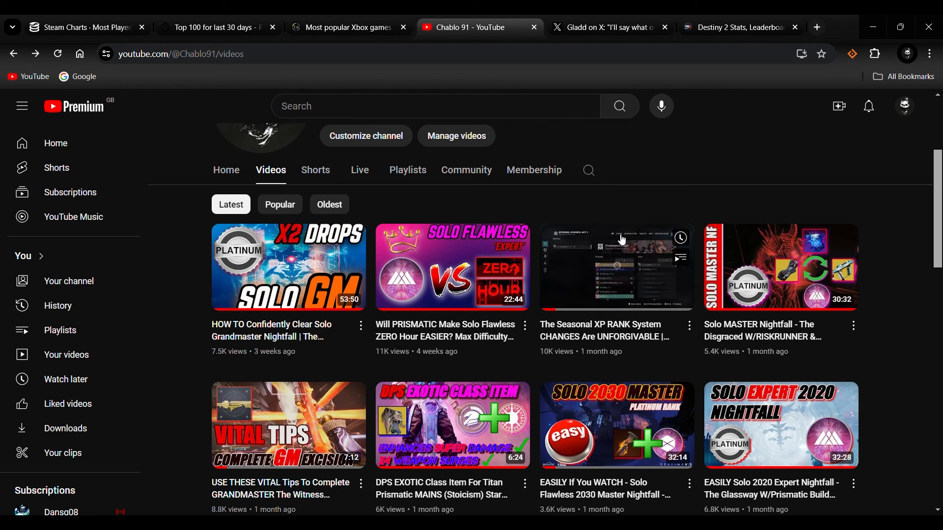
mouse_move(621, 240)
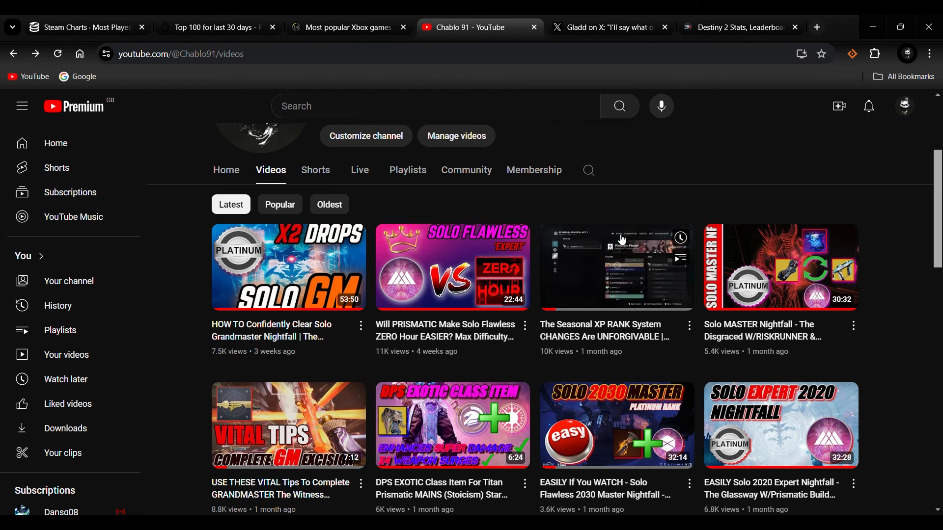
mouse_move(621, 239)
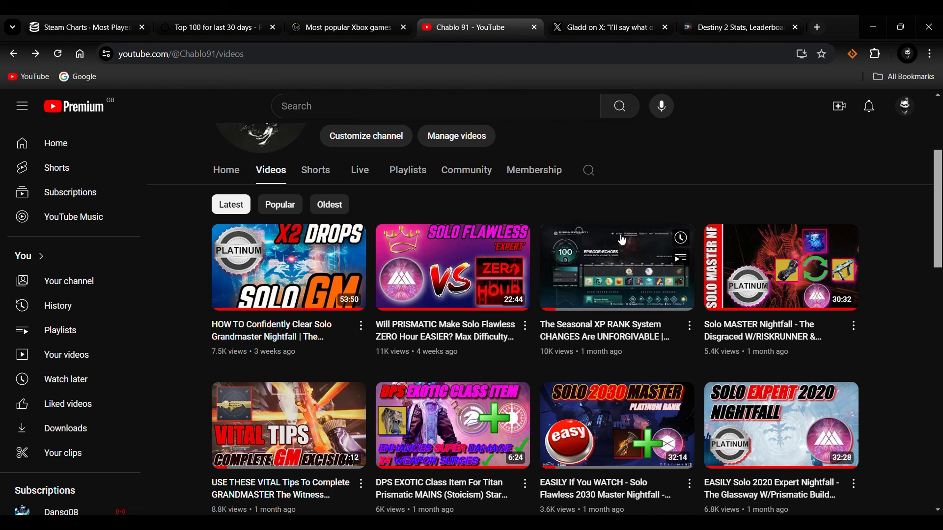
mouse_move(622, 239)
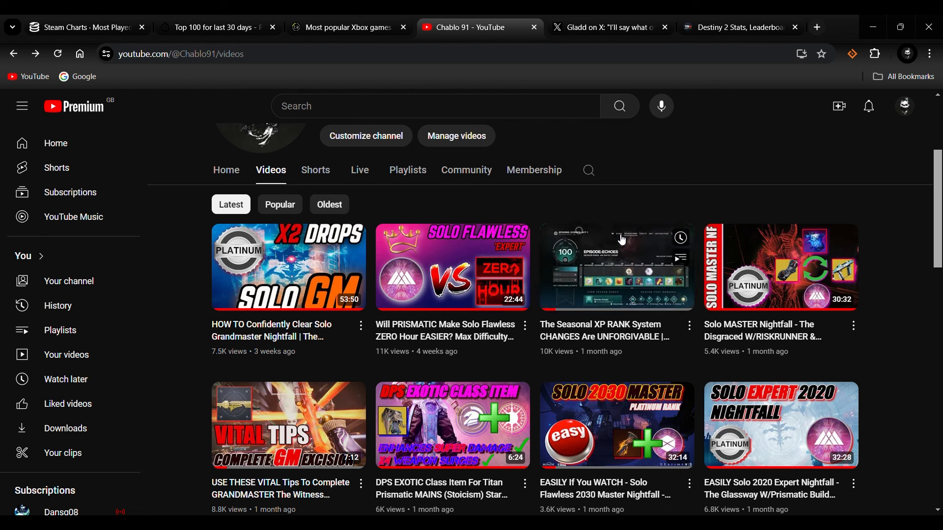
mouse_move(621, 239)
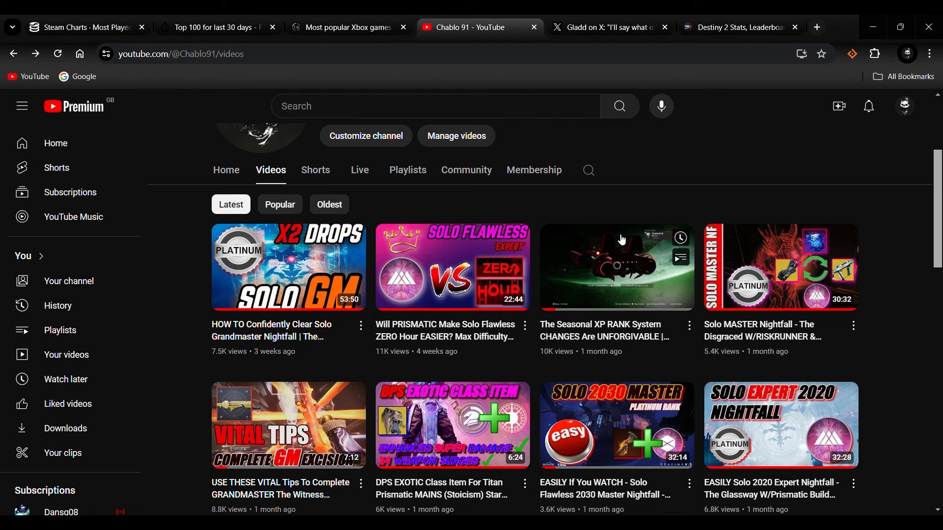
mouse_move(621, 238)
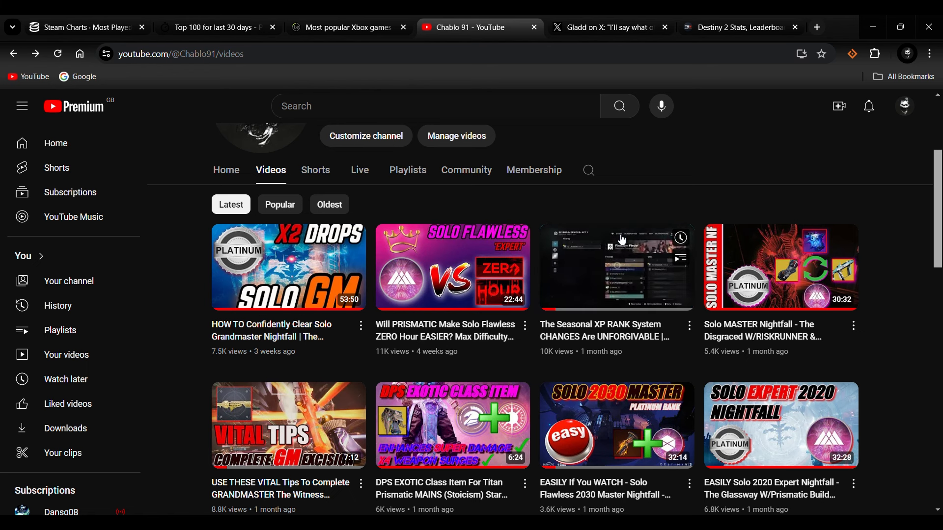
mouse_move(615, 239)
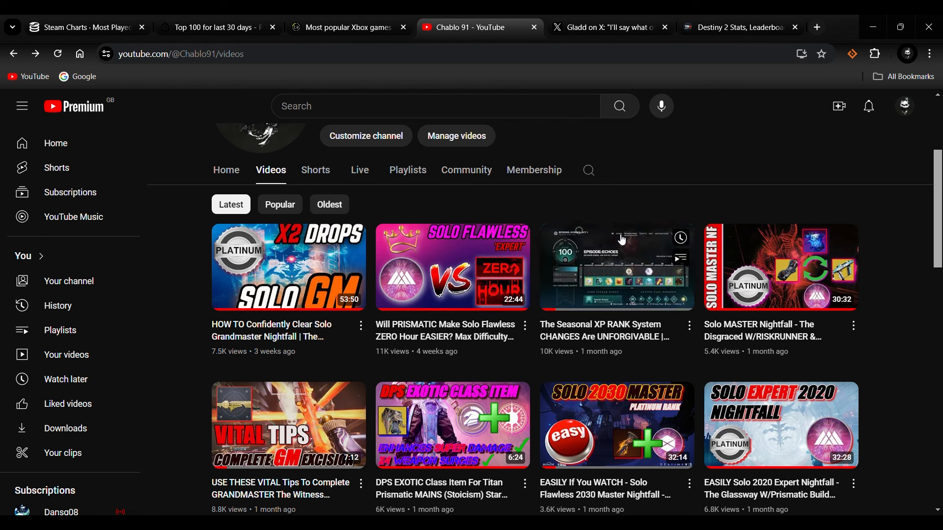
mouse_move(622, 239)
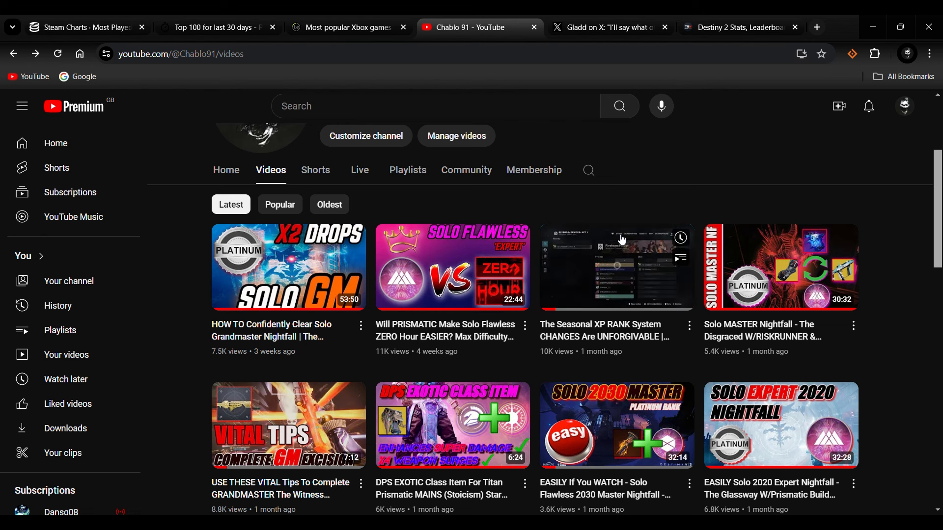
mouse_move(621, 239)
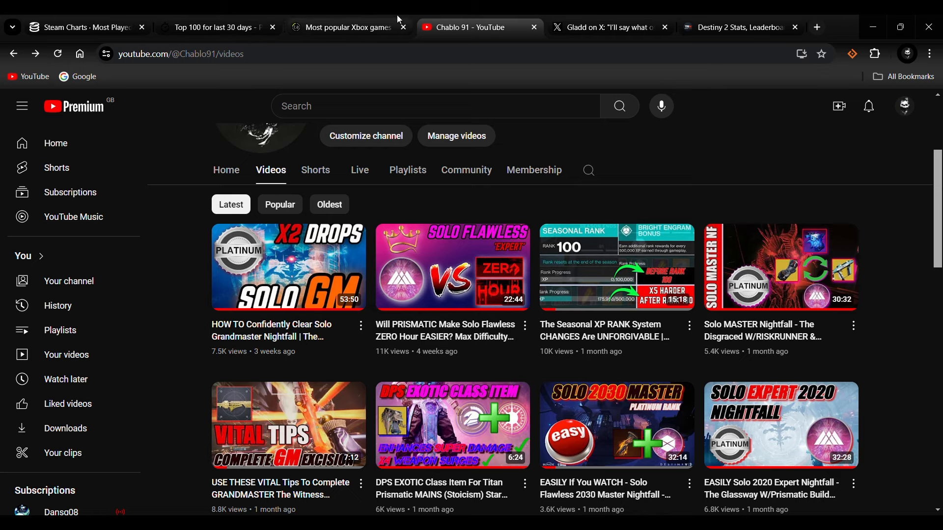
- Switch to the X post arguing Destiny's new episodes are just renamed seasons
left_click(607, 27)
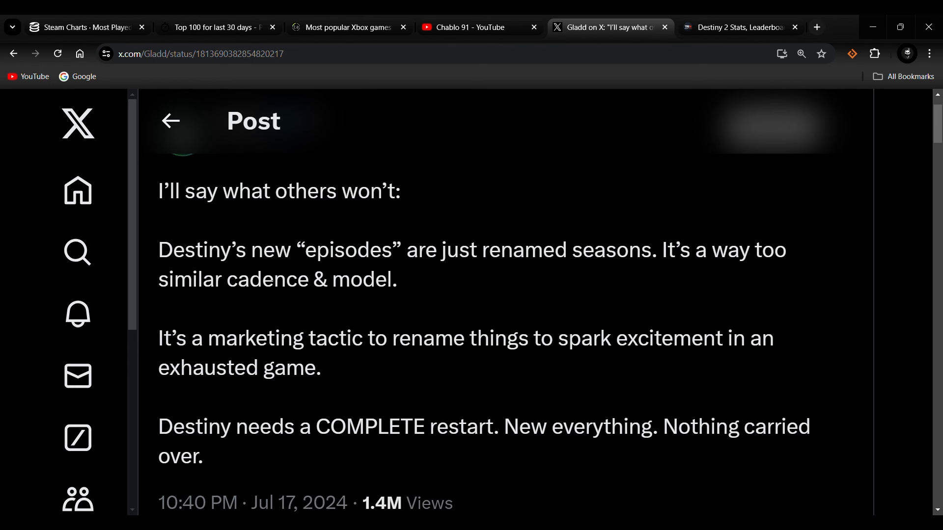
mouse_move(597, 323)
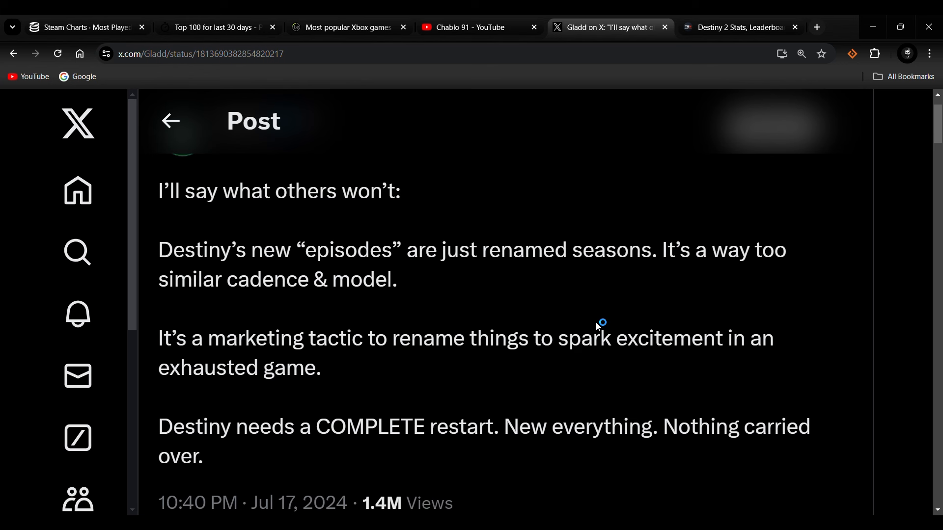
mouse_move(929, 512)
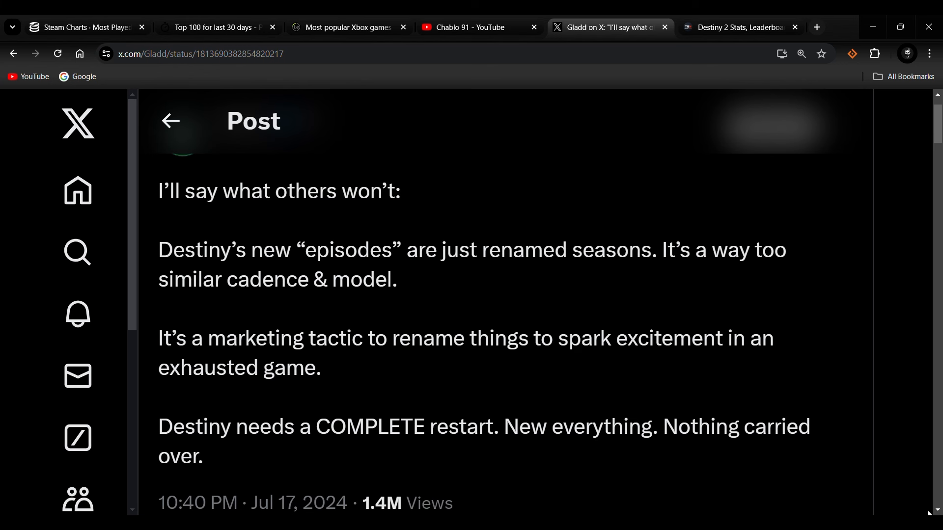
- Reveal the post's 947 replies, 736 reposts, 8.3K likes and 197 bookmarks
scroll("down", 3)
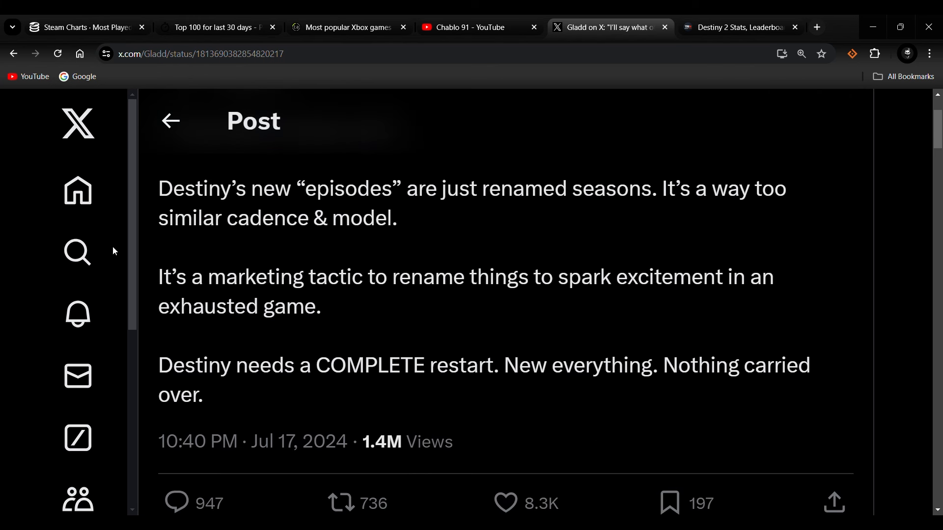
mouse_move(227, 337)
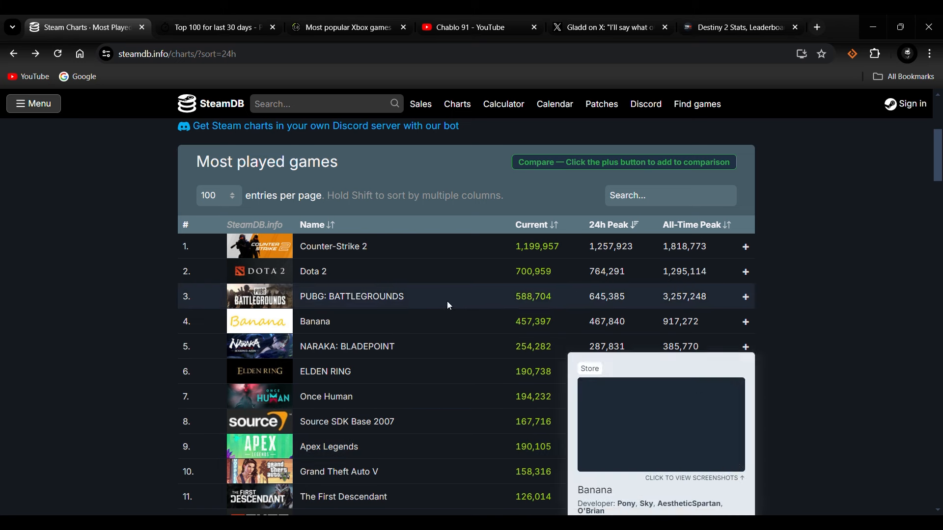
mouse_move(334, 295)
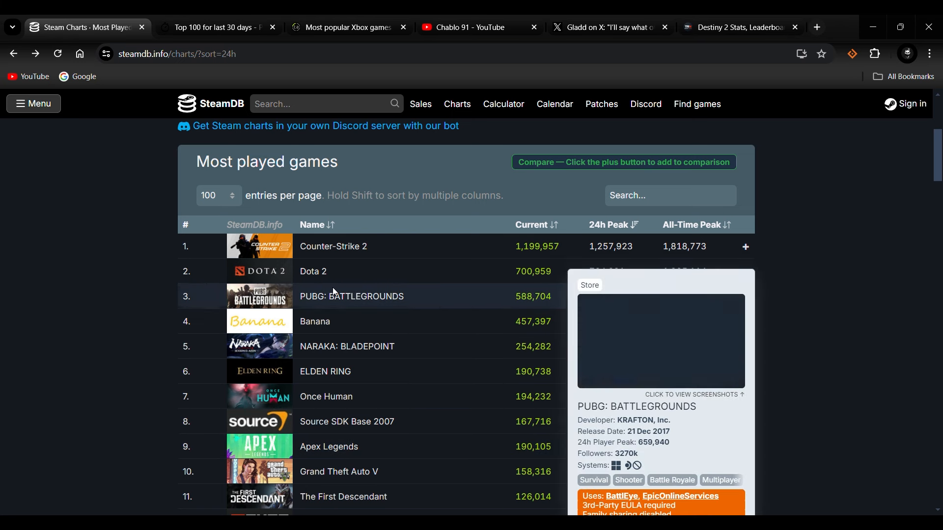
mouse_move(327, 361)
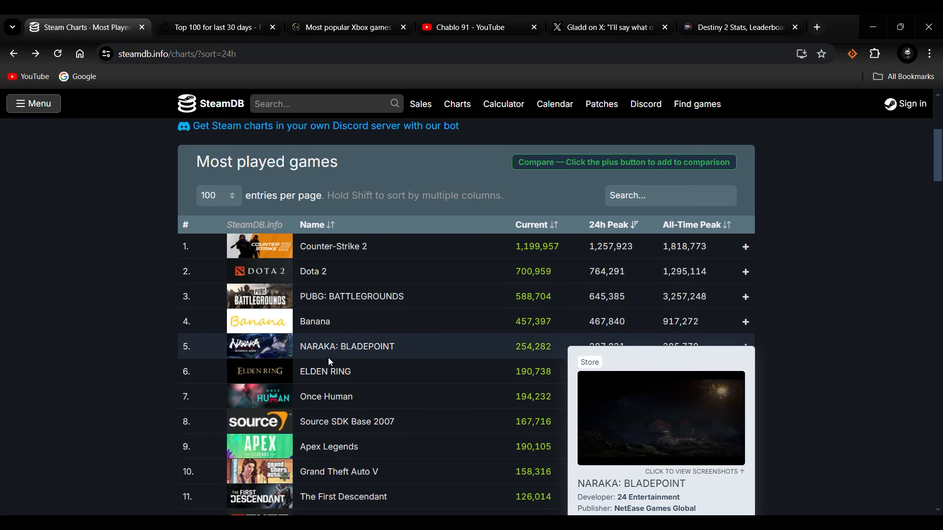
mouse_move(363, 378)
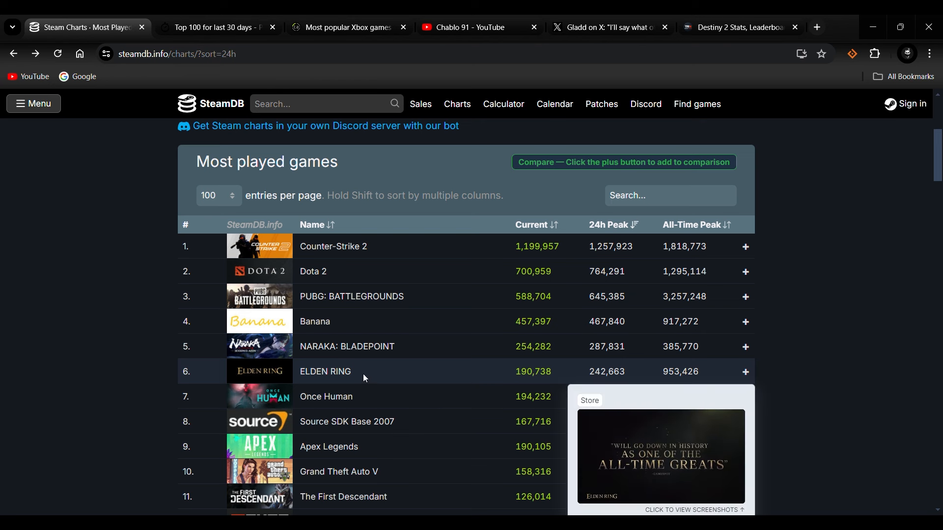
mouse_move(847, 377)
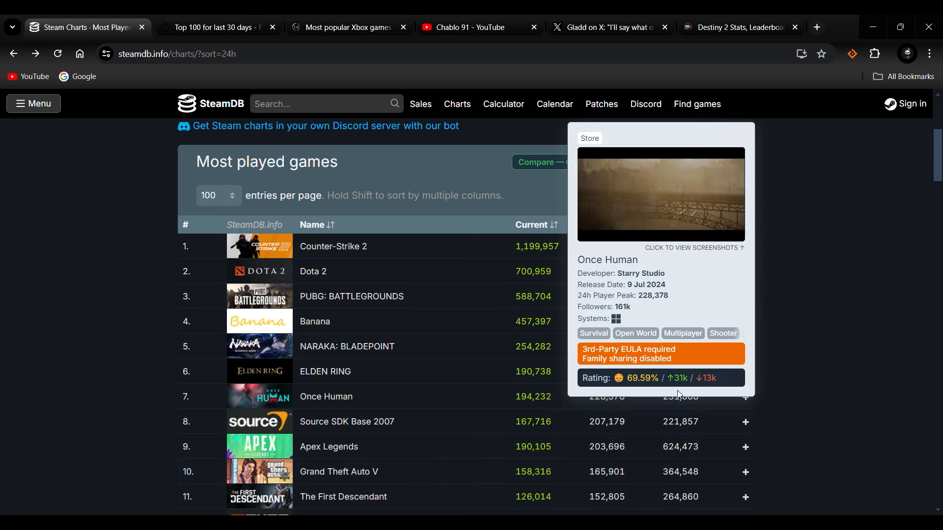
- Scroll the Most played games table down to rank 19, reaching The First Descendant
scroll("down", 3)
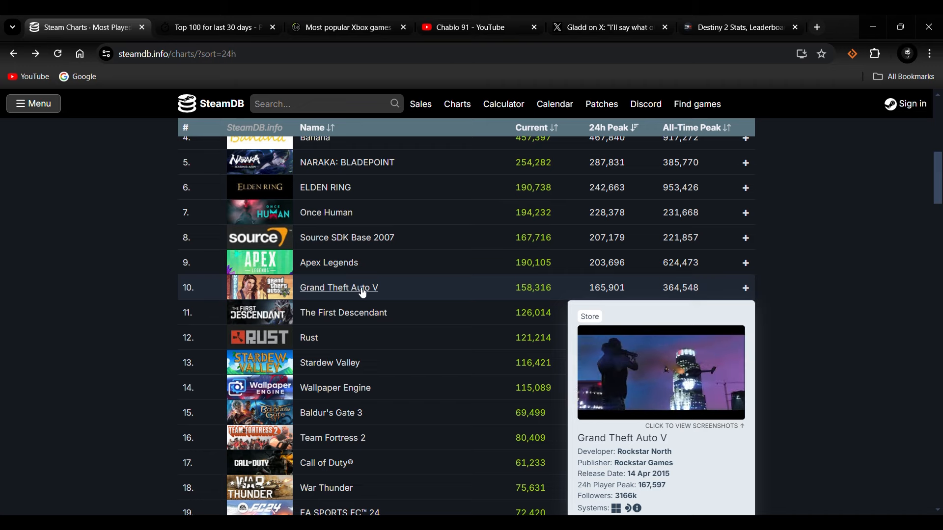
scroll("up", 3)
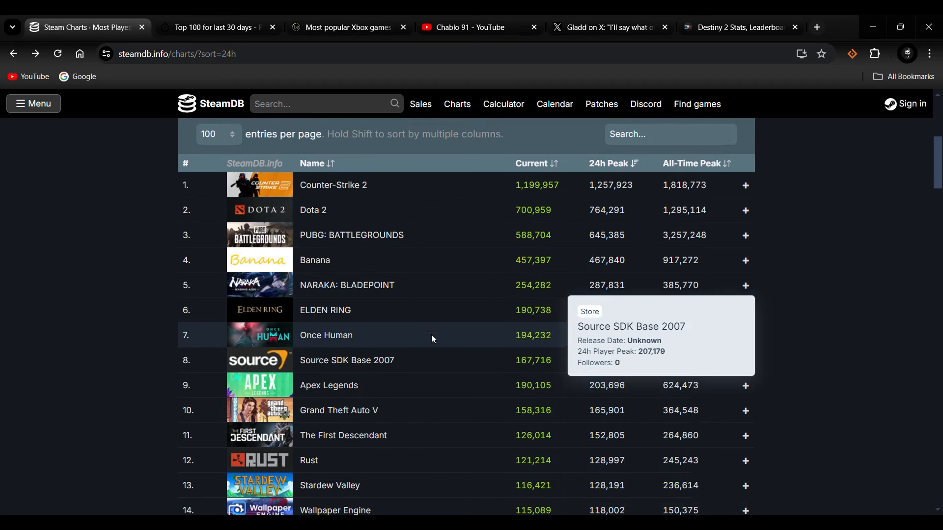
mouse_move(393, 313)
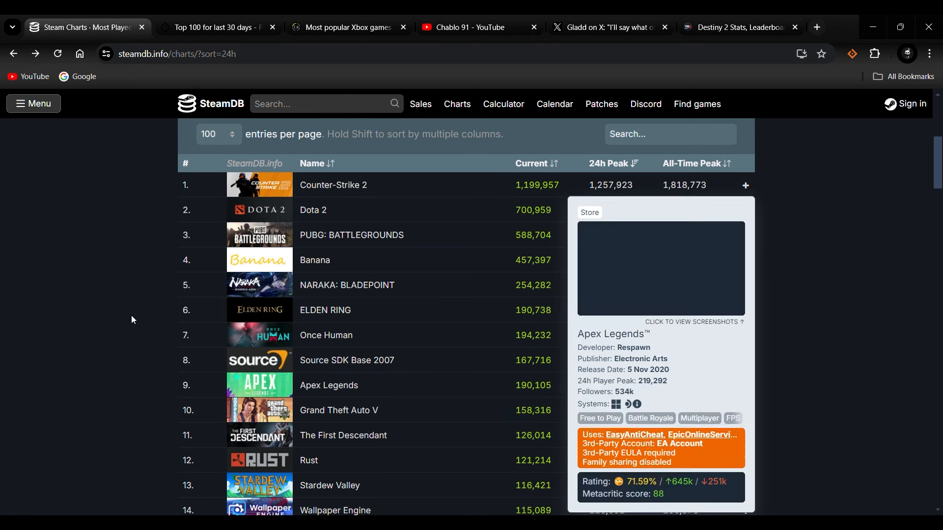
scroll("down", 3)
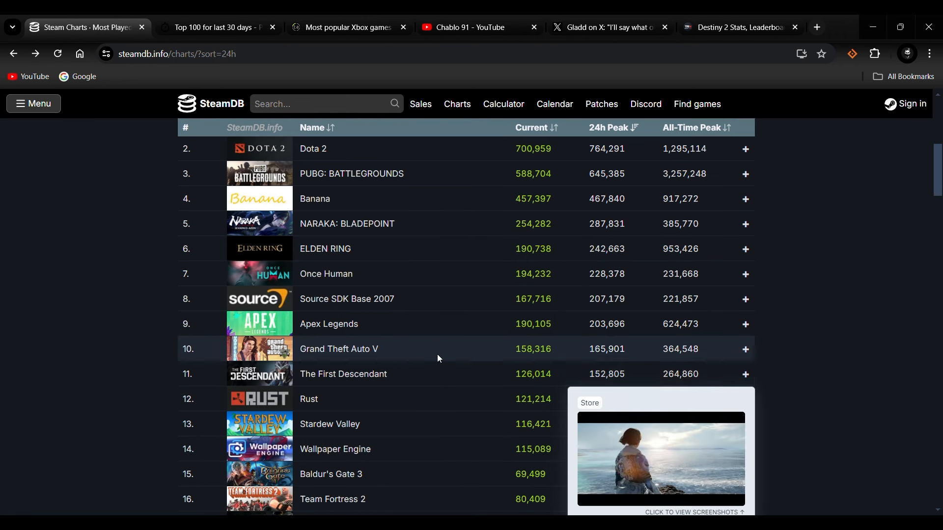
mouse_move(399, 353)
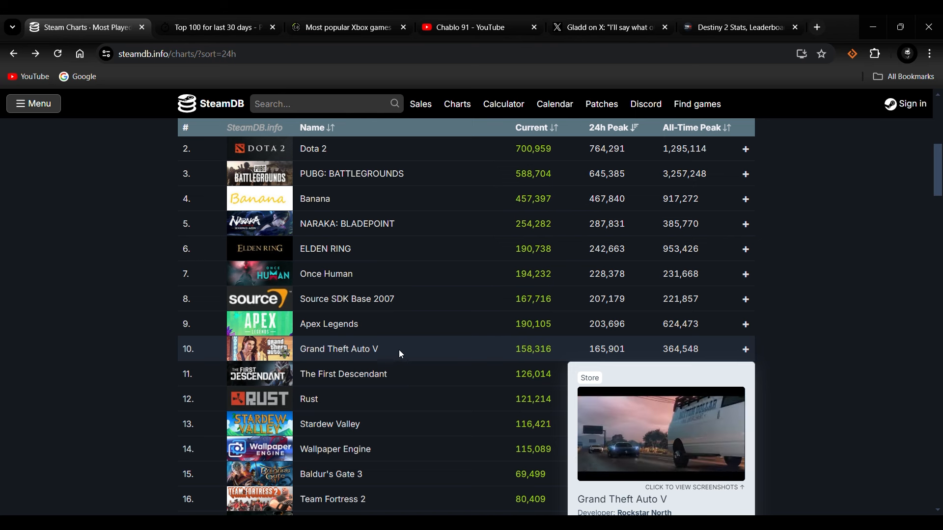
scroll("down", 3)
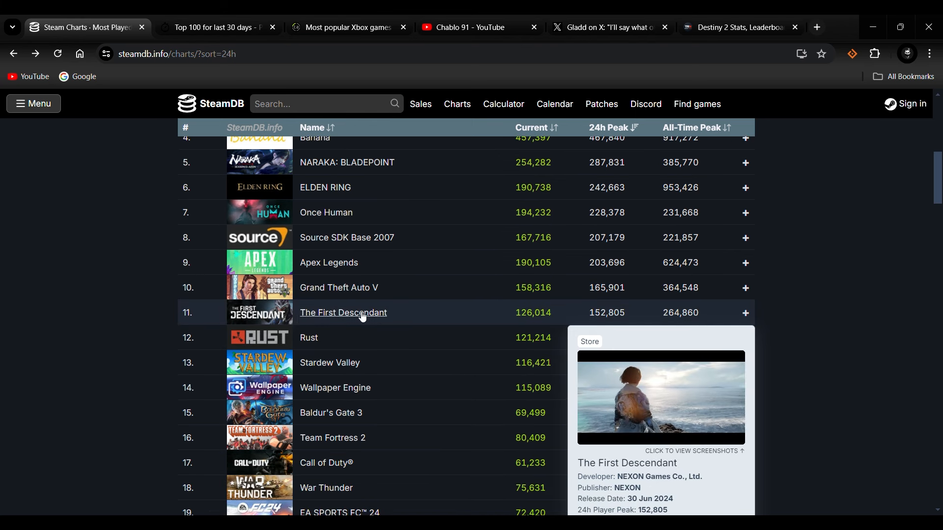
mouse_move(328, 262)
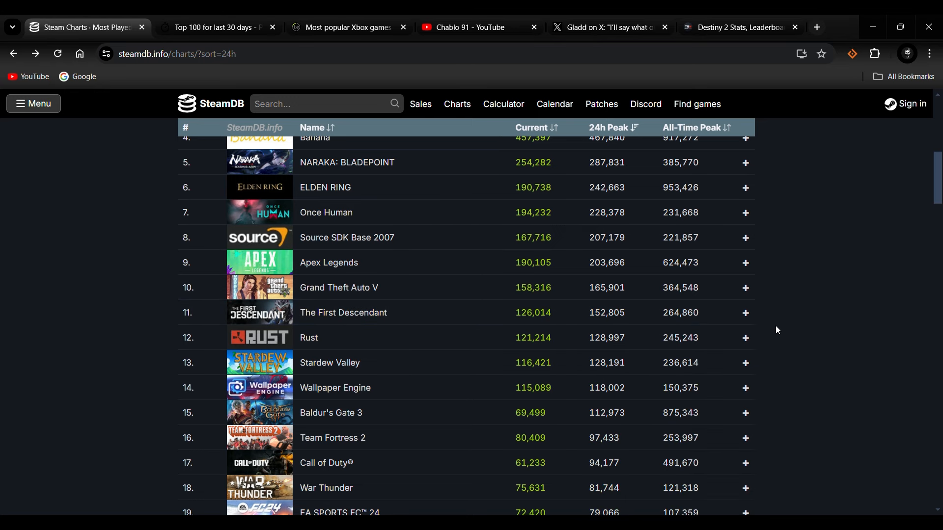
mouse_move(768, 351)
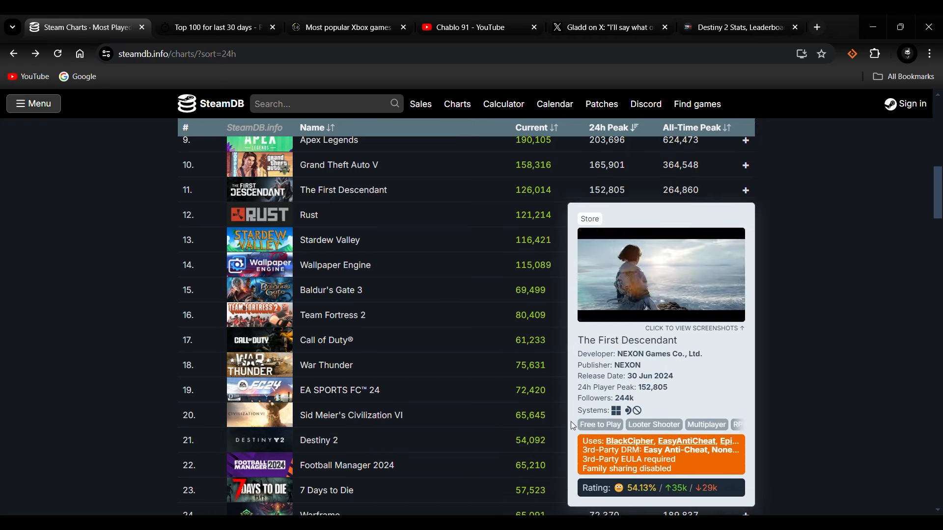
mouse_move(318, 440)
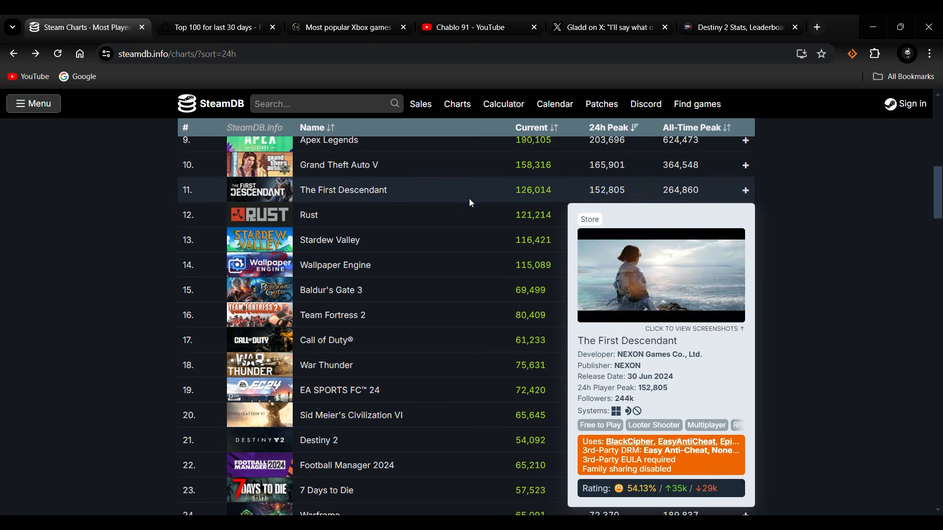
mouse_move(375, 198)
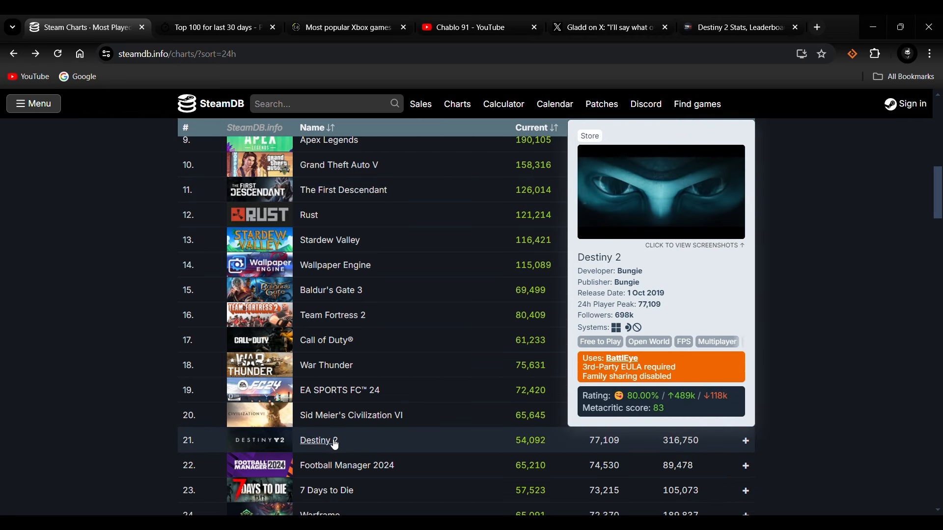
mouse_move(341, 436)
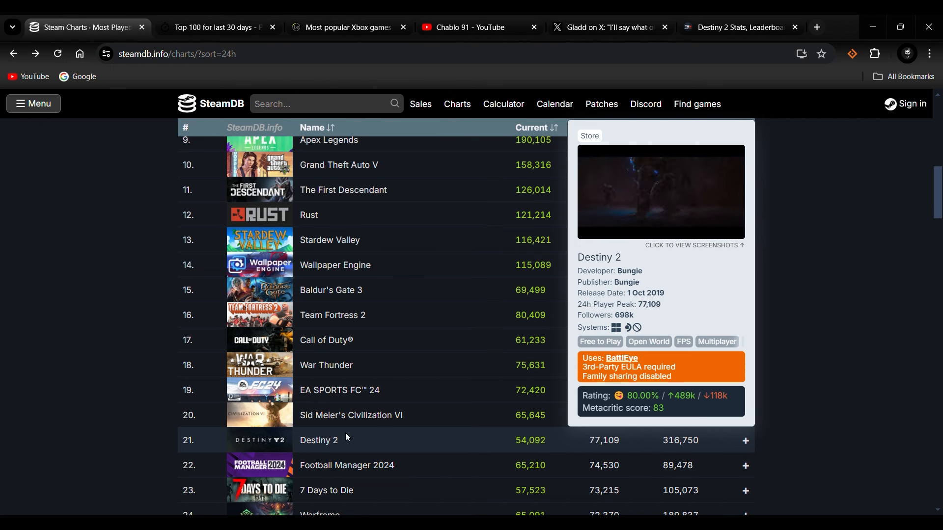
mouse_move(444, 169)
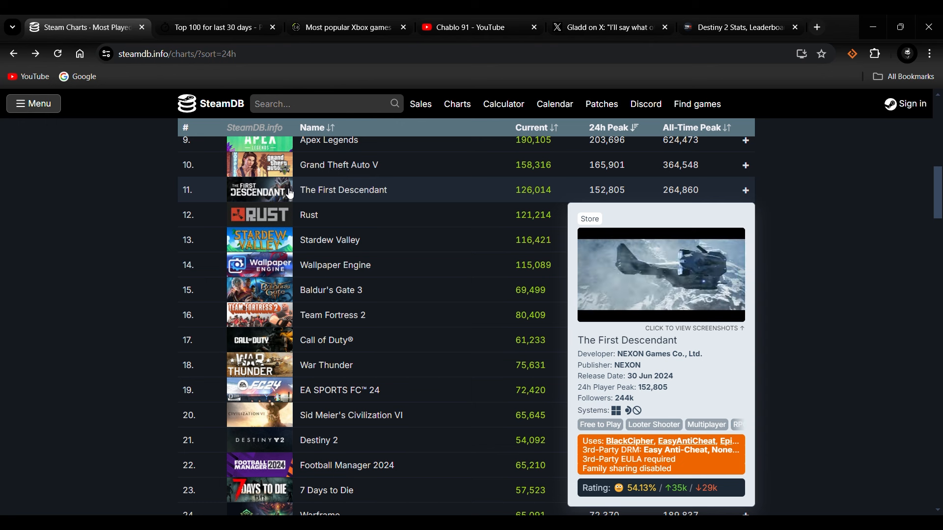
mouse_move(363, 200)
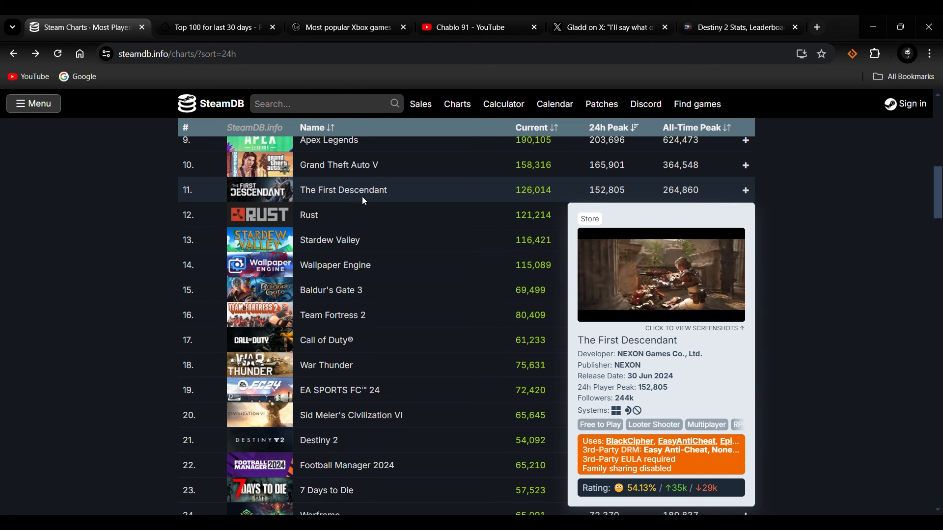
mouse_move(343, 190)
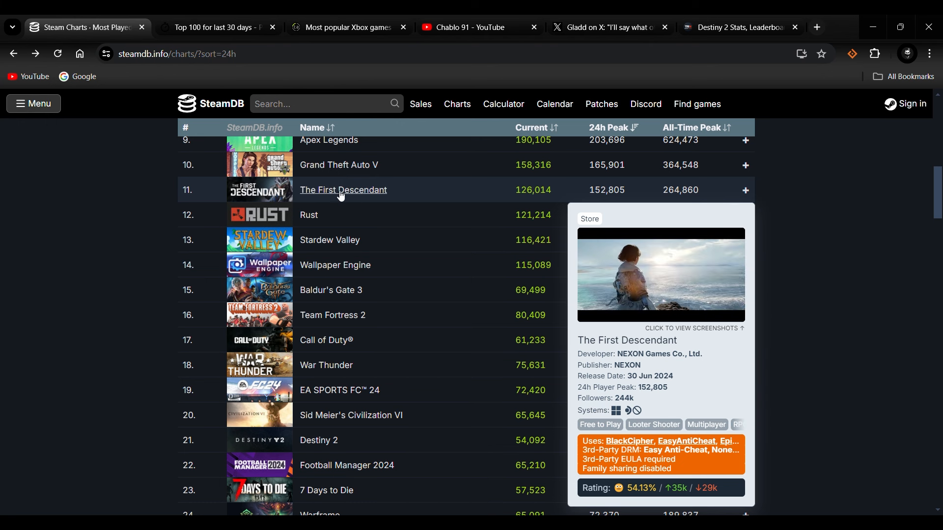
scroll("down", 3)
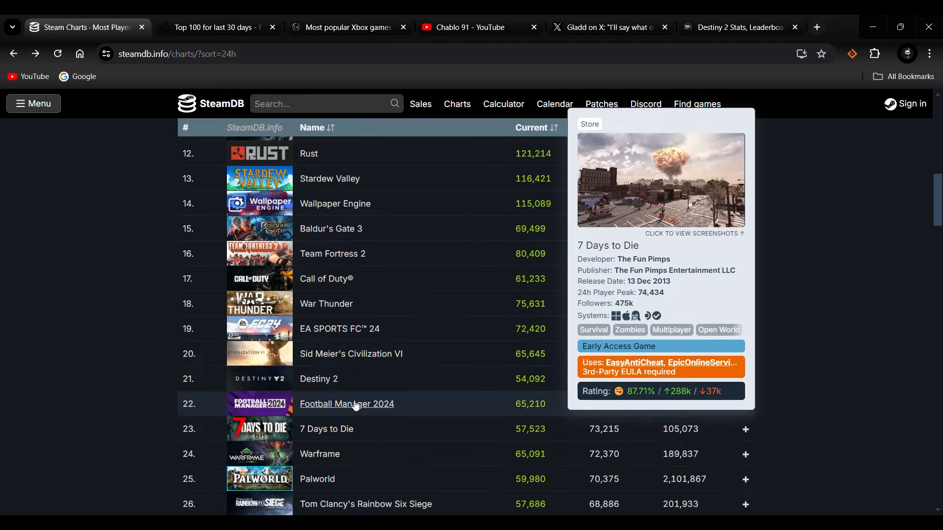
scroll("down", 3)
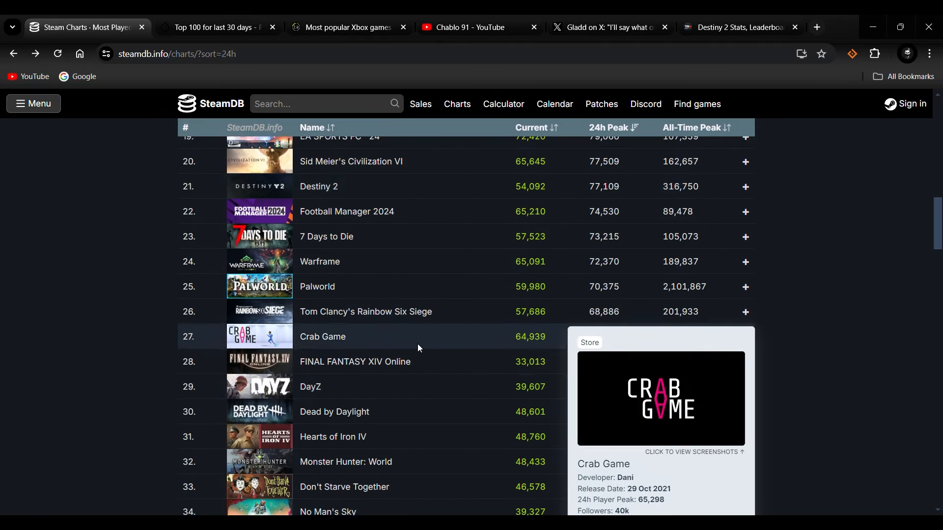
scroll("down", 3)
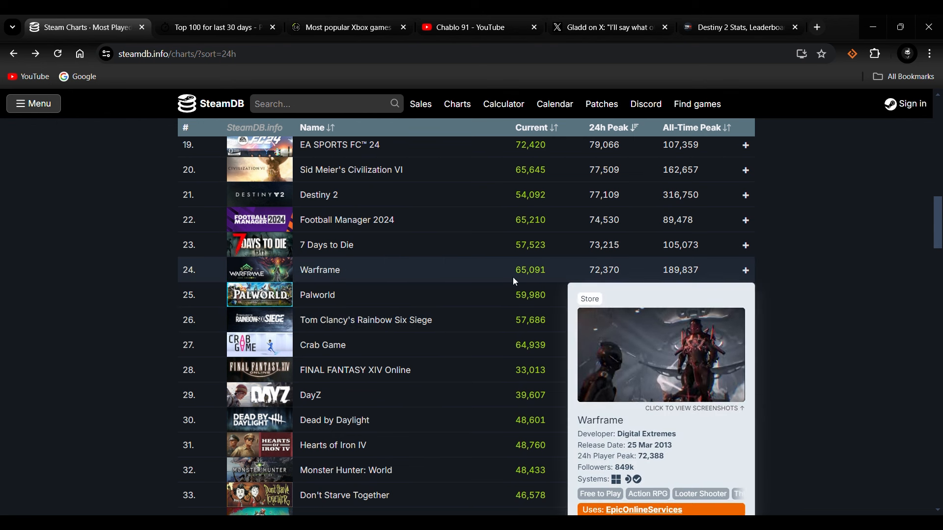
mouse_move(320, 270)
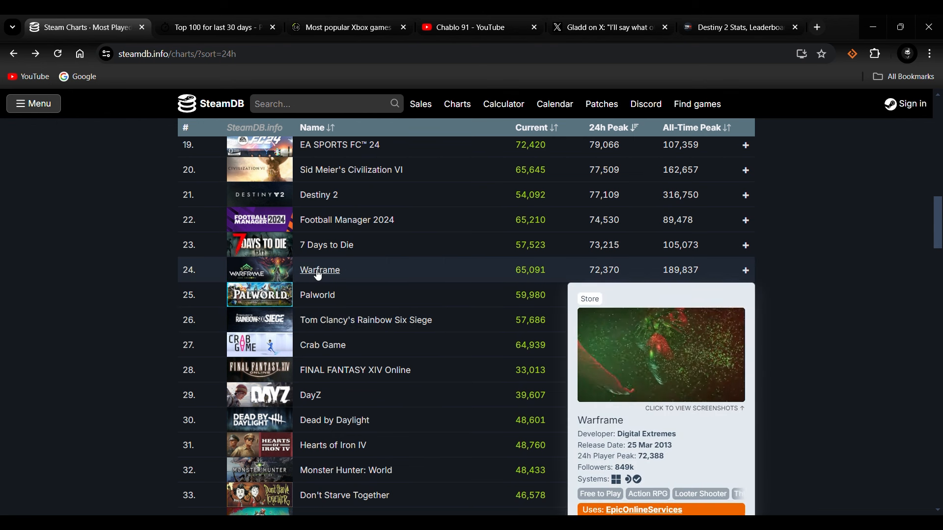
scroll("up", 3)
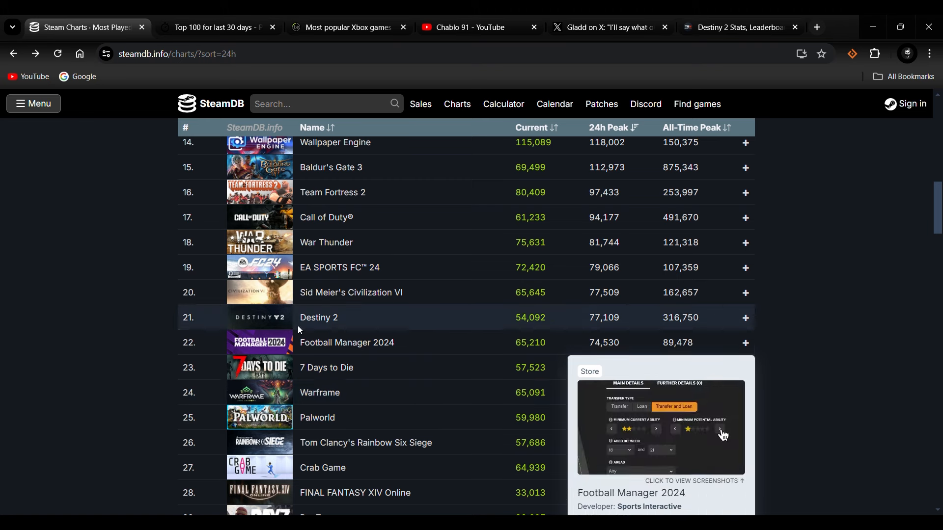
mouse_move(318, 318)
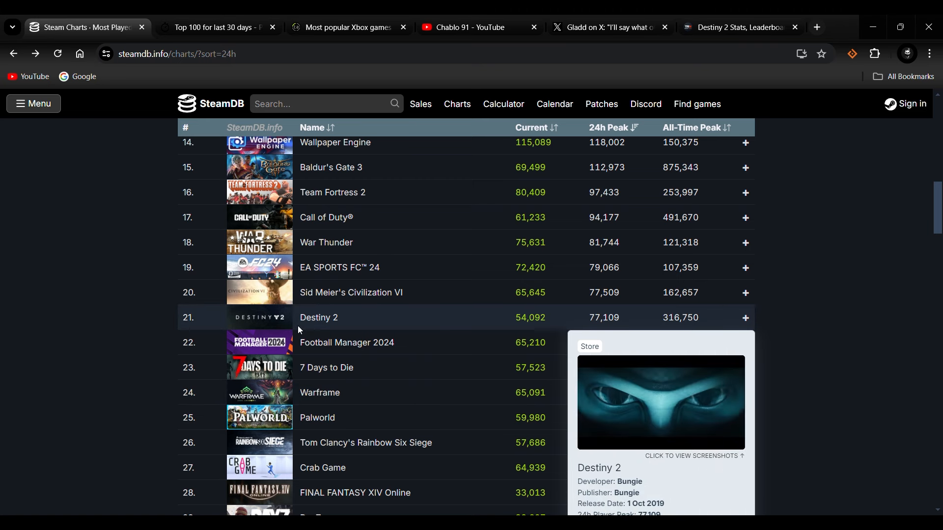
- Show PS Timetracker's last-30-days top 100 and scroll to Destiny 2 at rank 13
left_click(214, 27)
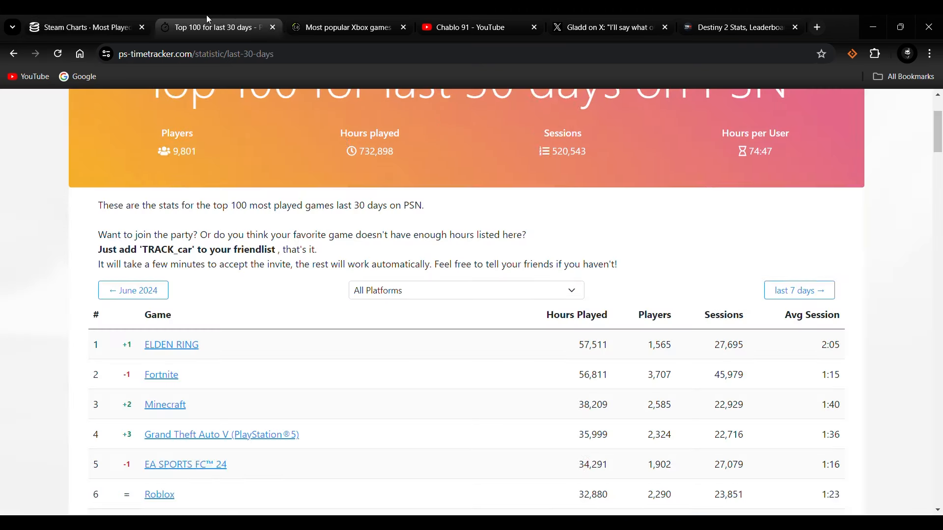
scroll("up", 3)
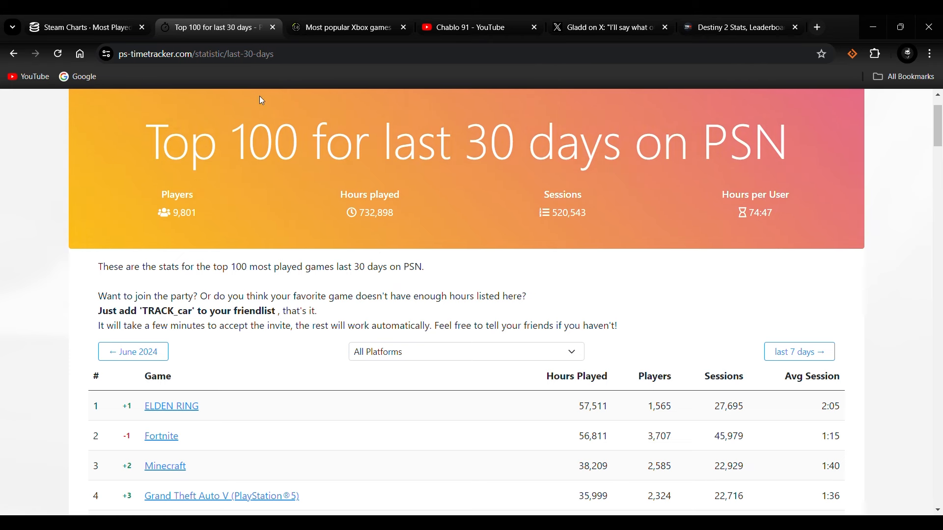
mouse_move(683, 132)
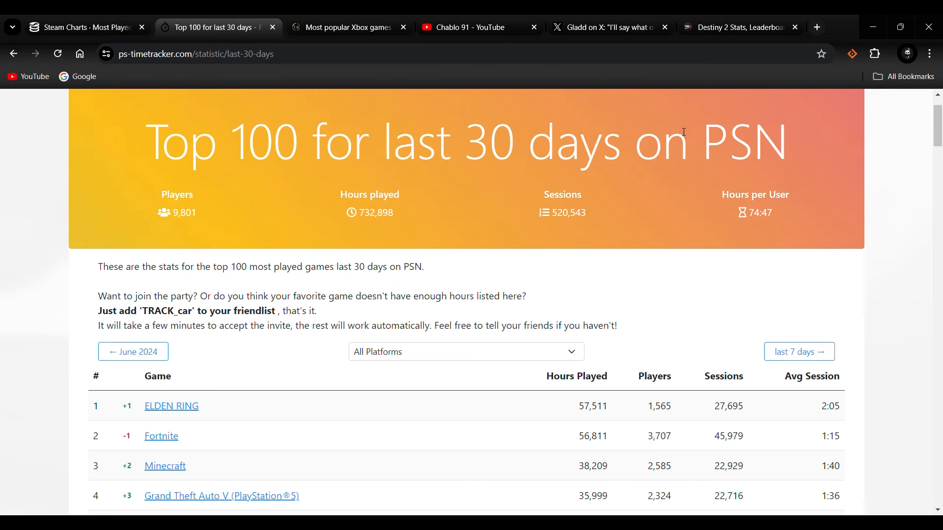
scroll("down", 3)
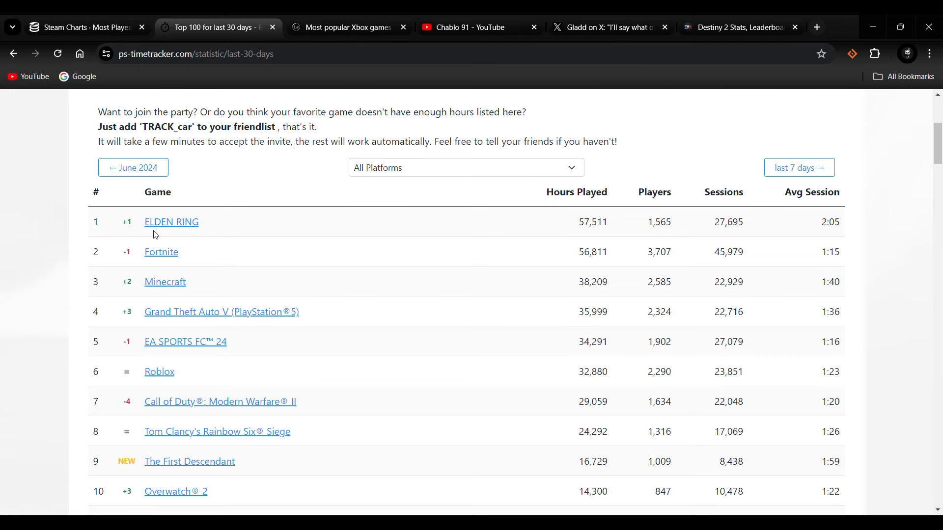
mouse_move(171, 252)
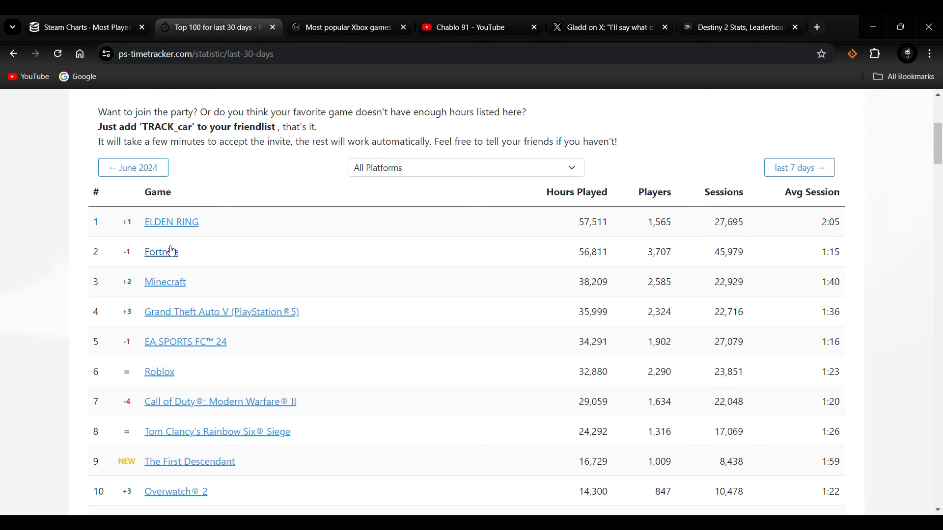
mouse_move(211, 292)
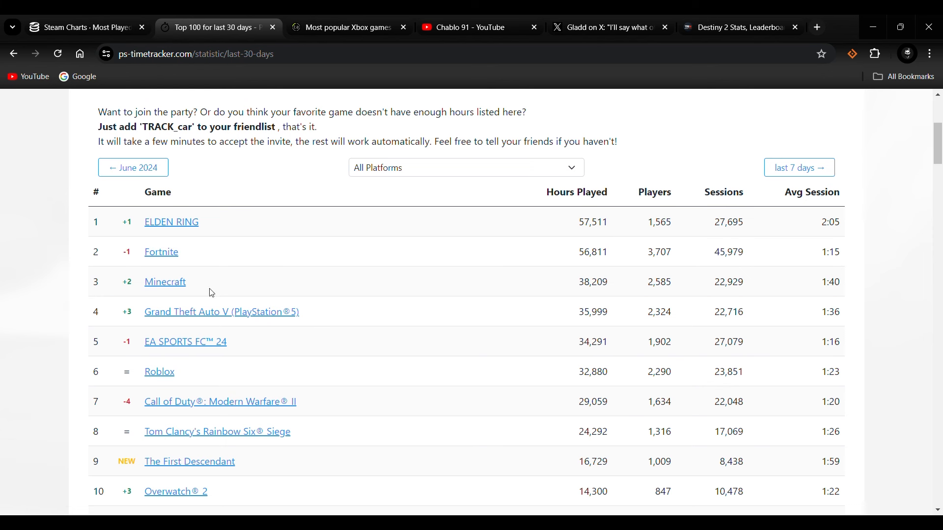
mouse_move(180, 284)
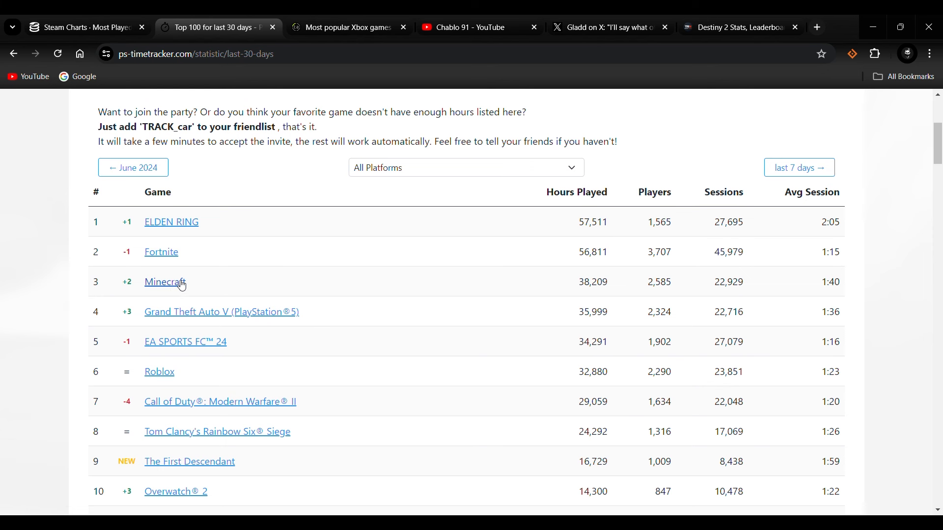
mouse_move(221, 316)
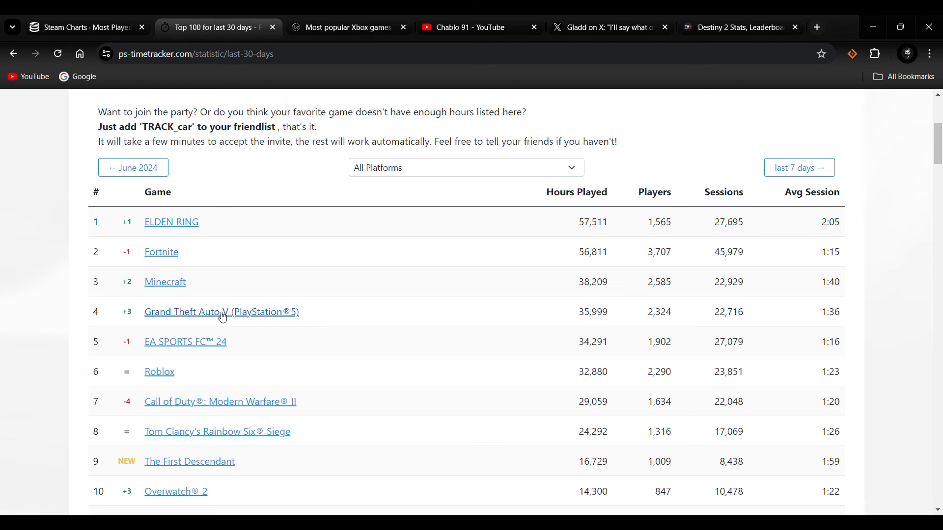
scroll("down", 3)
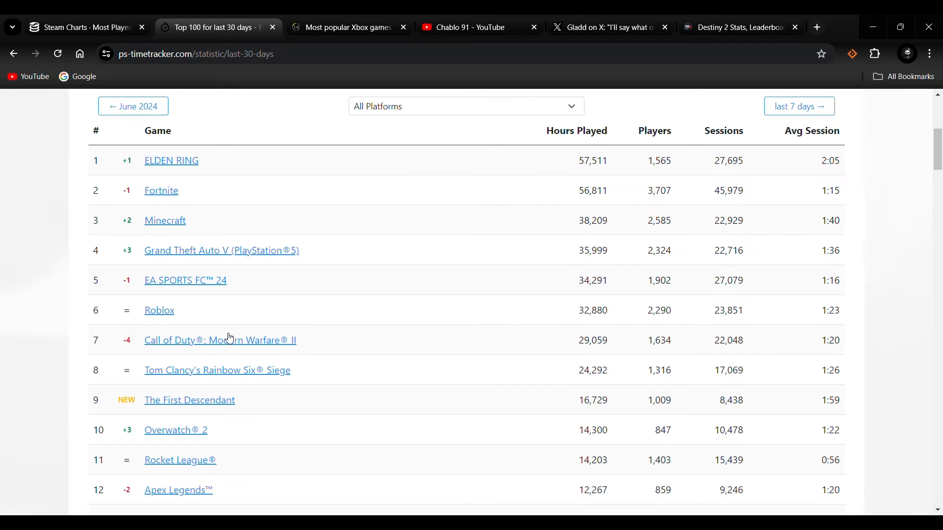
scroll("down", 3)
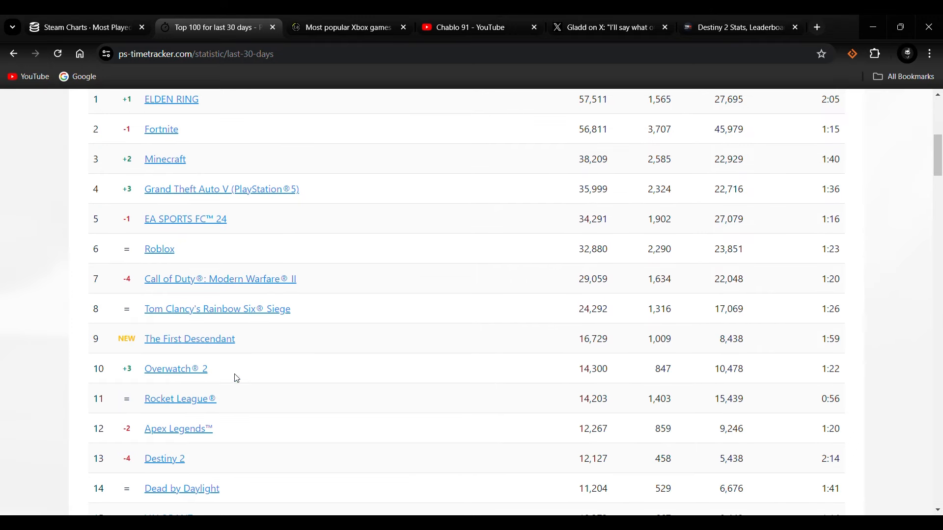
mouse_move(196, 352)
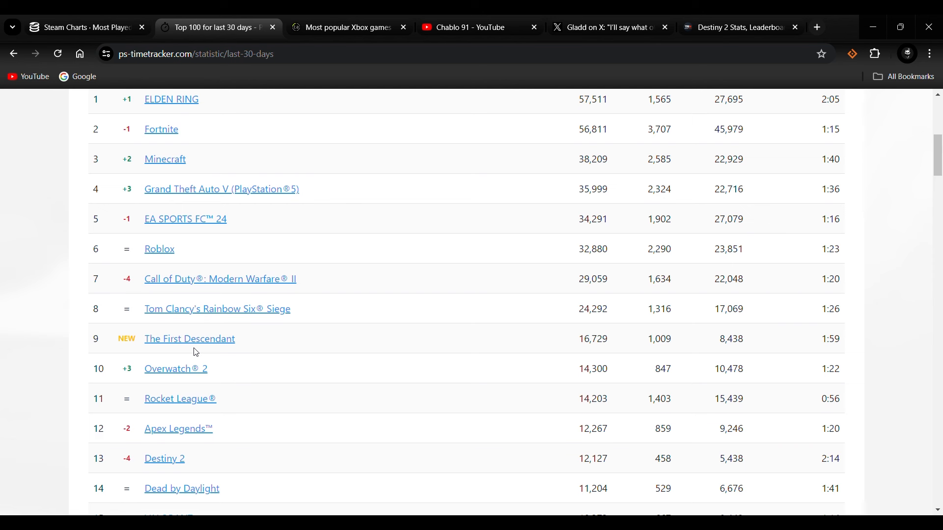
mouse_move(217, 338)
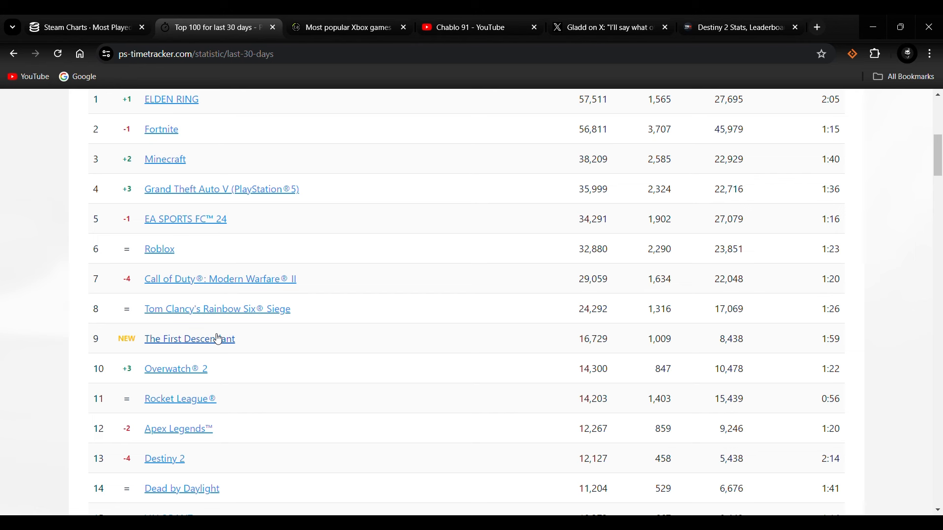
mouse_move(217, 330)
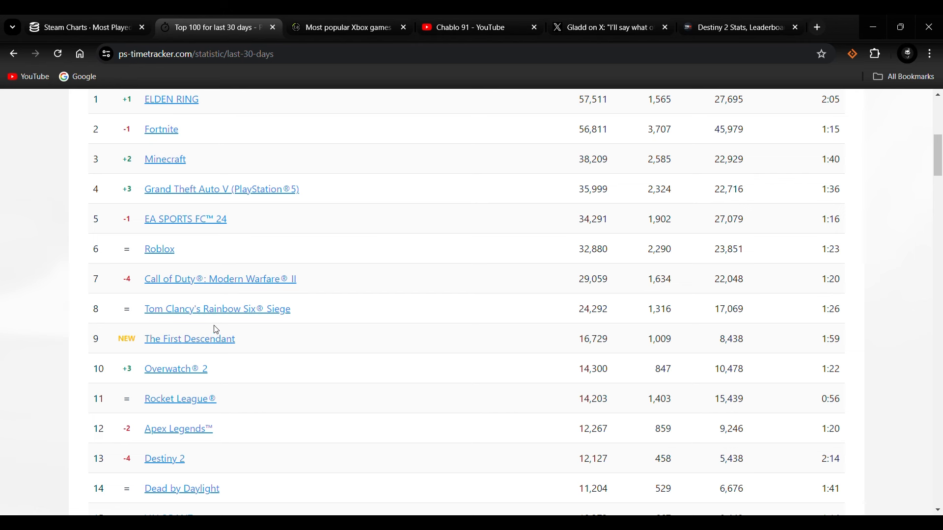
mouse_move(188, 395)
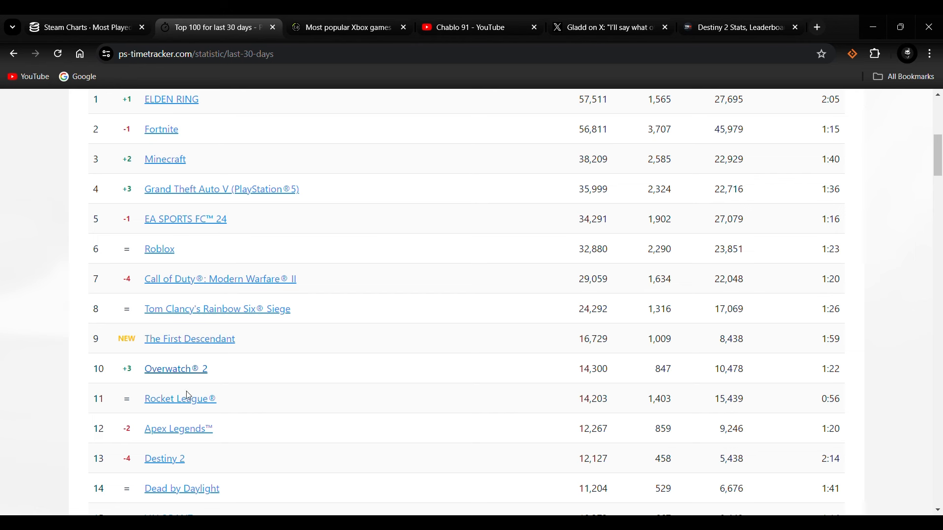
scroll("down", 3)
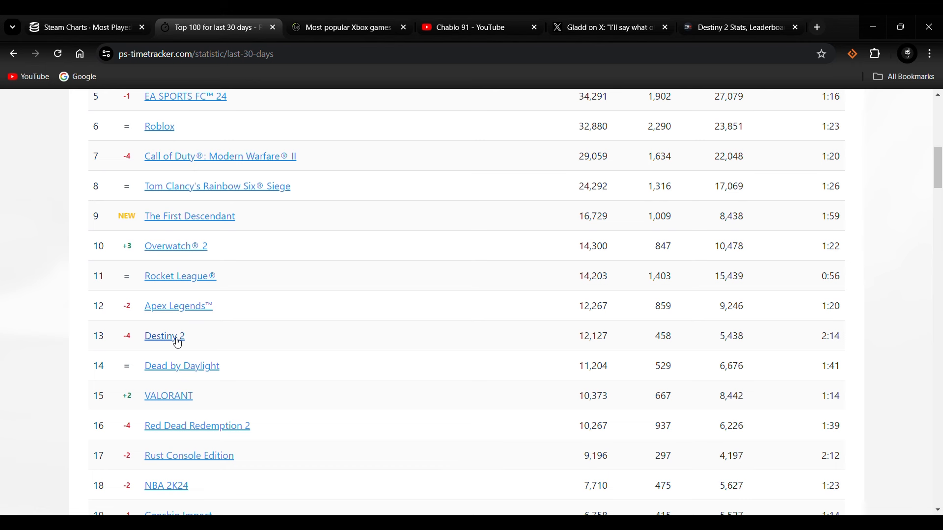
mouse_move(200, 316)
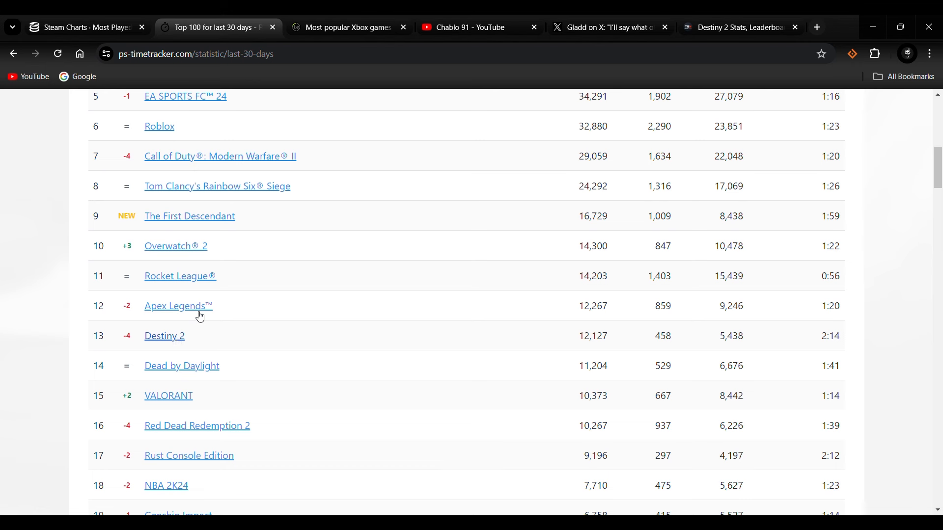
scroll("up", 3)
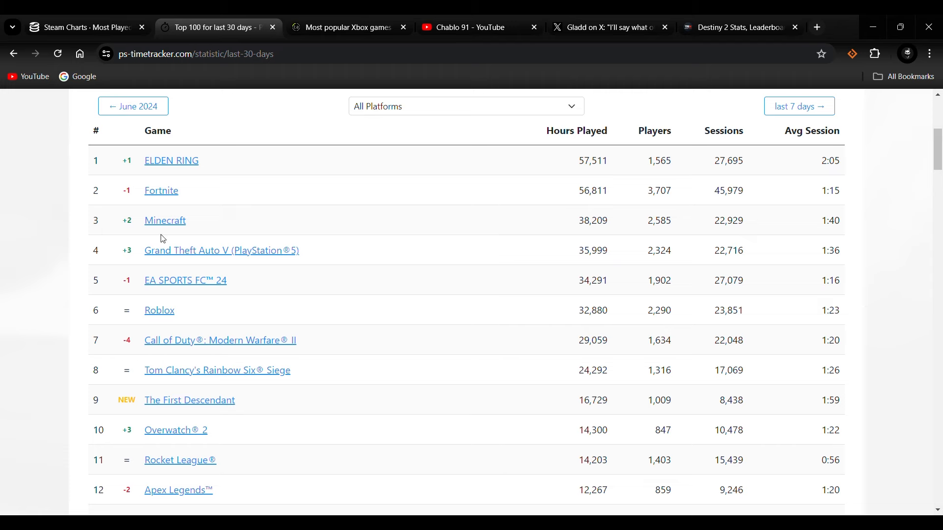
scroll("down", 3)
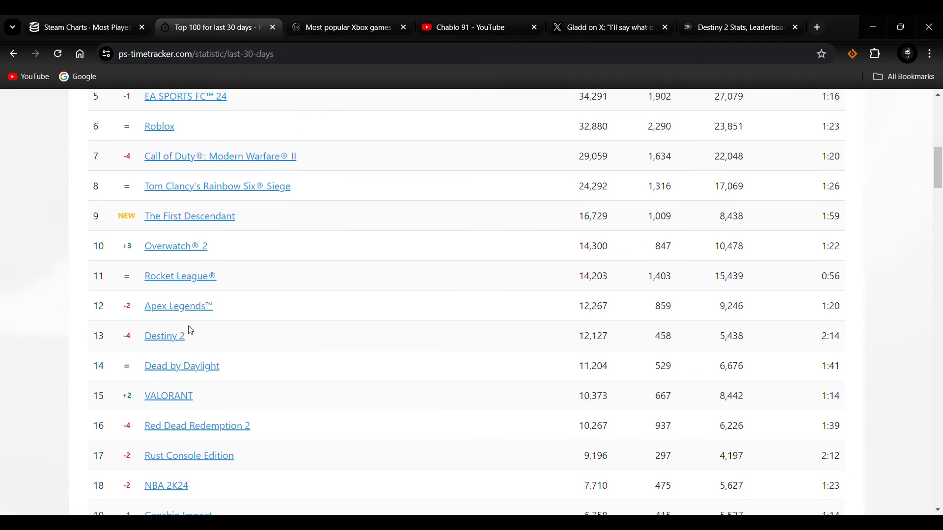
mouse_move(214, 339)
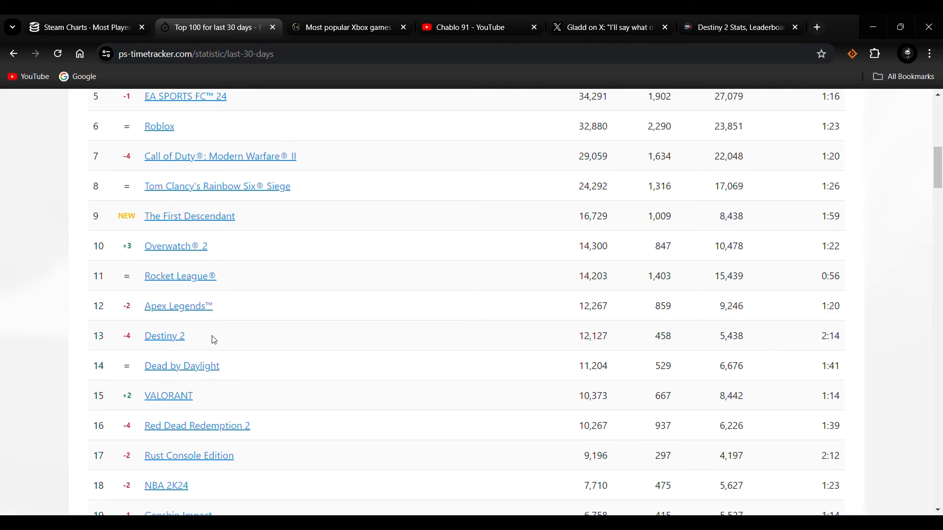
mouse_move(190, 340)
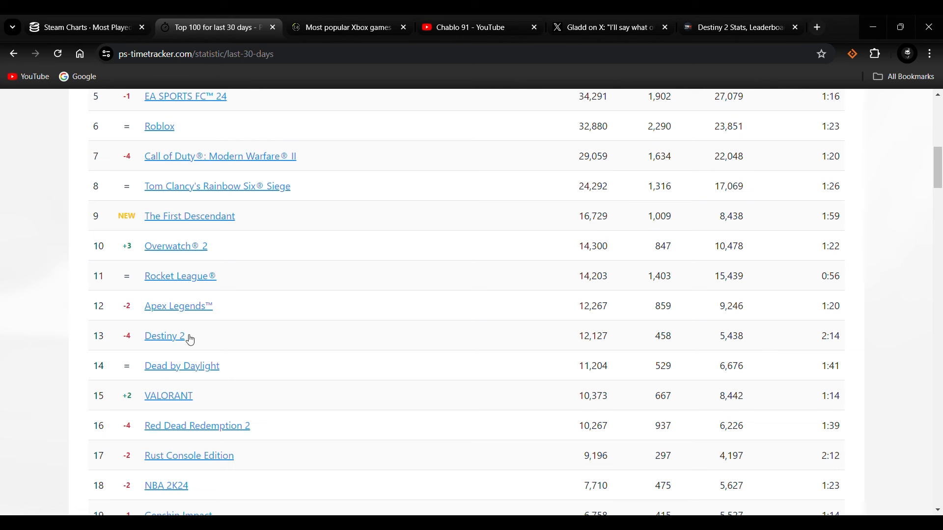
- Scroll further down the last-30-days table to ranks 20–33, with Warframe at 26th
scroll("down", 3)
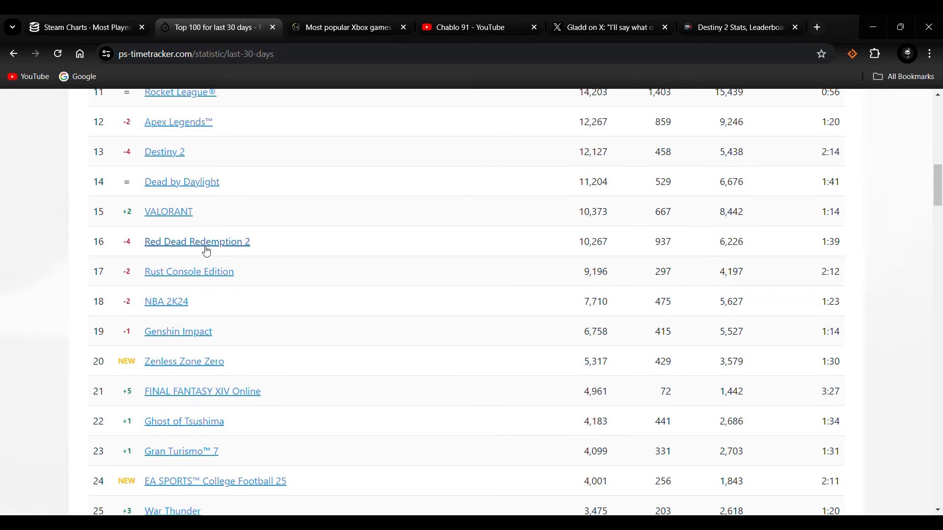
scroll("down", 3)
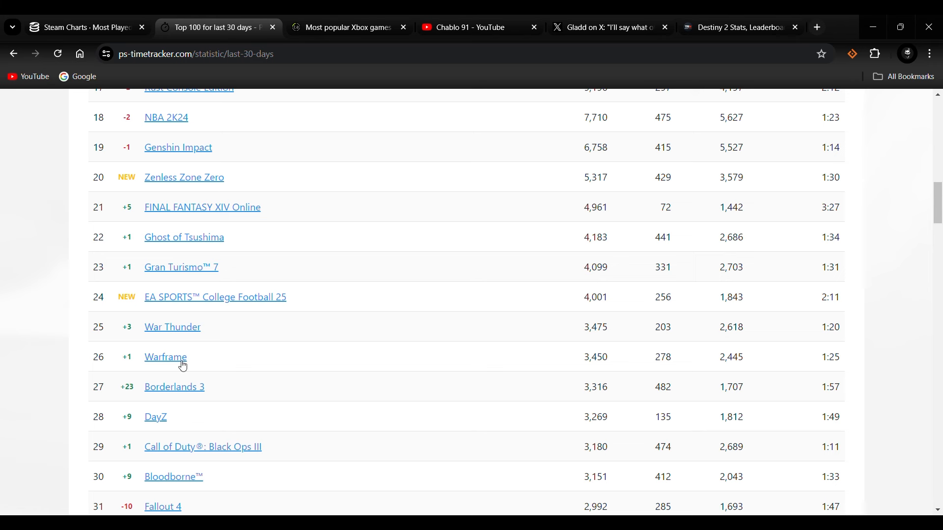
scroll("down", 3)
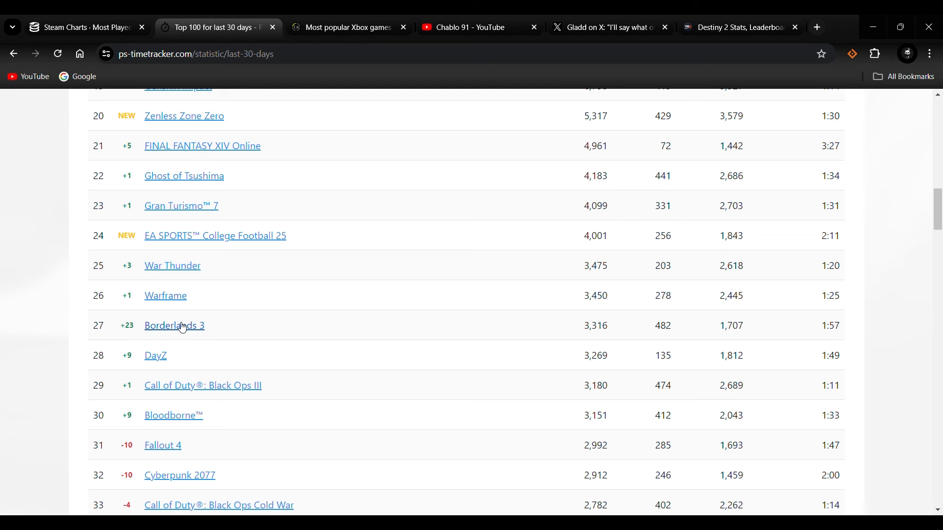
mouse_move(183, 295)
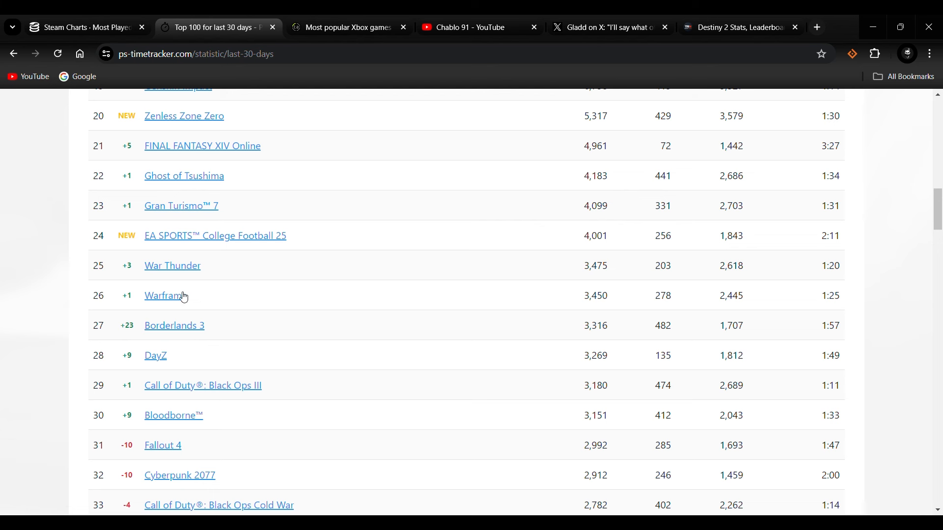
mouse_move(247, 238)
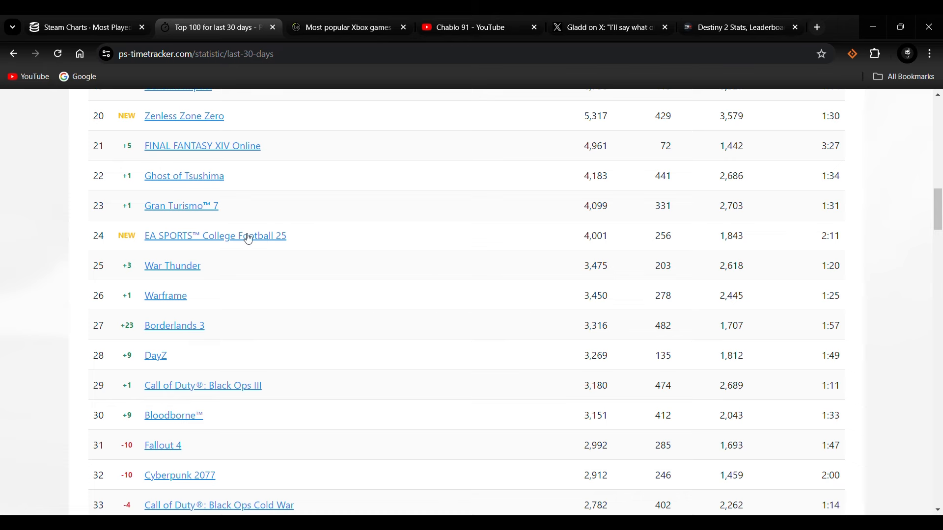
- Show TrueAchievements' Top 40 Xbox chart for July 14, 2024, scroll to 40th, then back to the text
left_click(344, 27)
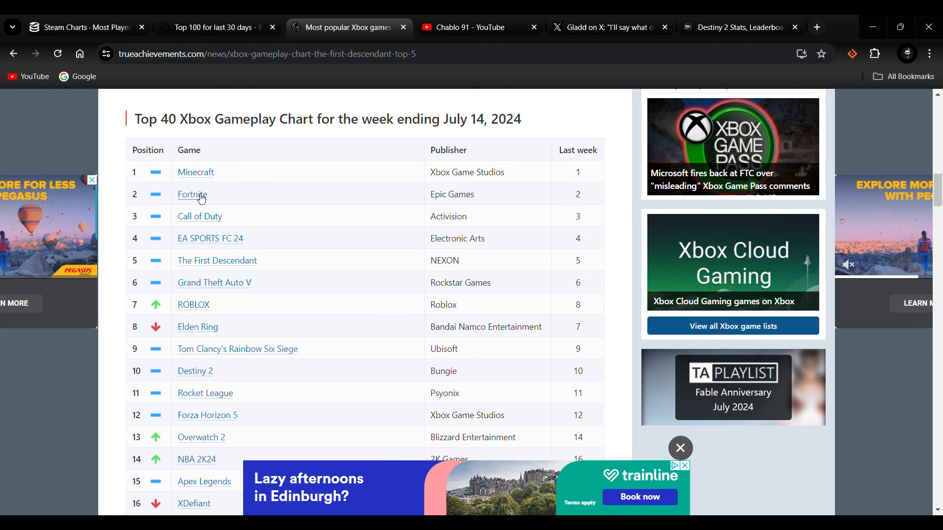
mouse_move(230, 257)
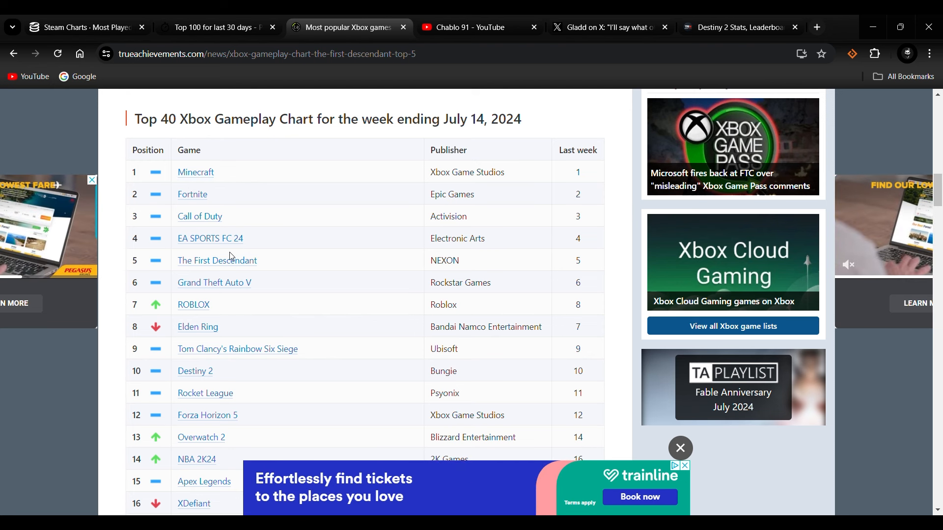
mouse_move(289, 251)
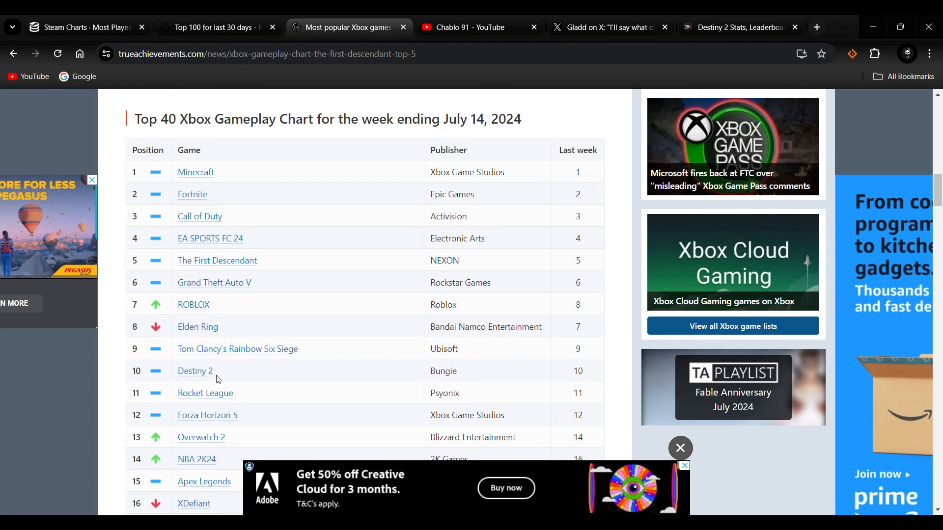
mouse_move(287, 224)
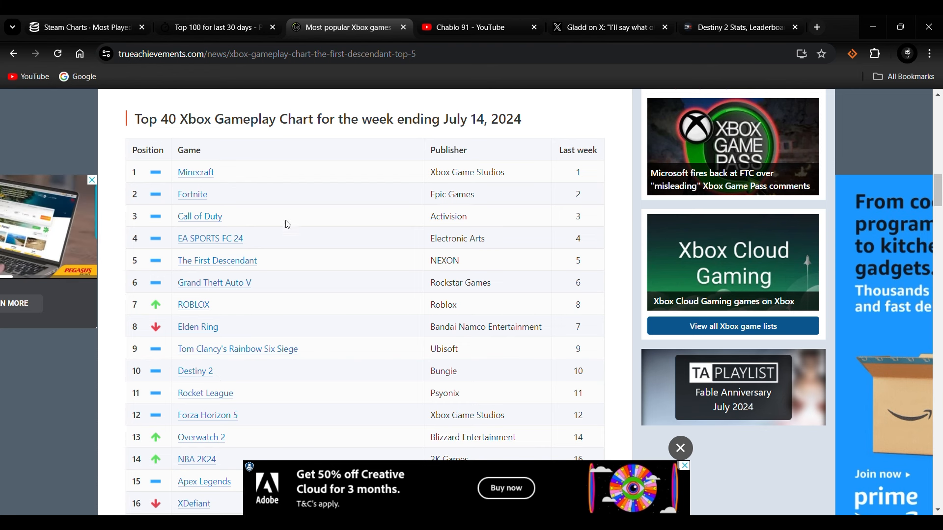
scroll("down", 3)
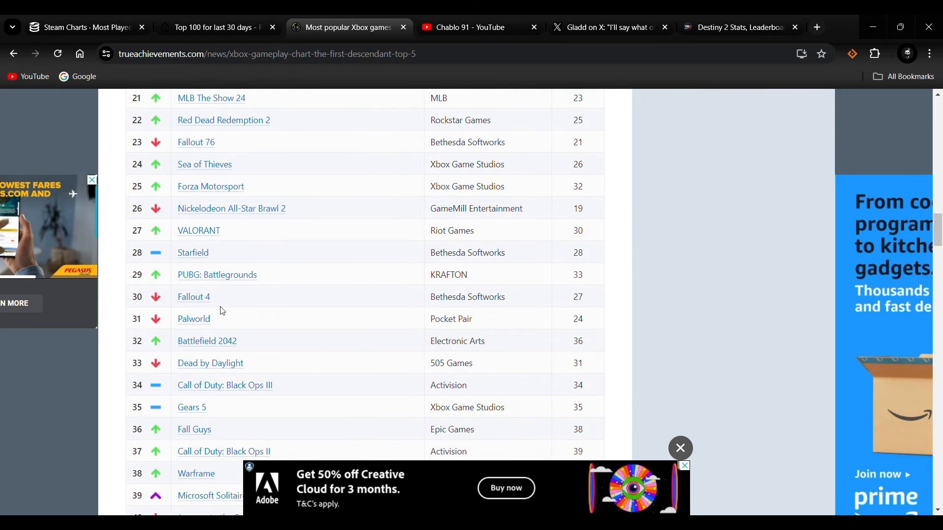
scroll("down", 3)
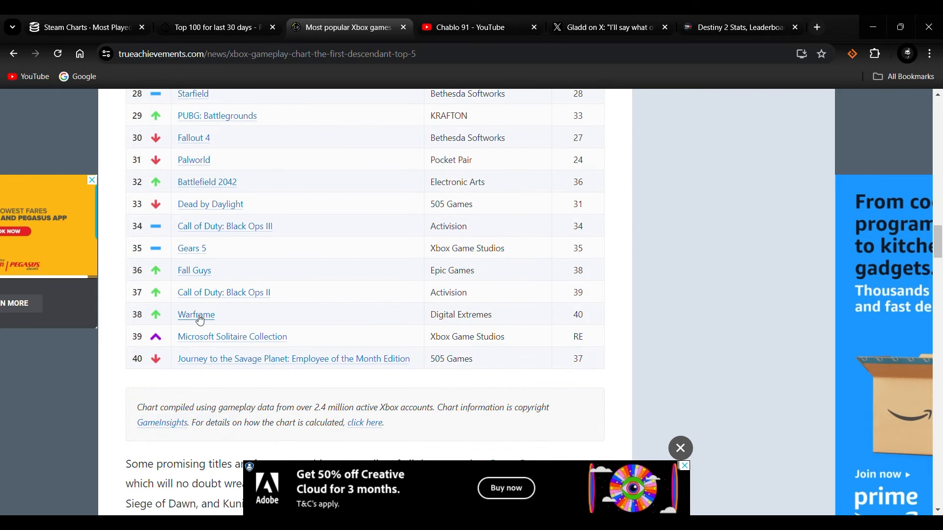
scroll("up", 3)
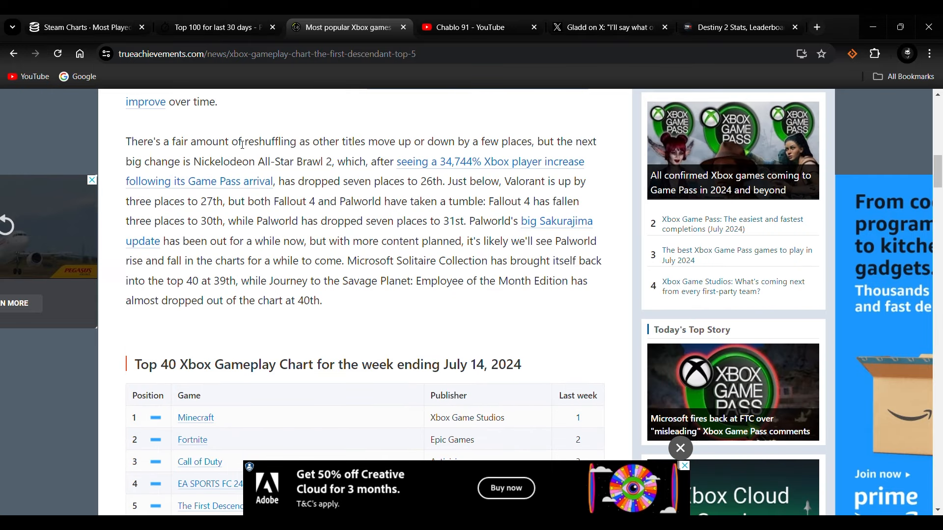
- Show DestinyTracker's Destiny 2 stats with 27.0M tracked players, then return to SteamDB's chart
left_click(739, 27)
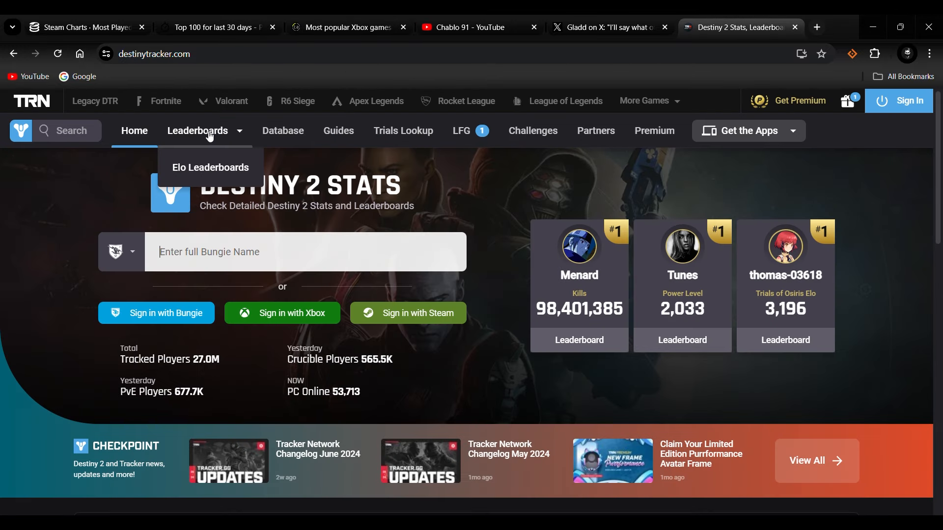
mouse_move(115, 215)
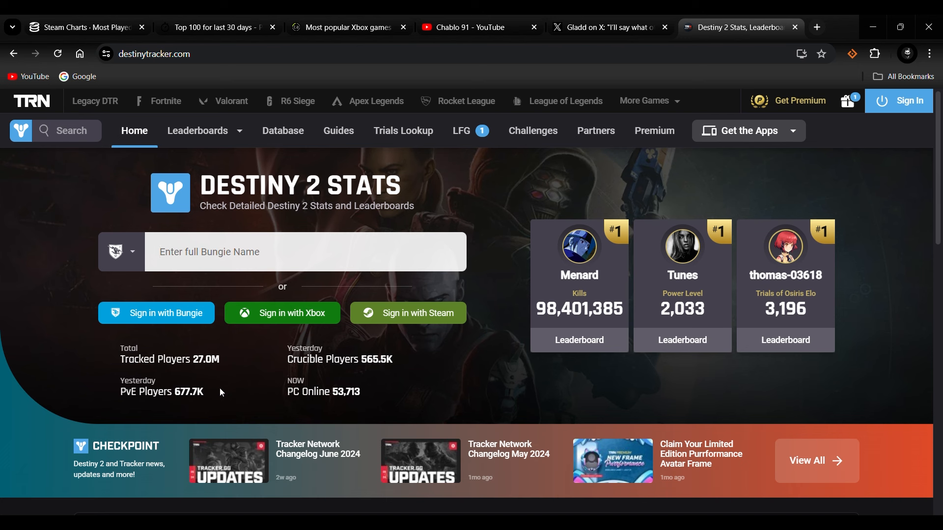
mouse_move(83, 351)
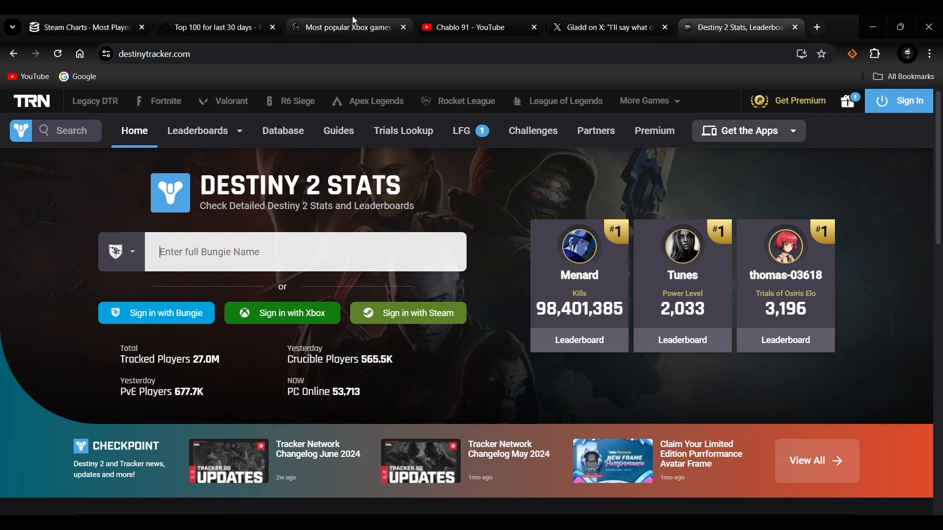
left_click(84, 27)
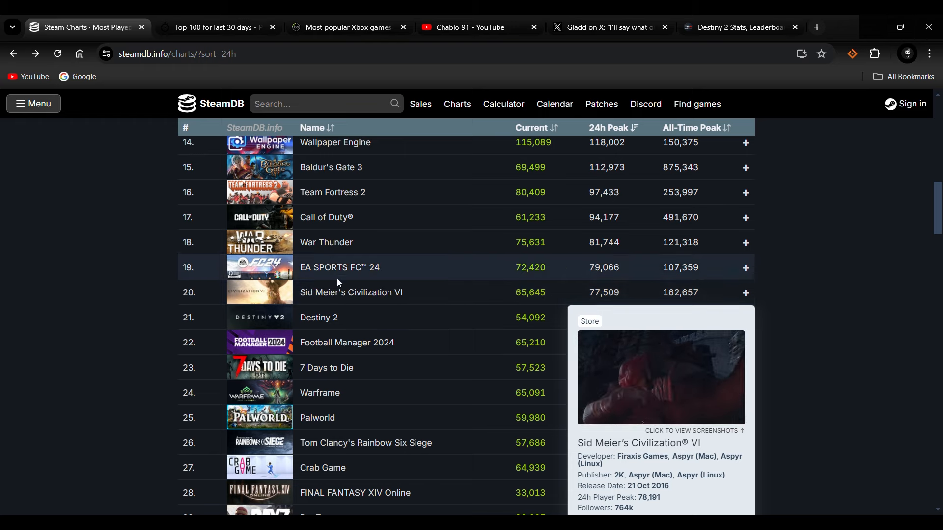
- Scroll the most-played table to Destiny 2 at 21st with 54,092 current players
scroll("up", 3)
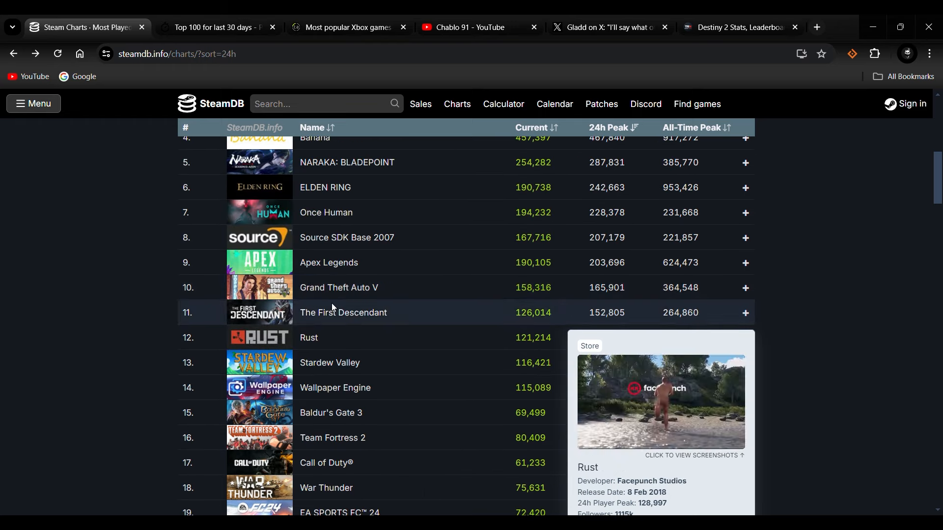
scroll("down", 3)
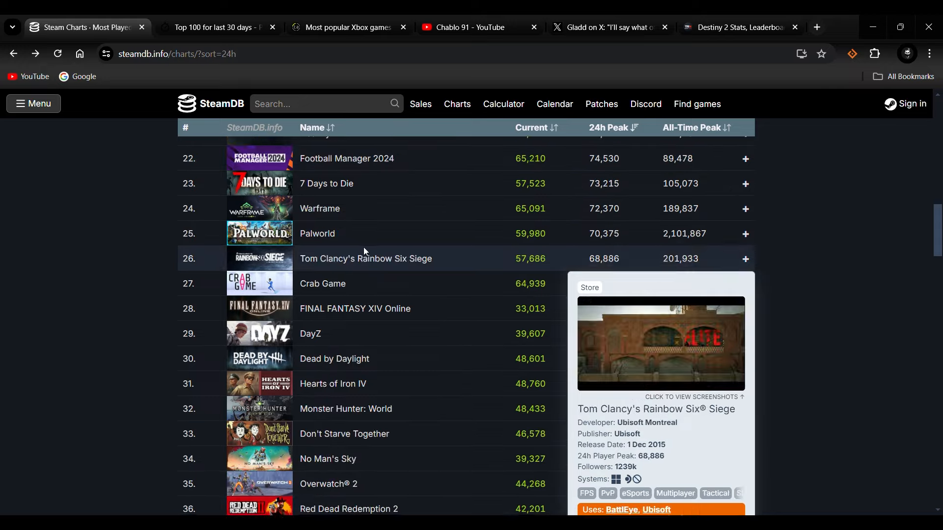
scroll("down", 3)
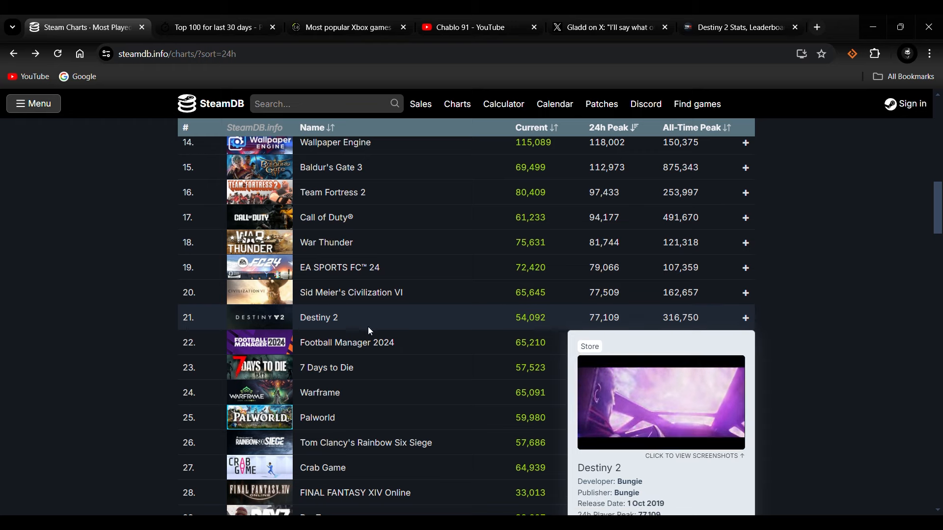
- Open Destiny 2's SteamDB charts showing 53,261 players now and its one-week graph
left_click(319, 318)
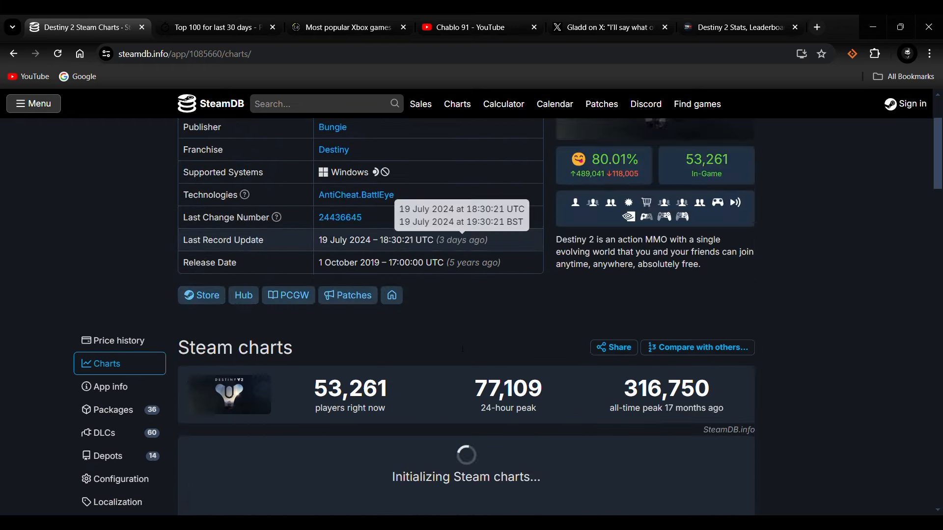
scroll("down", 3)
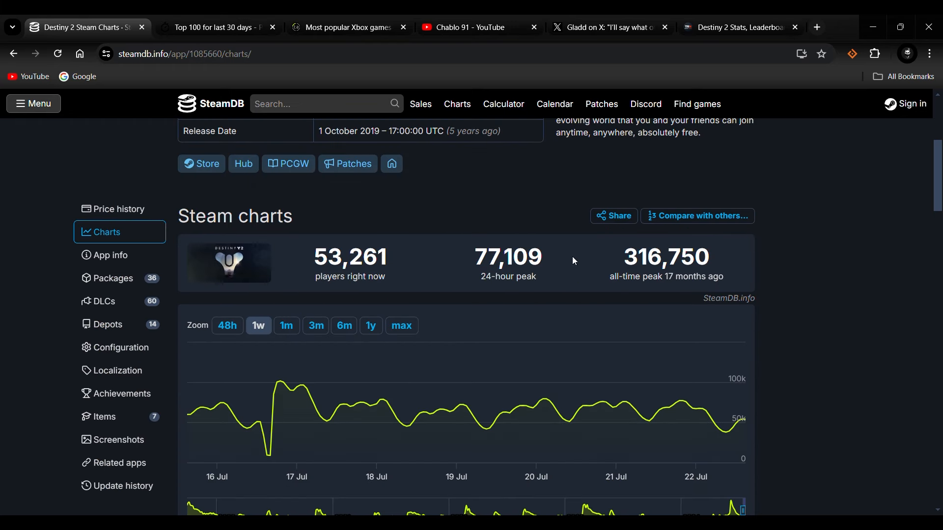
scroll("down", 3)
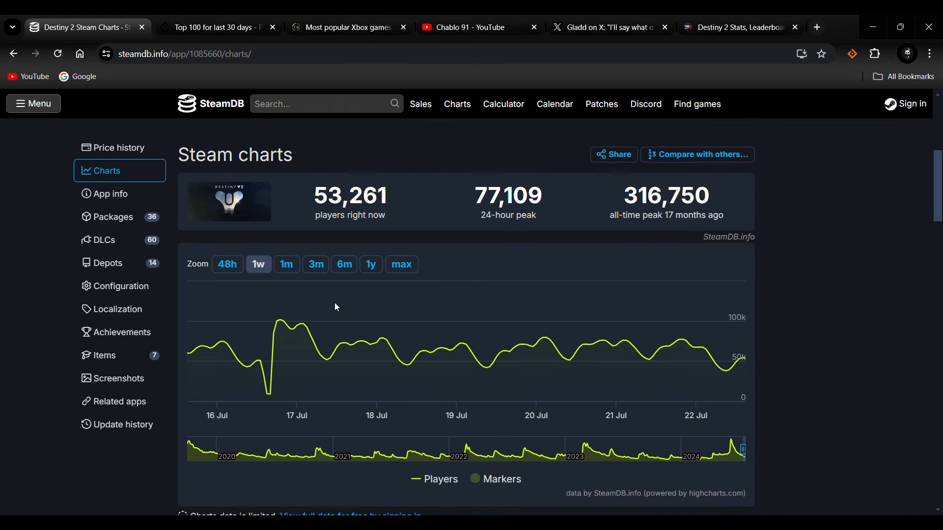
mouse_move(195, 354)
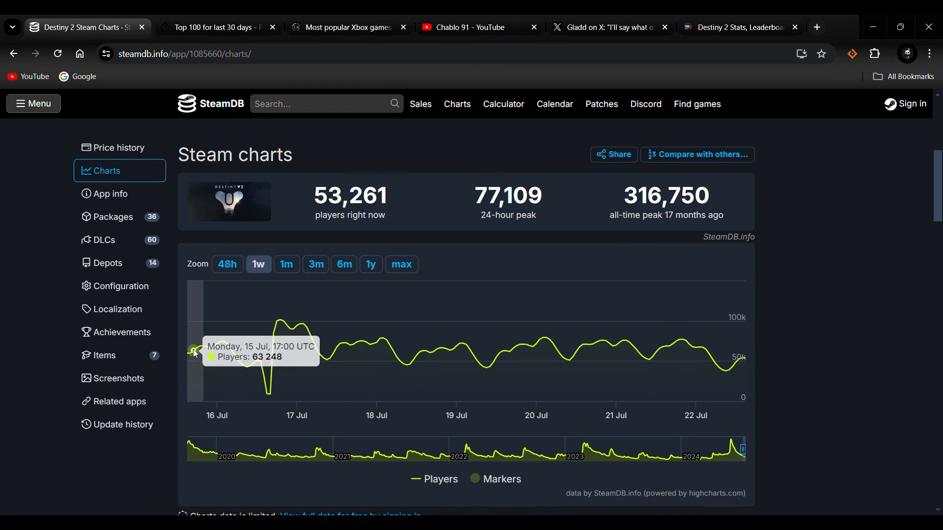
mouse_move(273, 271)
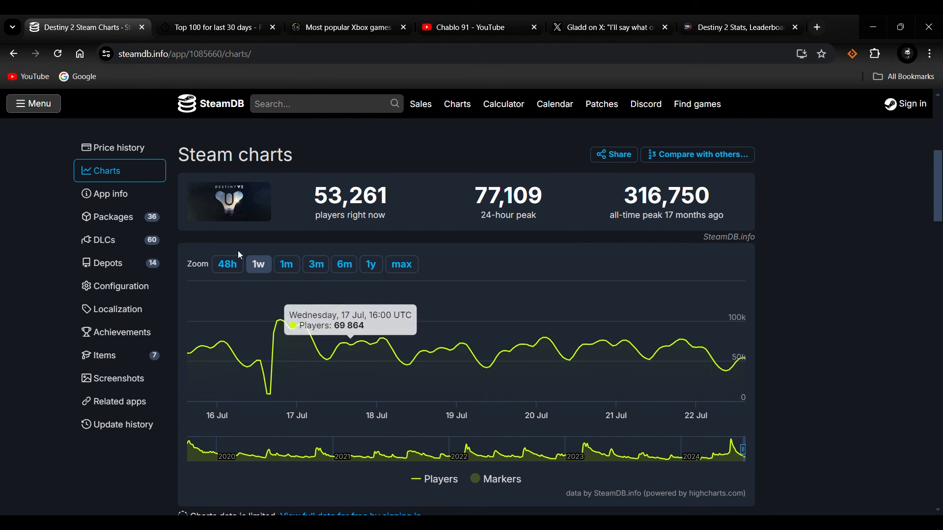
left_click(287, 265)
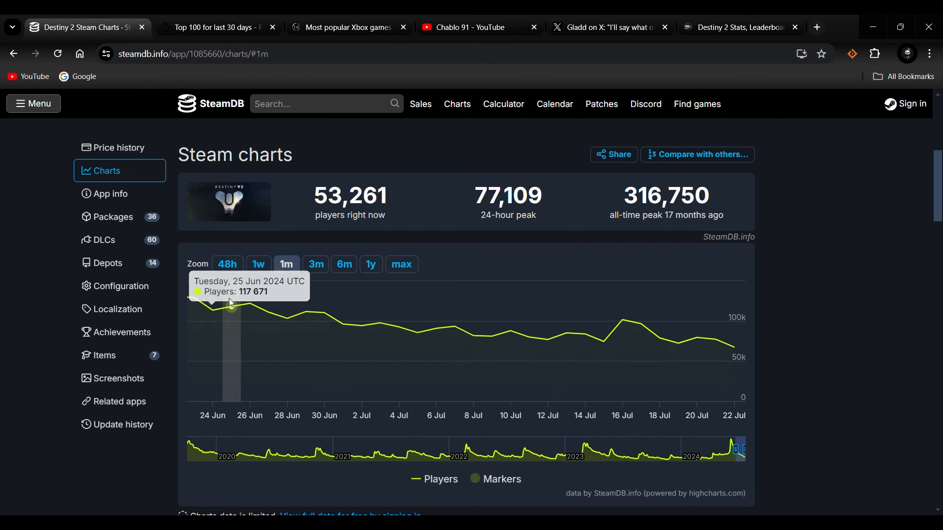
mouse_move(250, 302)
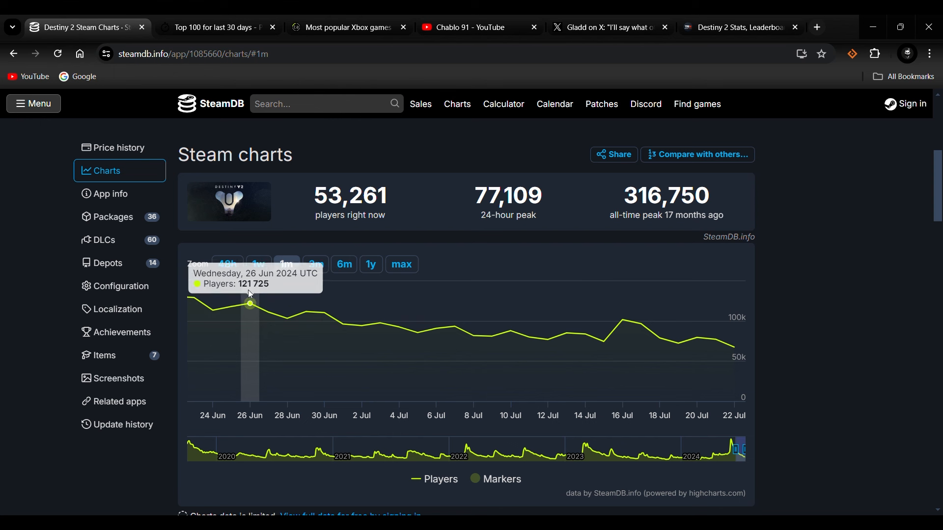
mouse_move(212, 283)
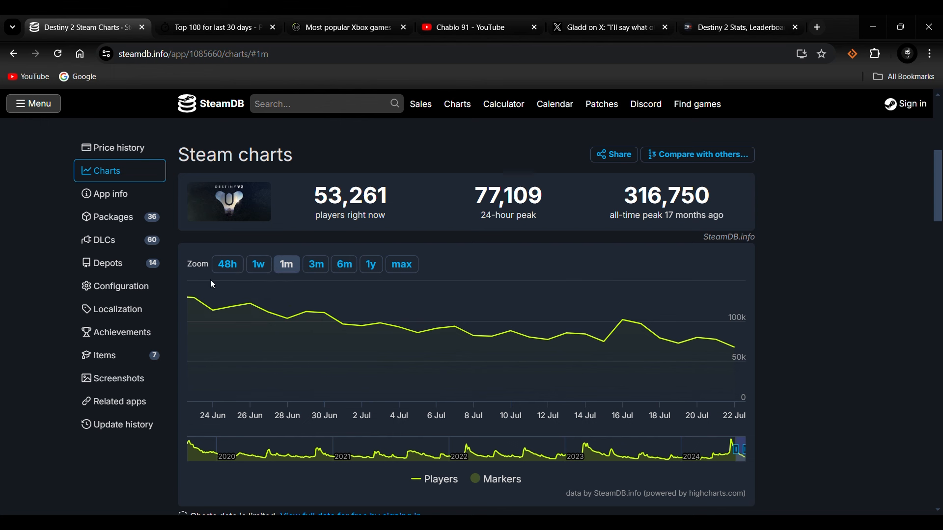
mouse_move(193, 299)
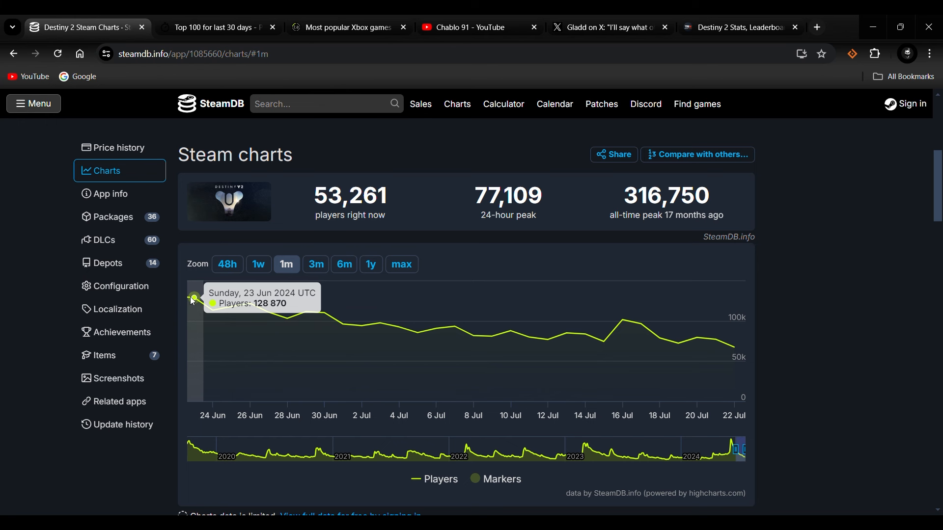
mouse_move(268, 313)
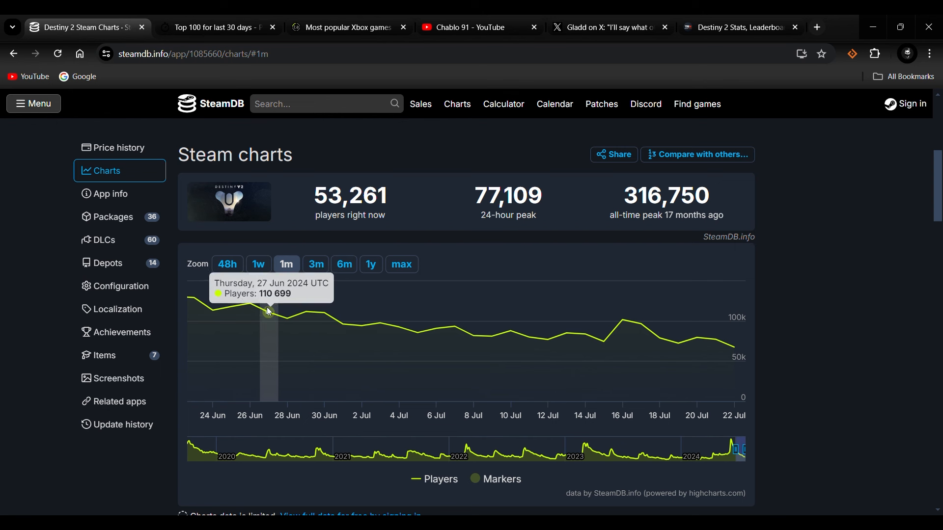
mouse_move(342, 327)
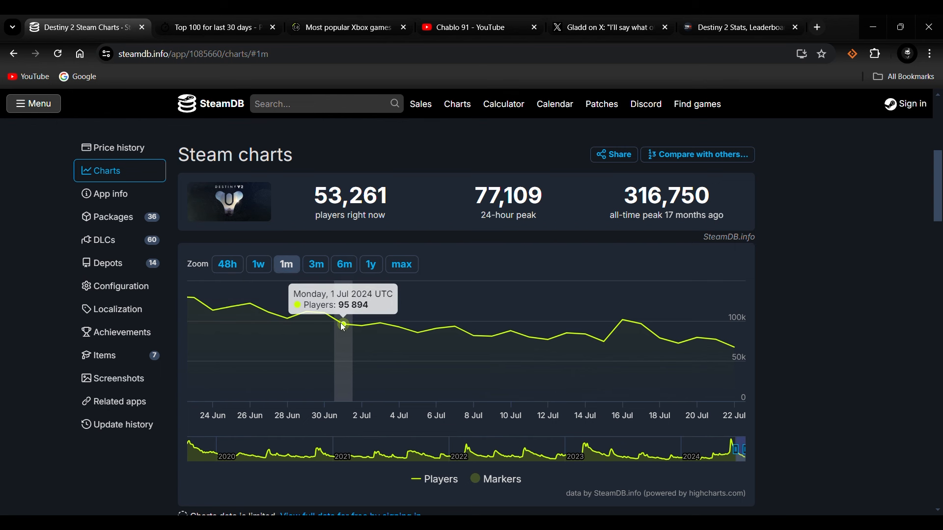
mouse_move(399, 332)
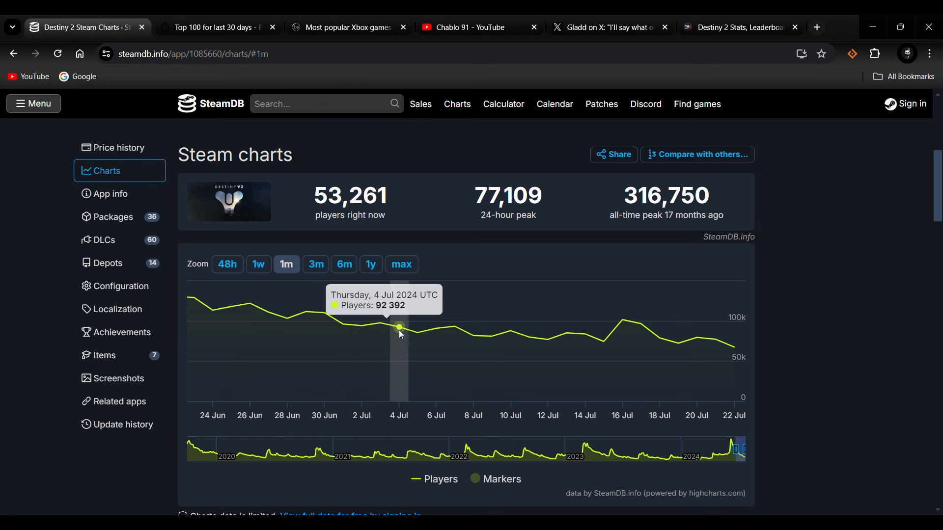
mouse_move(741, 357)
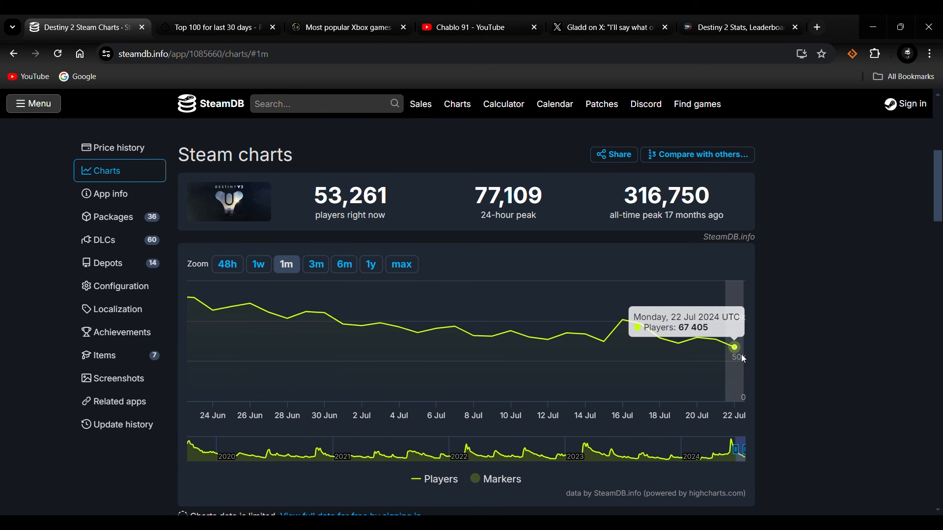
mouse_move(760, 354)
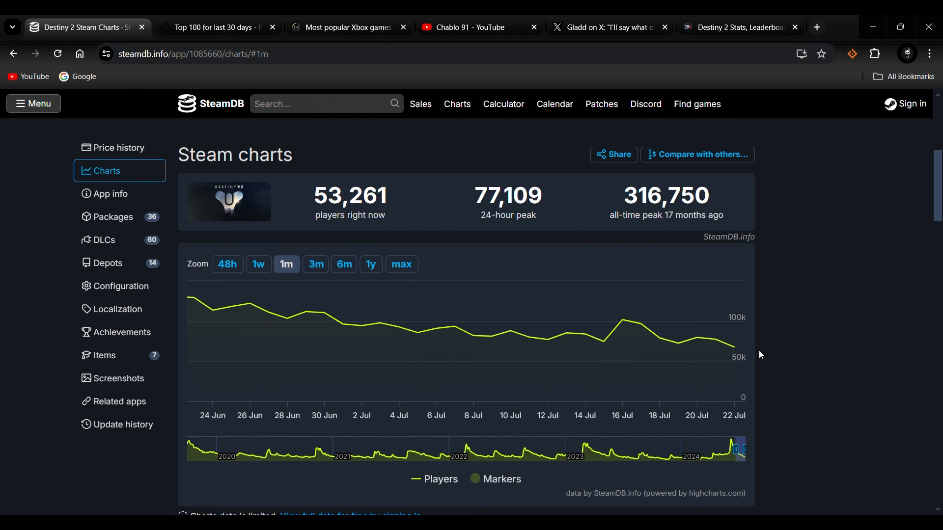
- Zoom Destiny 2's player chart to three months, then return to the most-played list by 24h peak
left_click(315, 264)
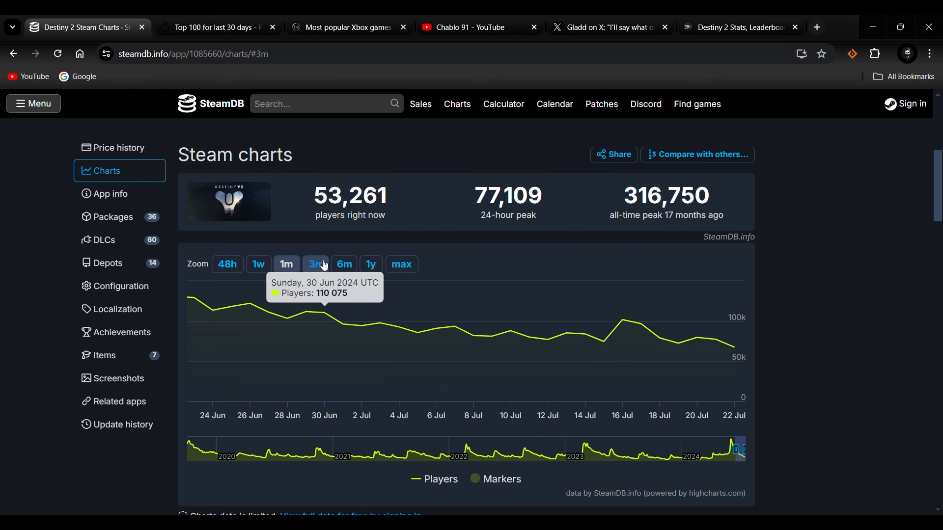
left_click(315, 264)
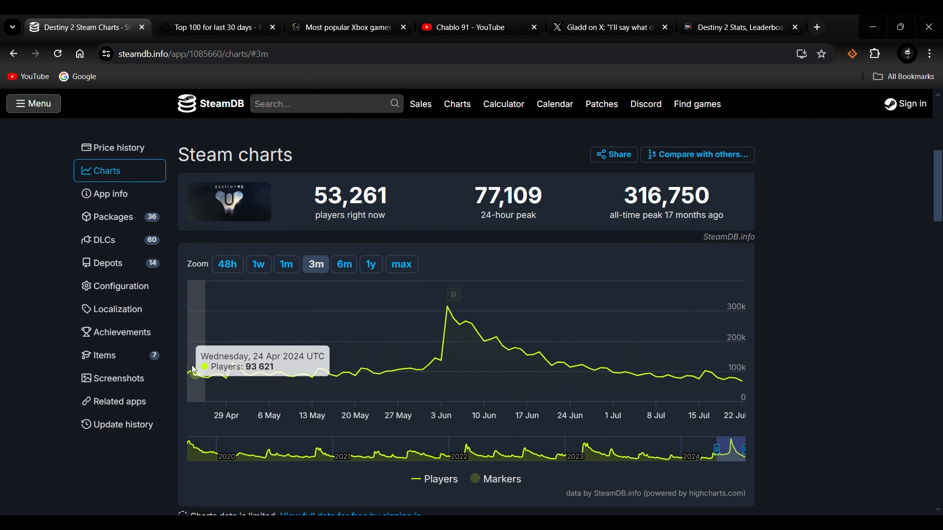
mouse_move(412, 369)
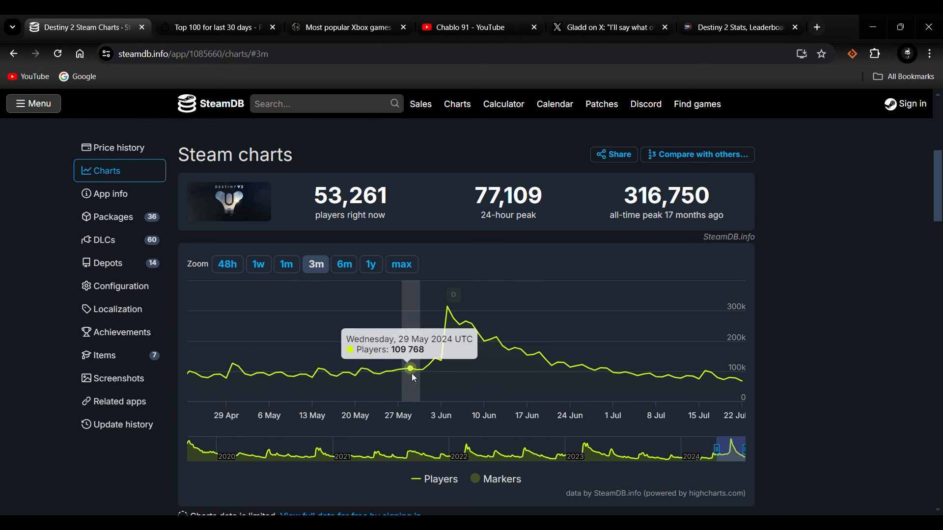
mouse_move(442, 311)
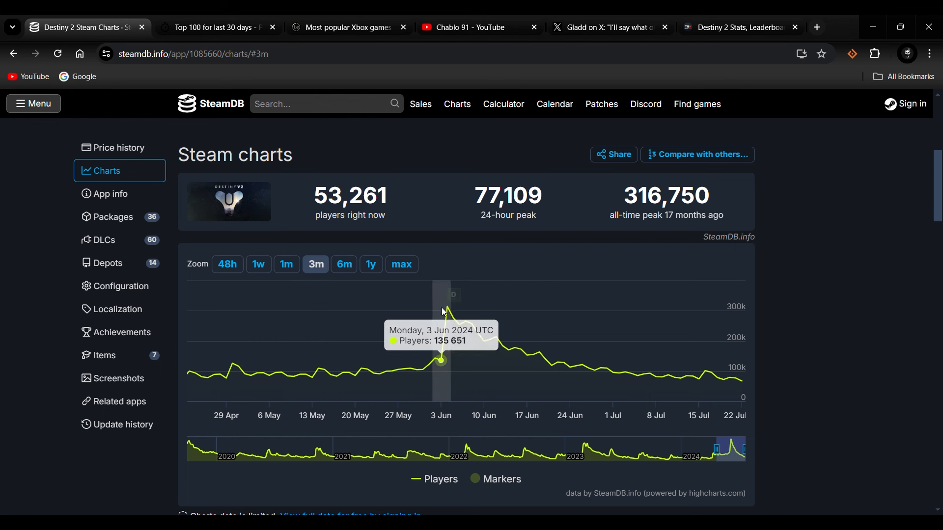
mouse_move(673, 380)
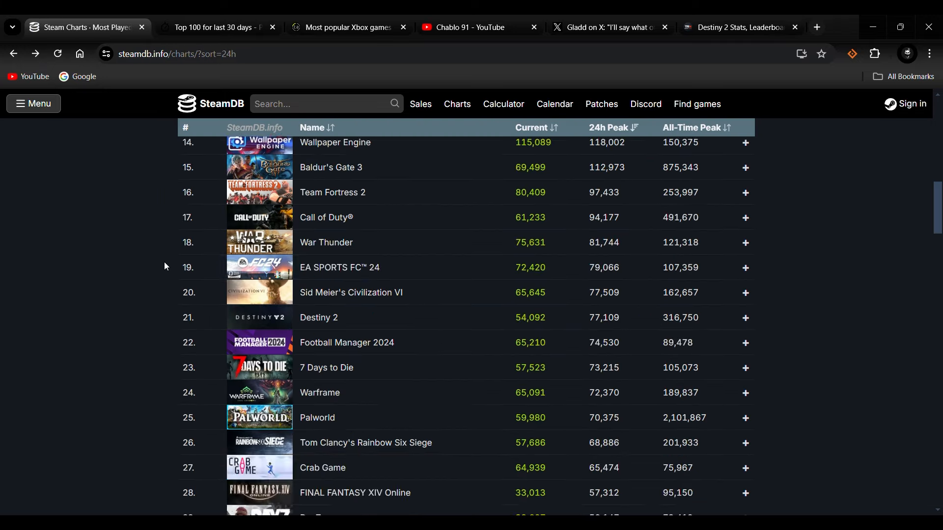
scroll("up", 3)
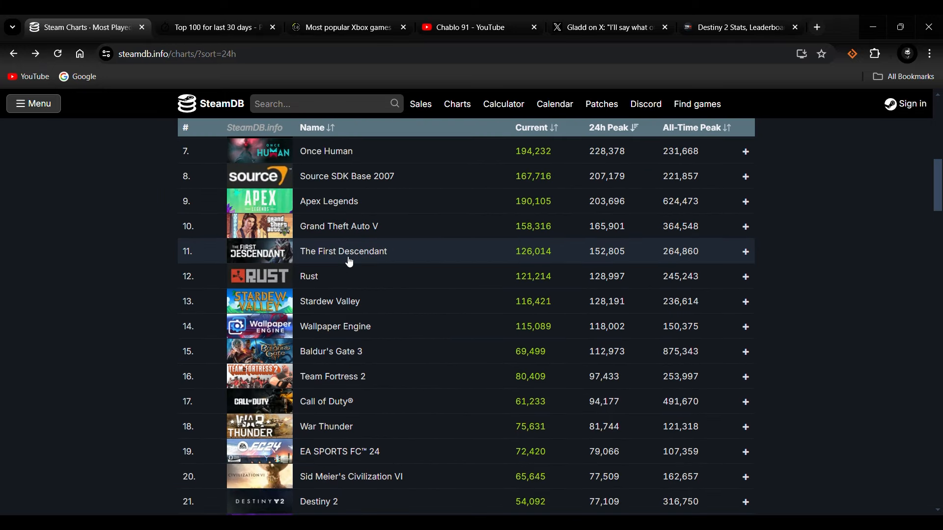
left_click(343, 251)
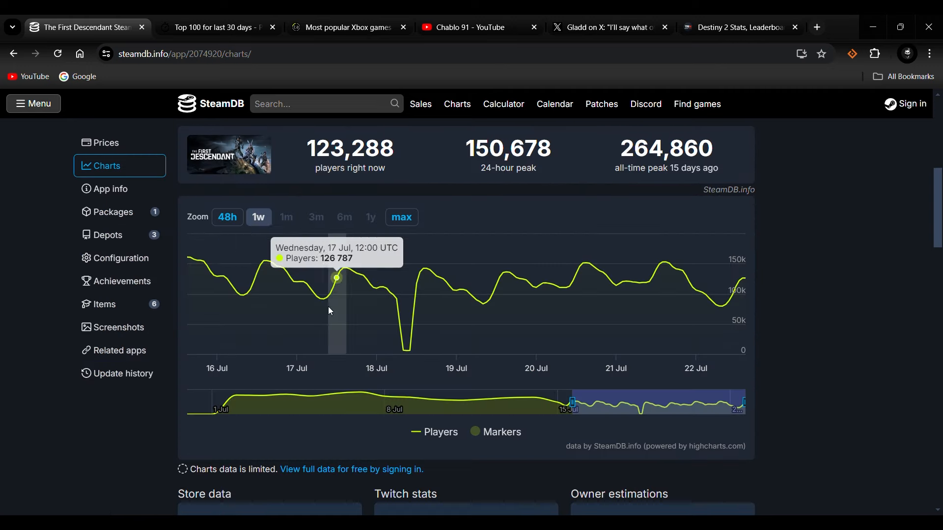
mouse_move(329, 310)
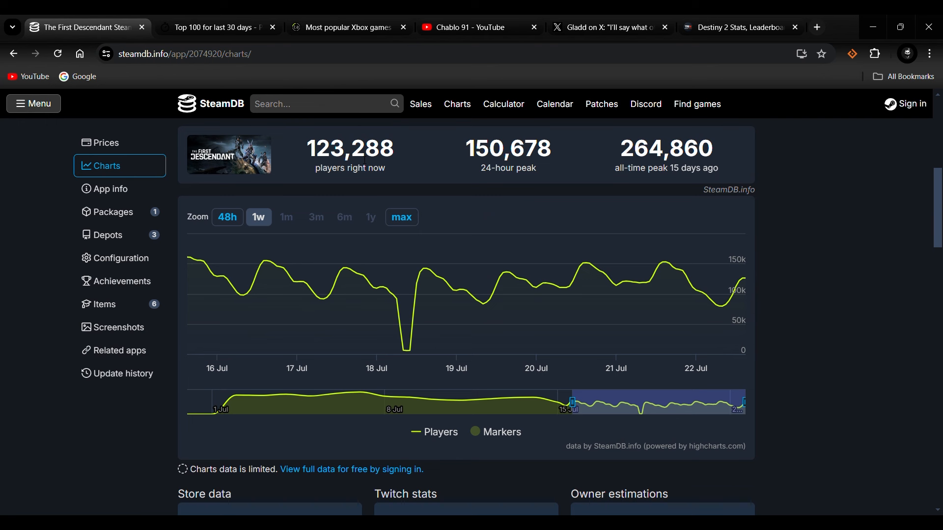
mouse_move(396, 336)
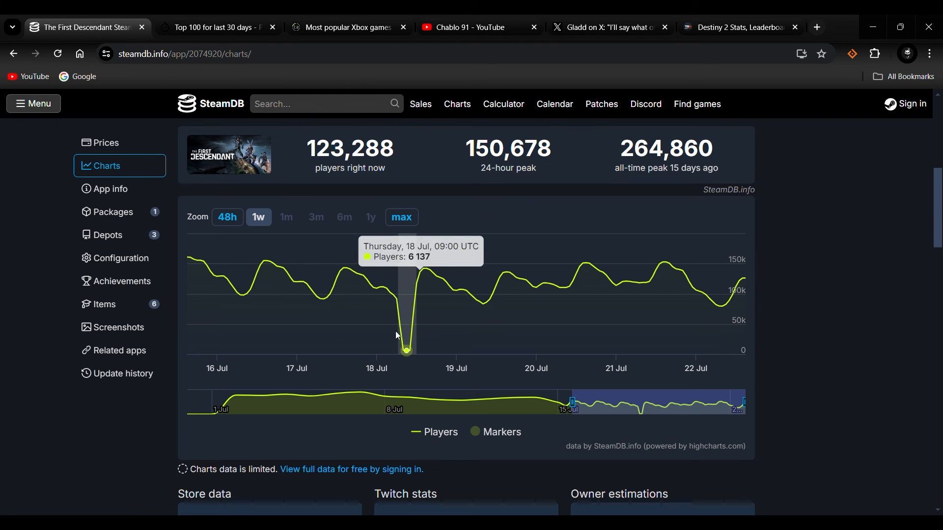
mouse_move(408, 359)
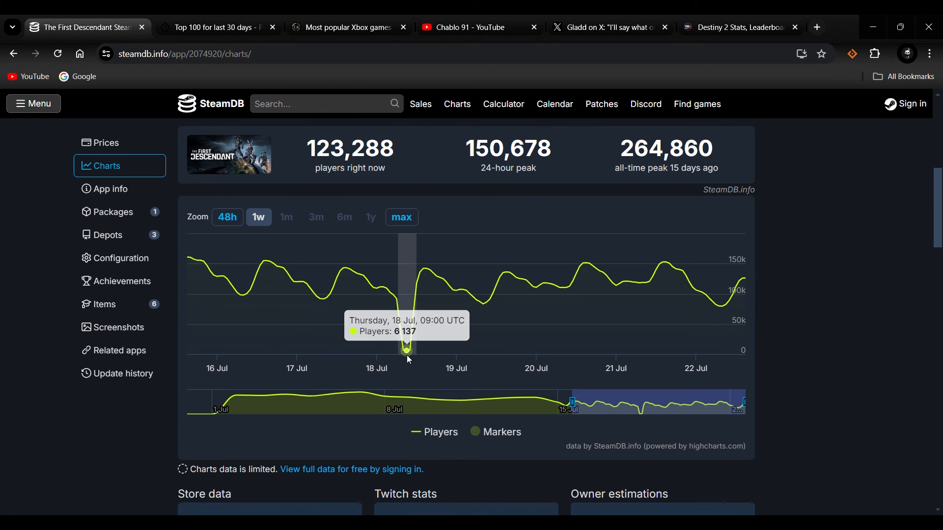
mouse_move(371, 293)
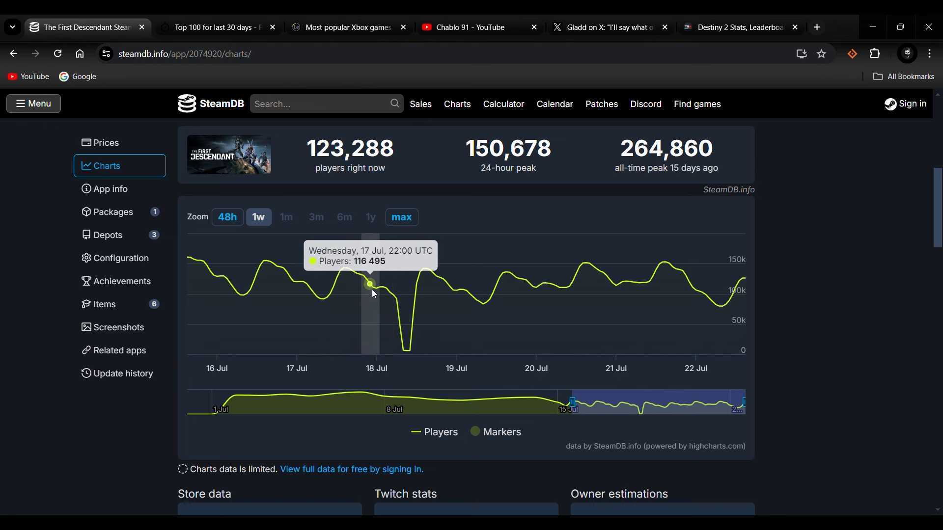
mouse_move(410, 353)
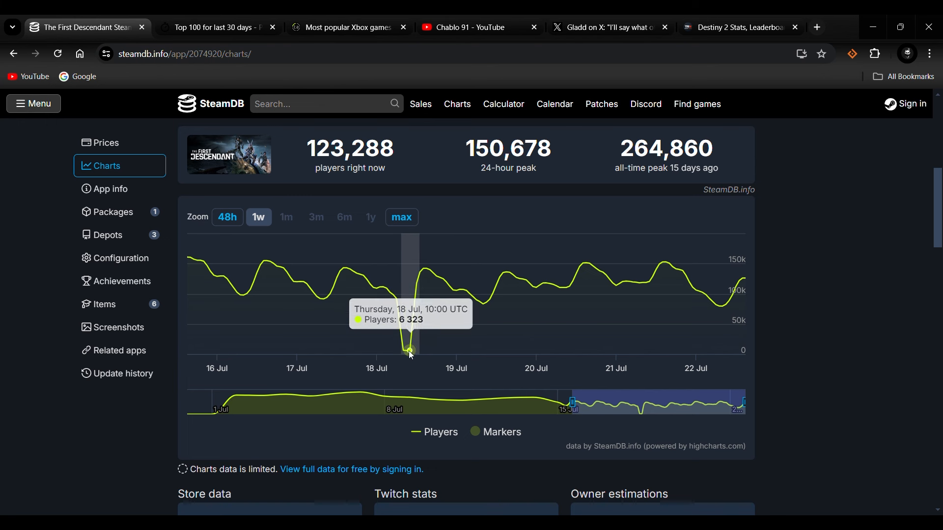
mouse_move(407, 341)
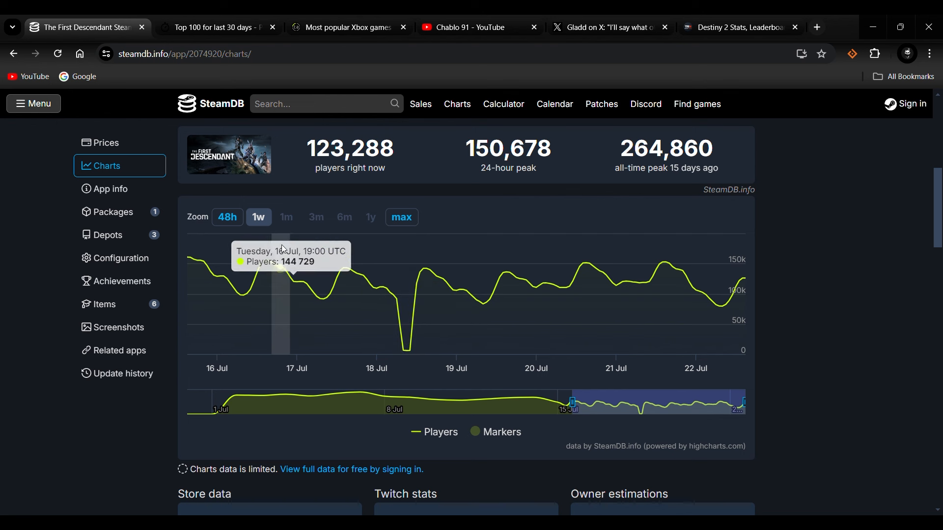
mouse_move(404, 319)
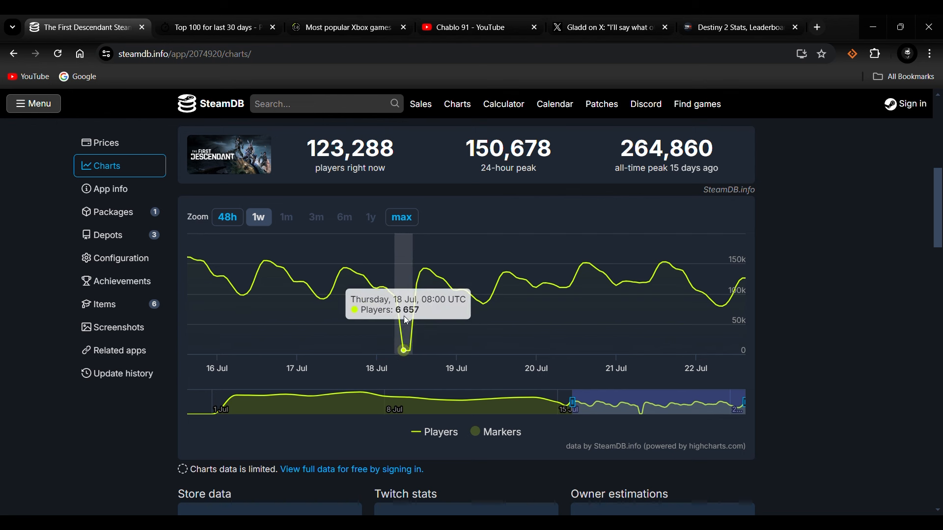
mouse_move(258, 218)
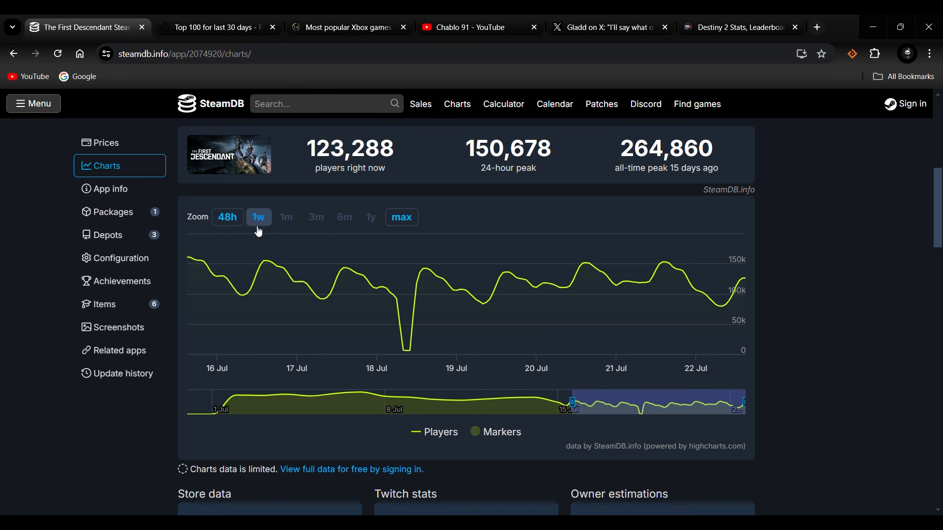
left_click(258, 217)
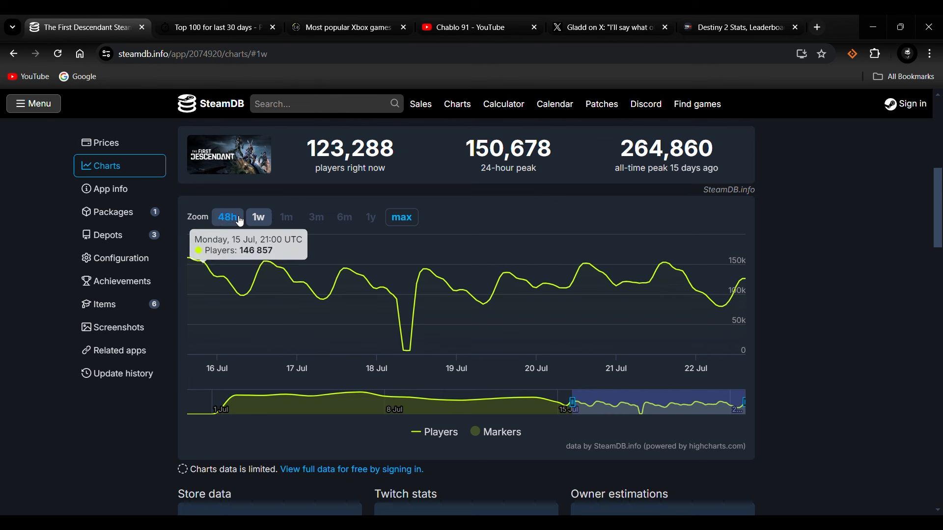
mouse_move(543, 284)
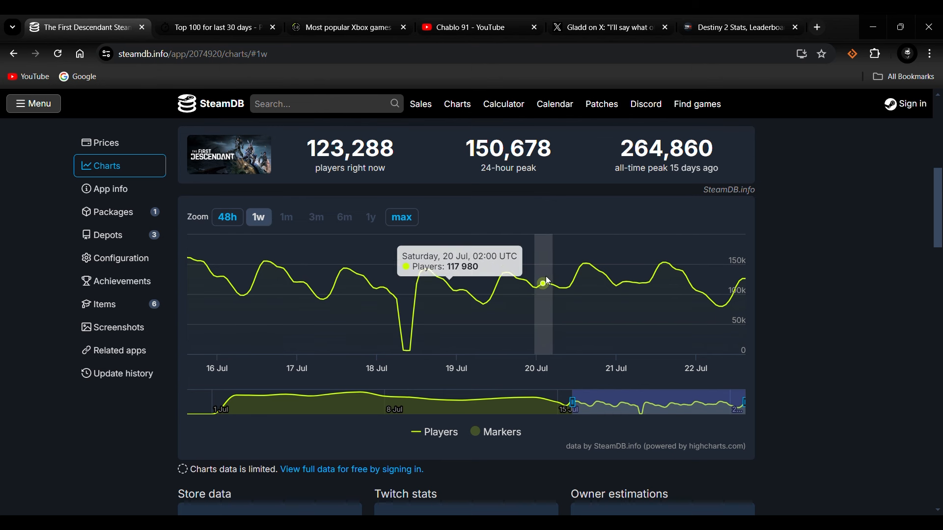
mouse_move(357, 267)
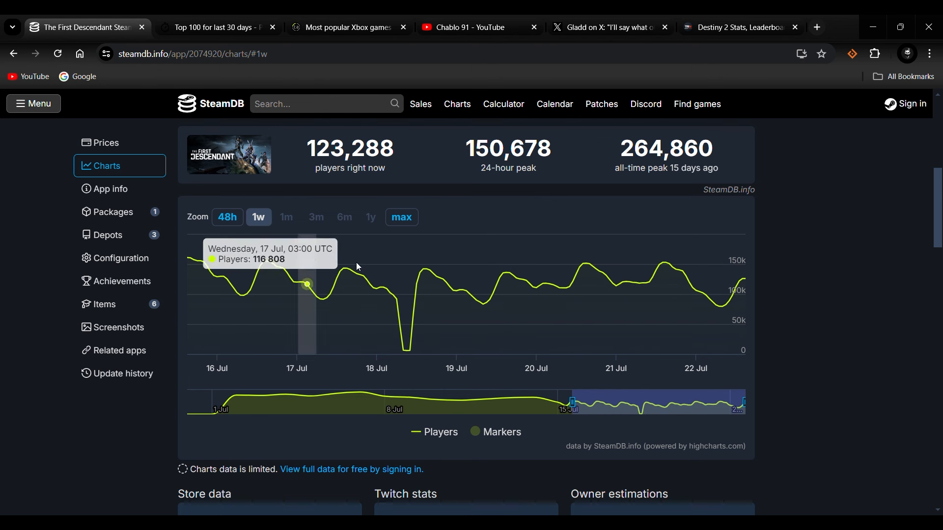
mouse_move(406, 350)
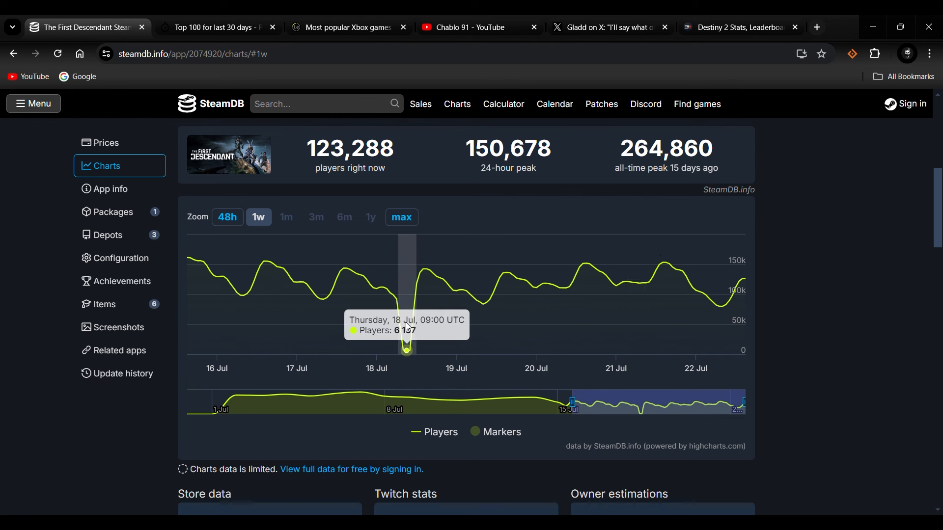
mouse_move(269, 288)
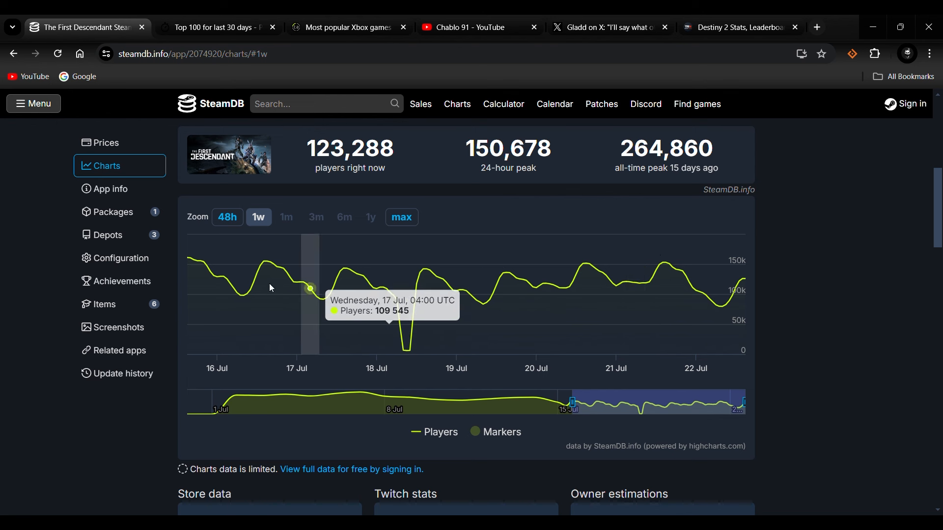
mouse_move(310, 261)
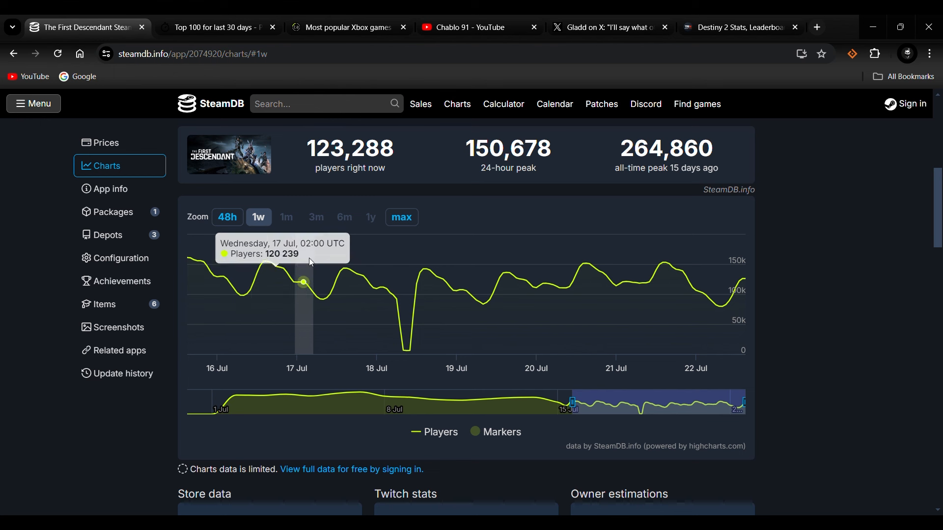
mouse_move(741, 266)
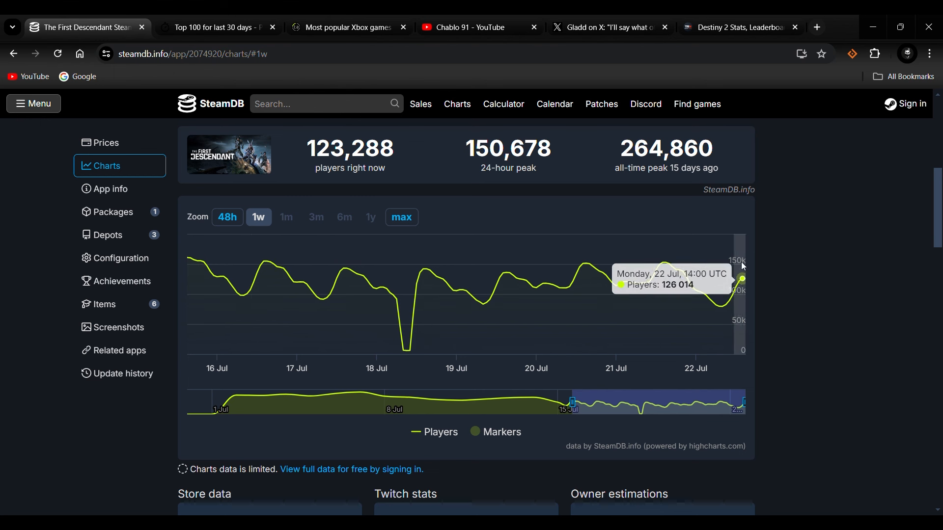
mouse_move(606, 206)
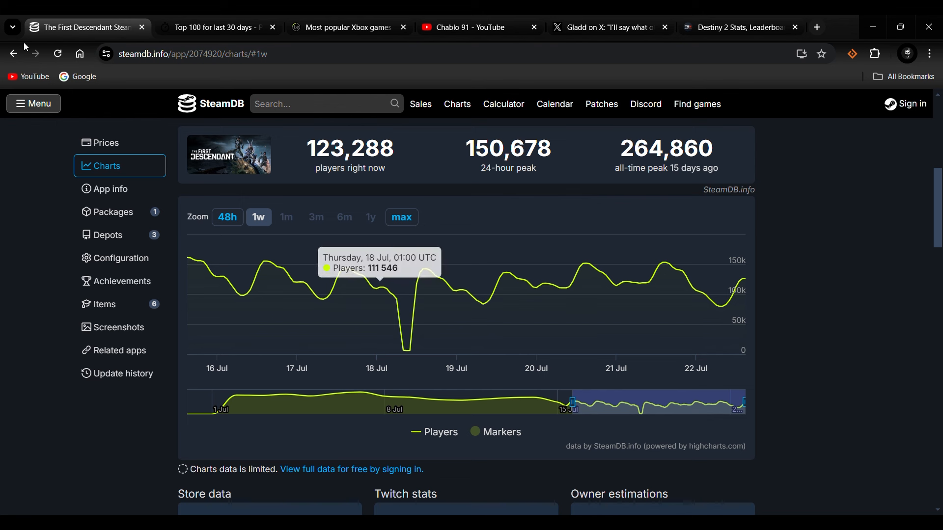
- Go back to the most-played list and check Warframe's row with its 72,388 24-hour peak
left_click(456, 104)
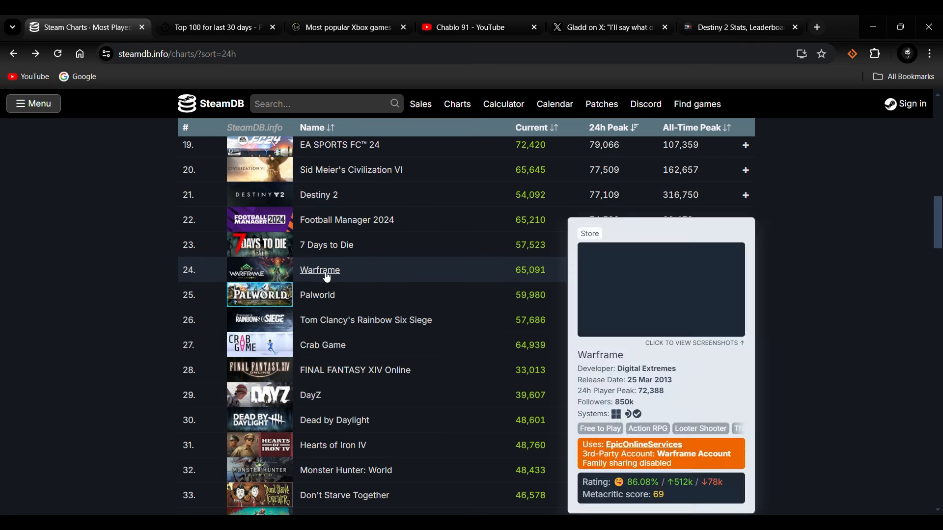
- Open Warframe's charts page and zoom its player graph to one month
left_click(319, 269)
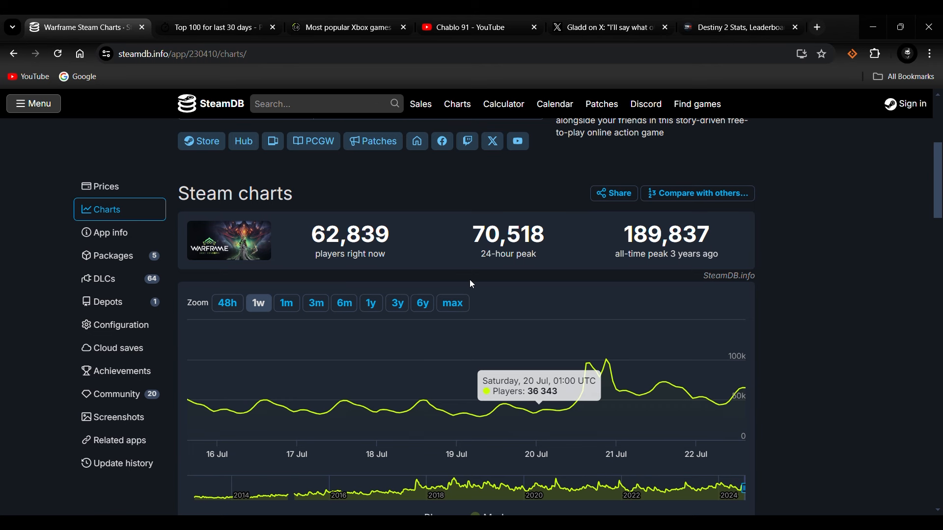
mouse_move(389, 242)
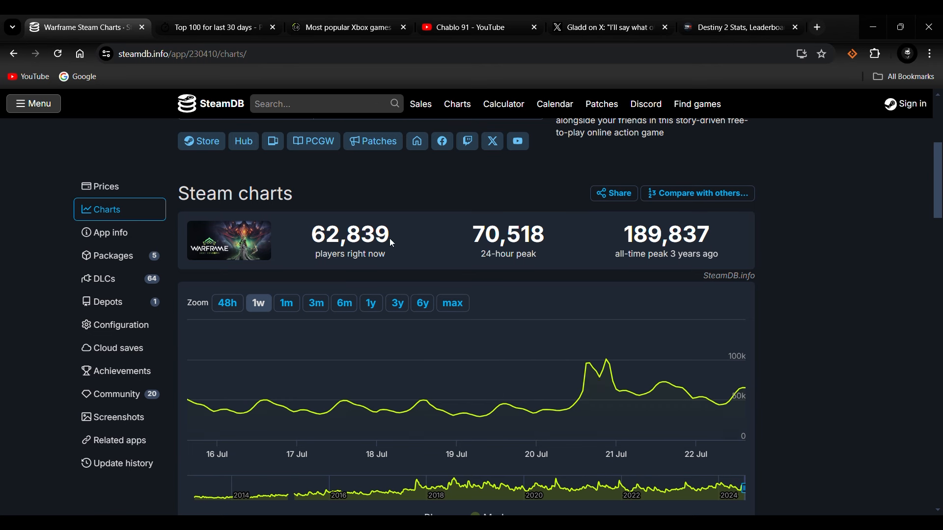
scroll("down", 3)
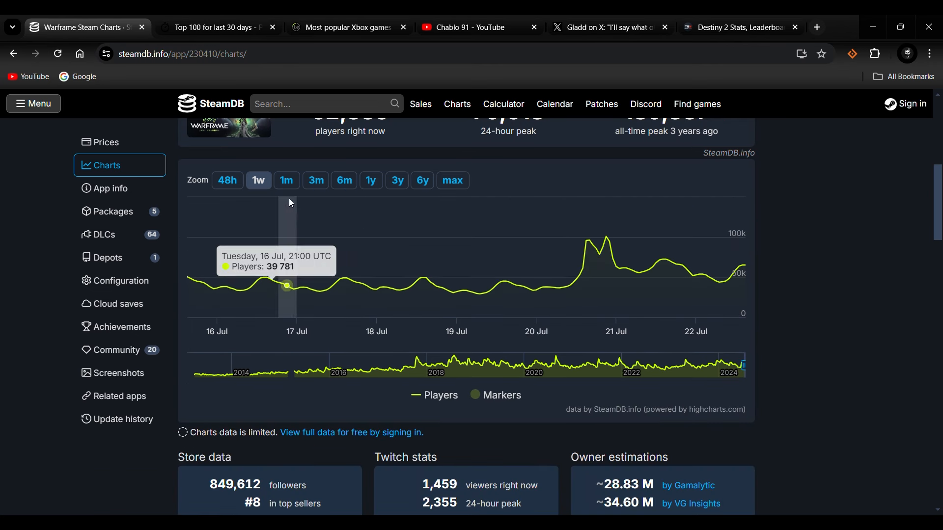
left_click(286, 180)
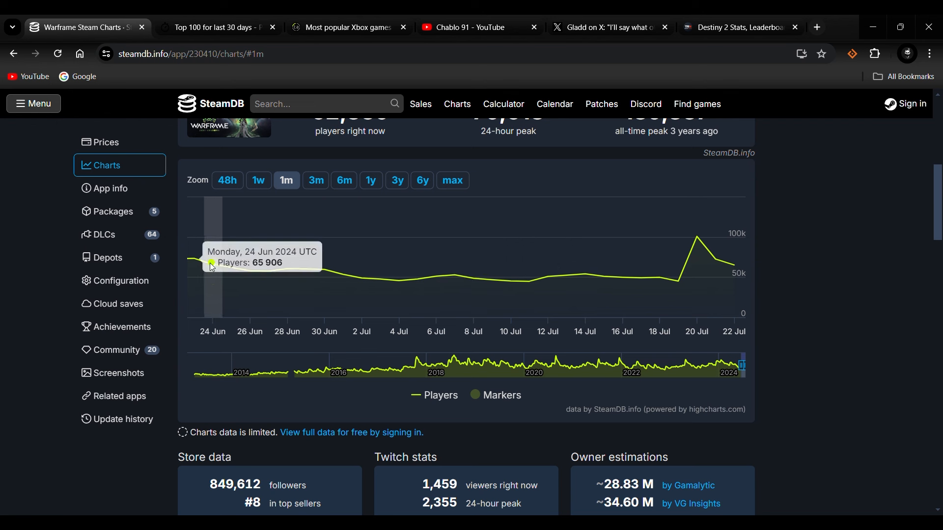
mouse_move(362, 278)
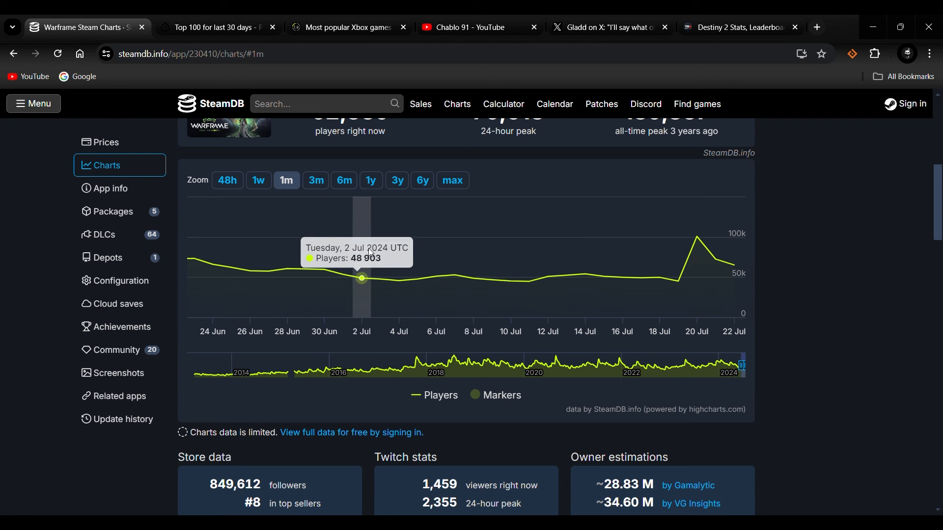
mouse_move(677, 270)
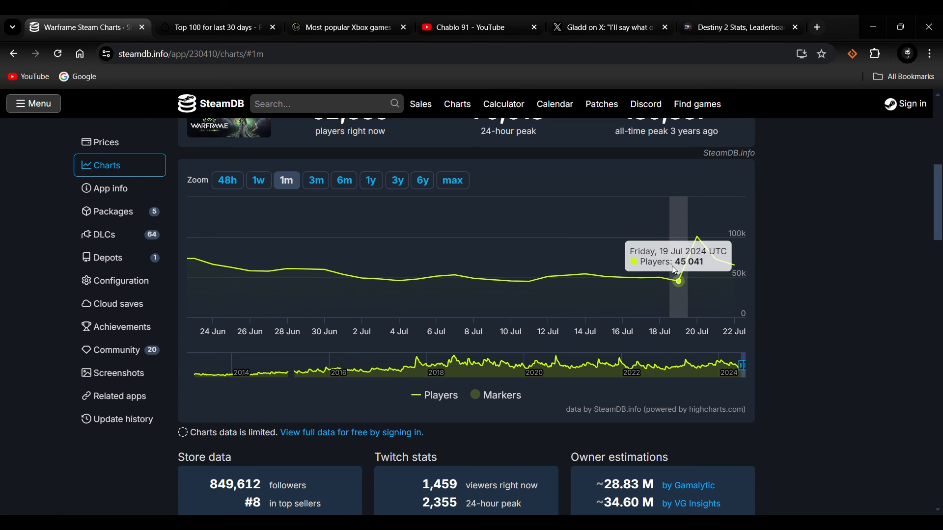
mouse_move(712, 214)
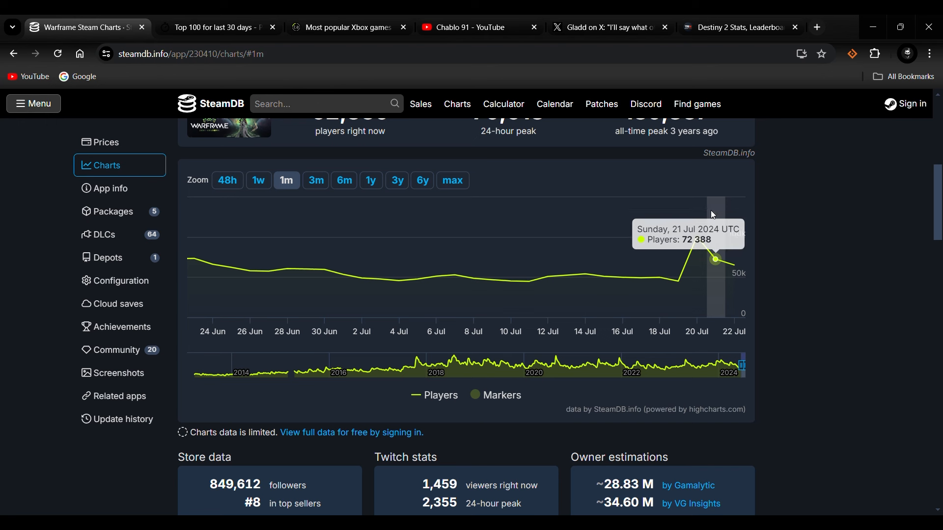
mouse_move(399, 201)
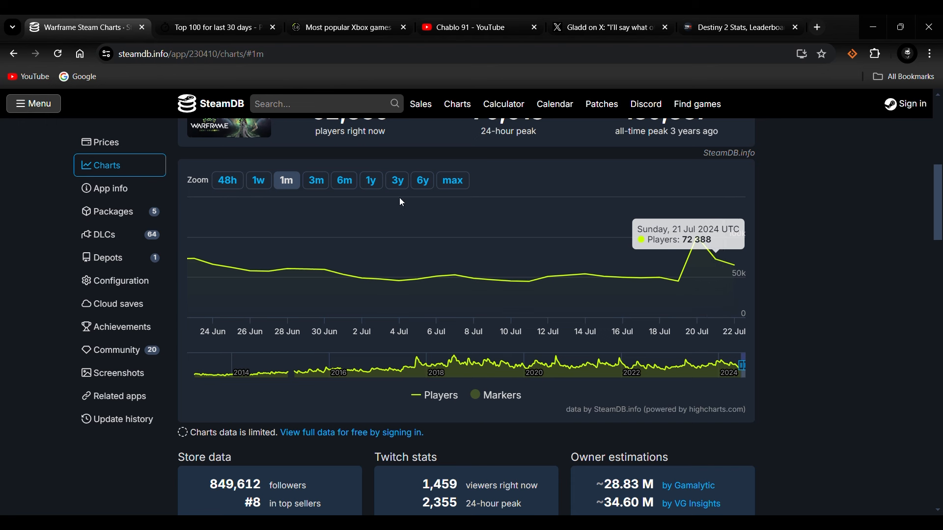
mouse_move(306, 206)
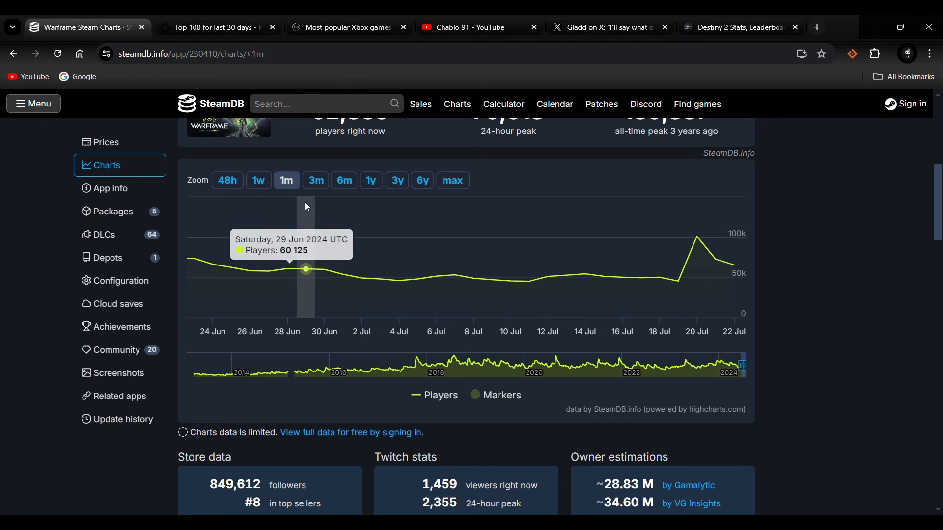
mouse_move(313, 205)
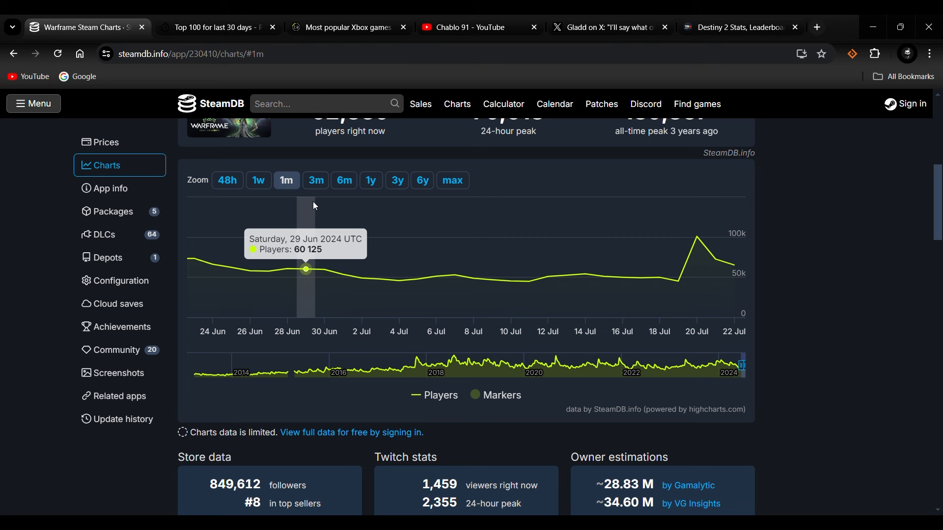
mouse_move(7, 54)
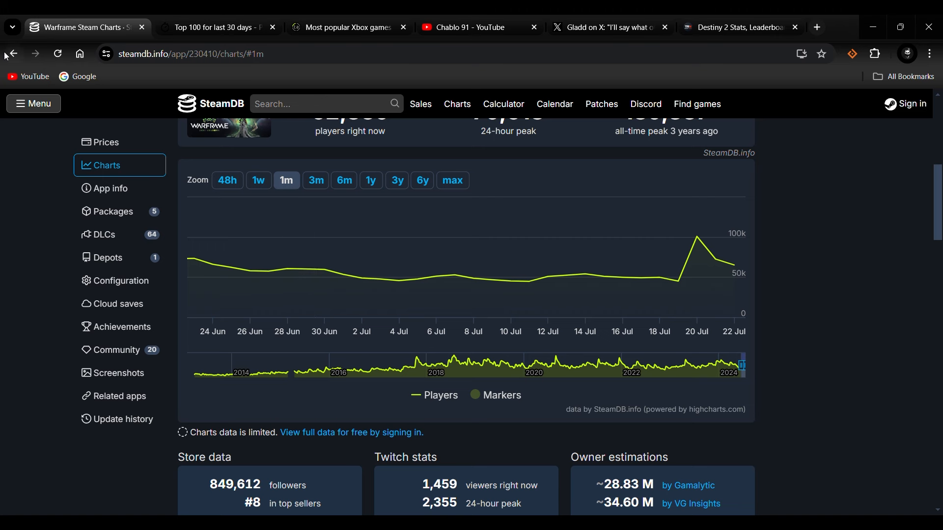
- Go back to the most-played list and scroll the rankings from Rust down to Destiny 2
left_click(13, 54)
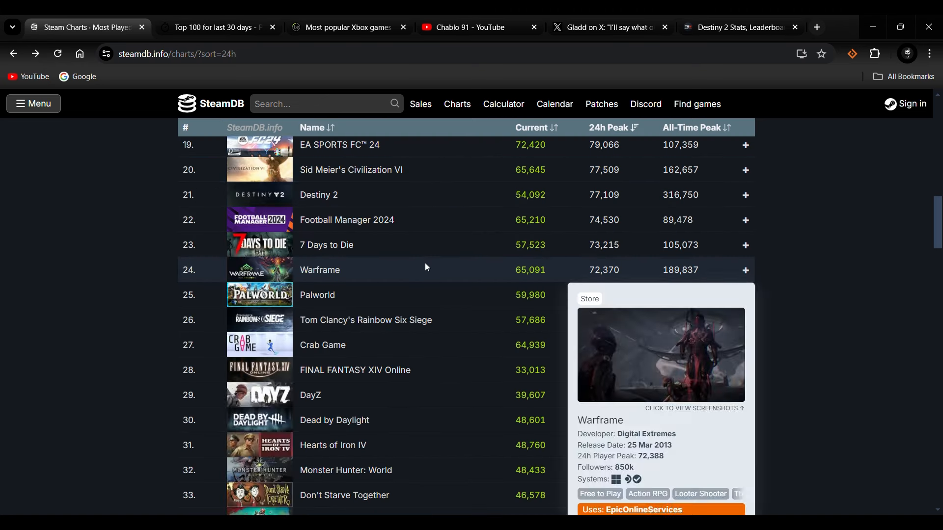
scroll("up", 3)
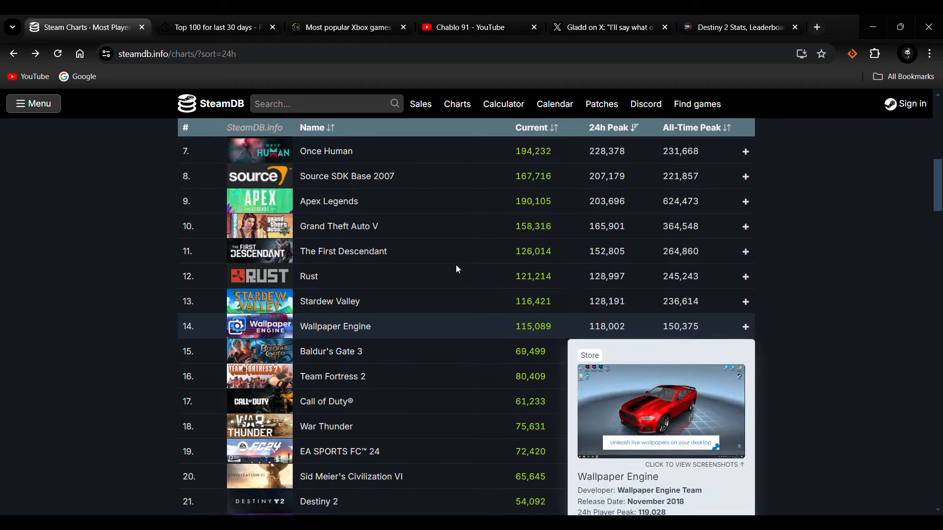
mouse_move(422, 251)
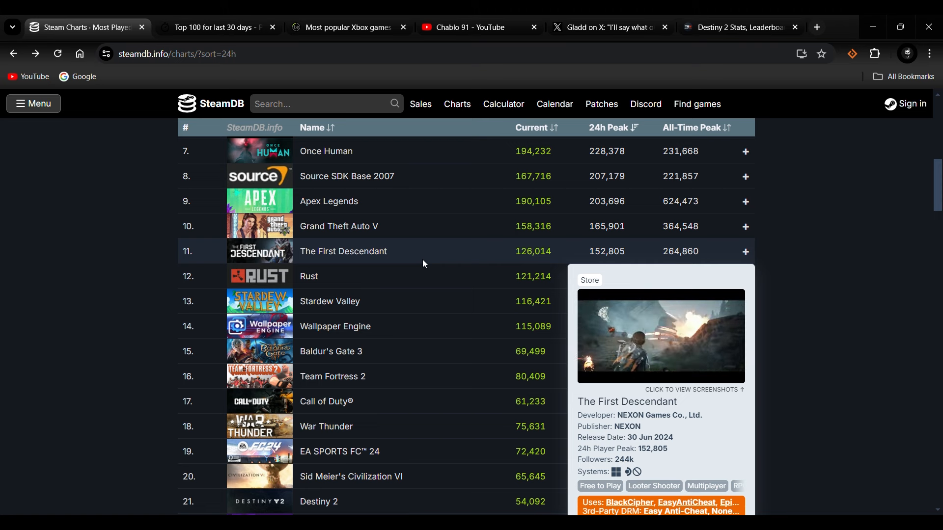
scroll("down", 3)
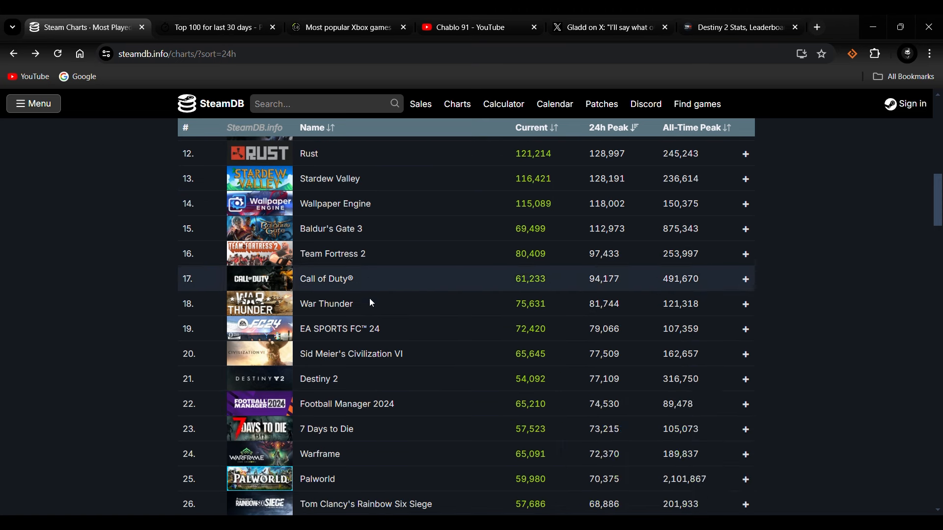
mouse_move(319, 379)
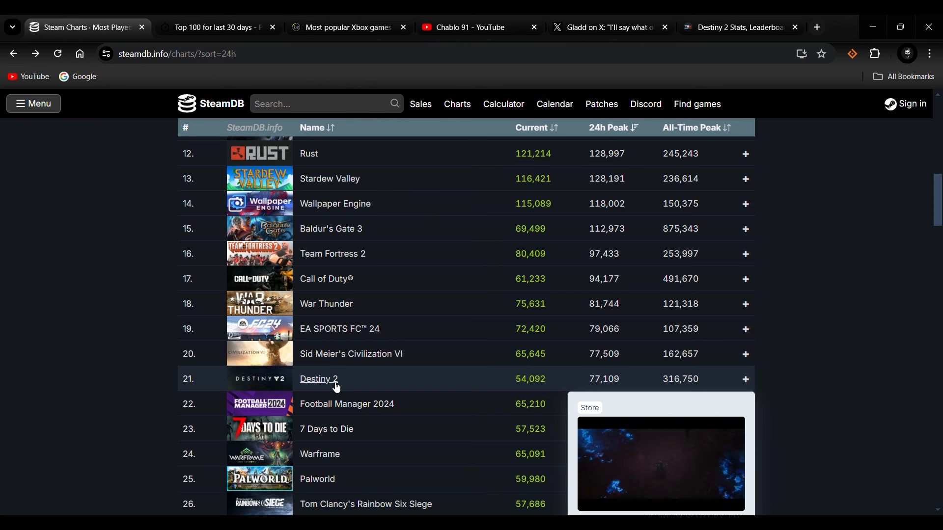
mouse_move(334, 386)
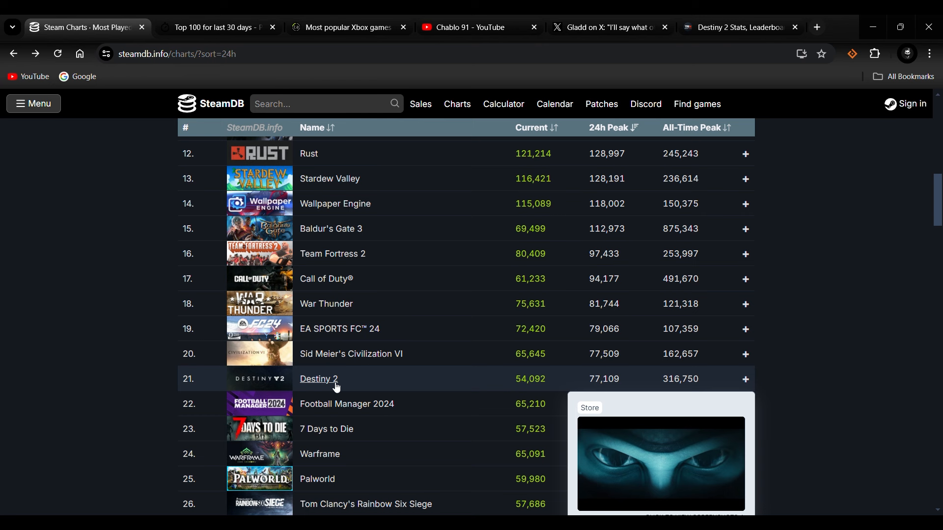